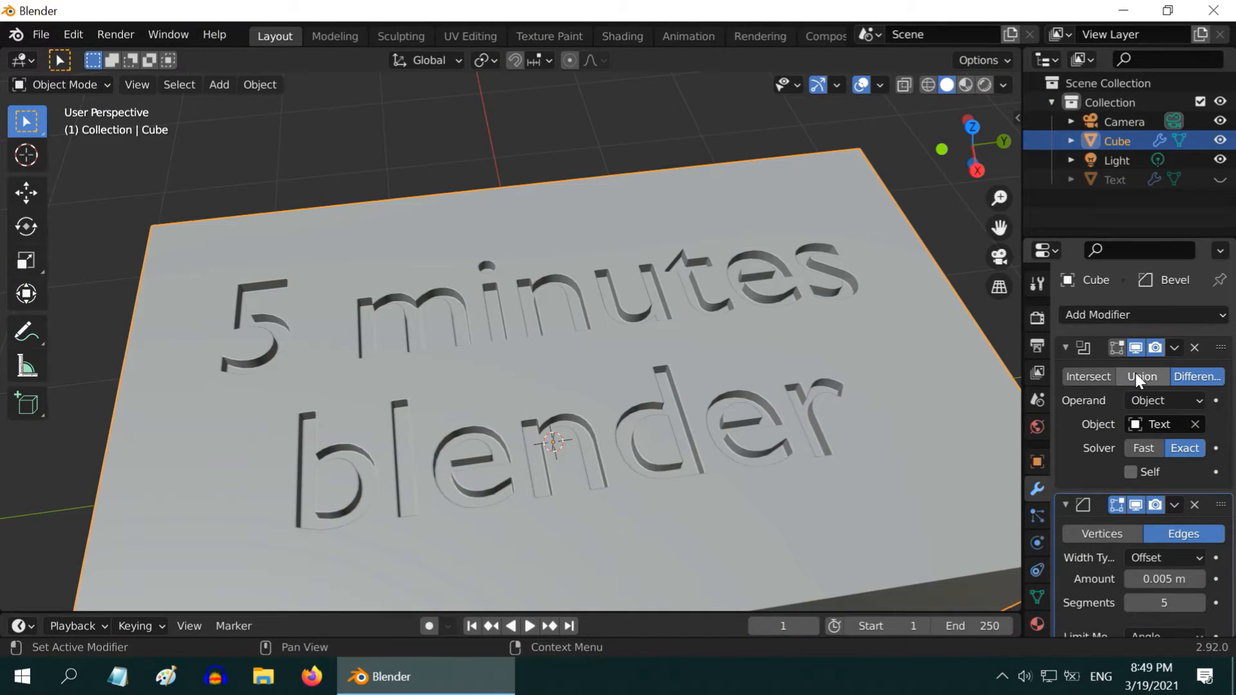
- Switch the demo Boolean from Difference to Union and view the finished I ♥ YOU cylinder
{"action": "left_click", "coordinate": [1142, 376]}
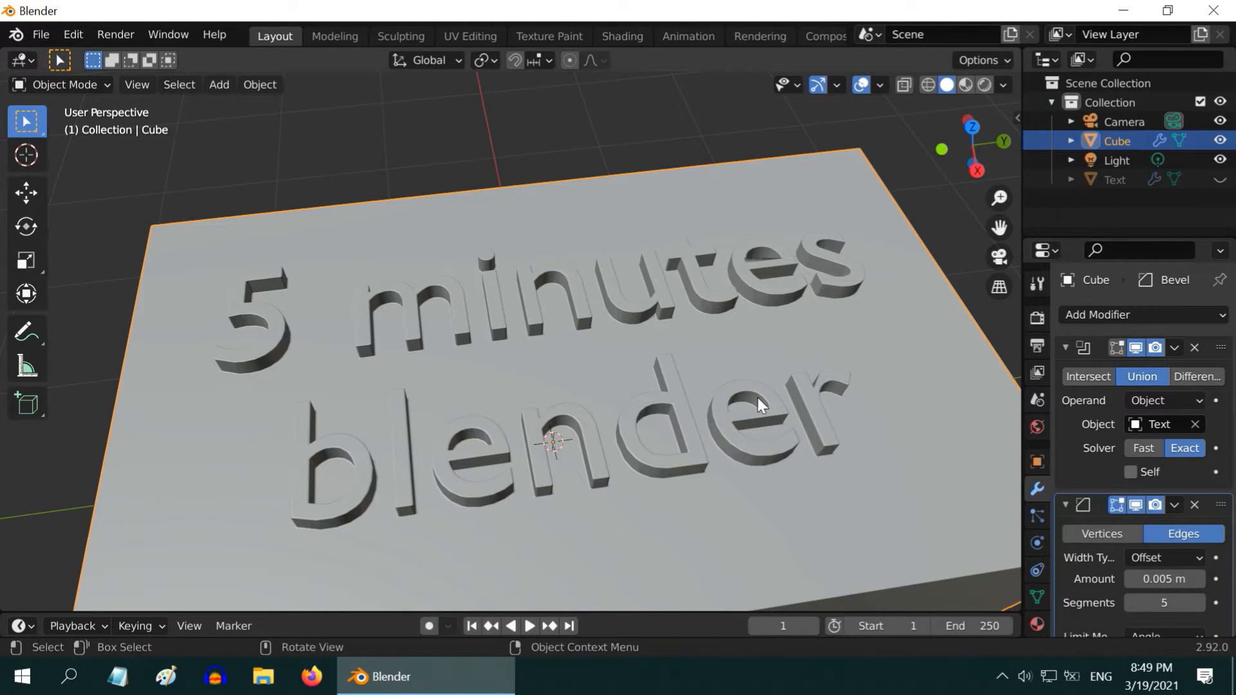
{"action": "mouse_move", "coordinate": [753, 469]}
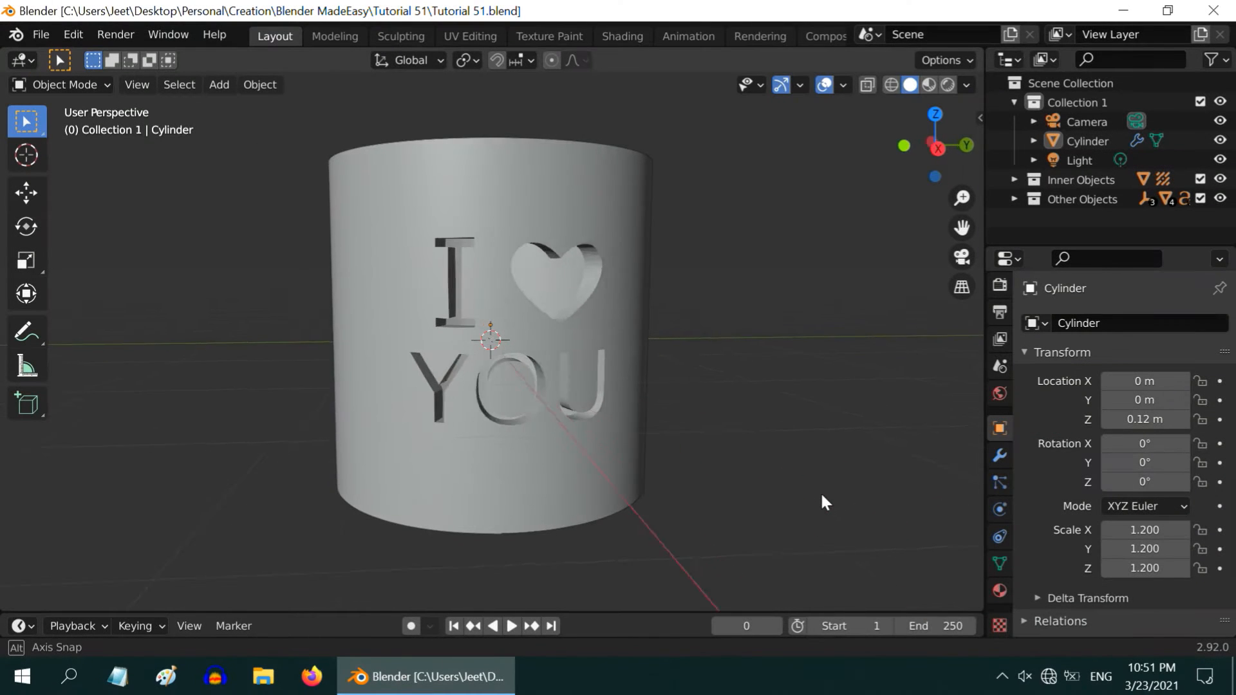
{"action": "left_click_drag", "start_coordinate": [825, 502], "coordinate": [749, 516]}
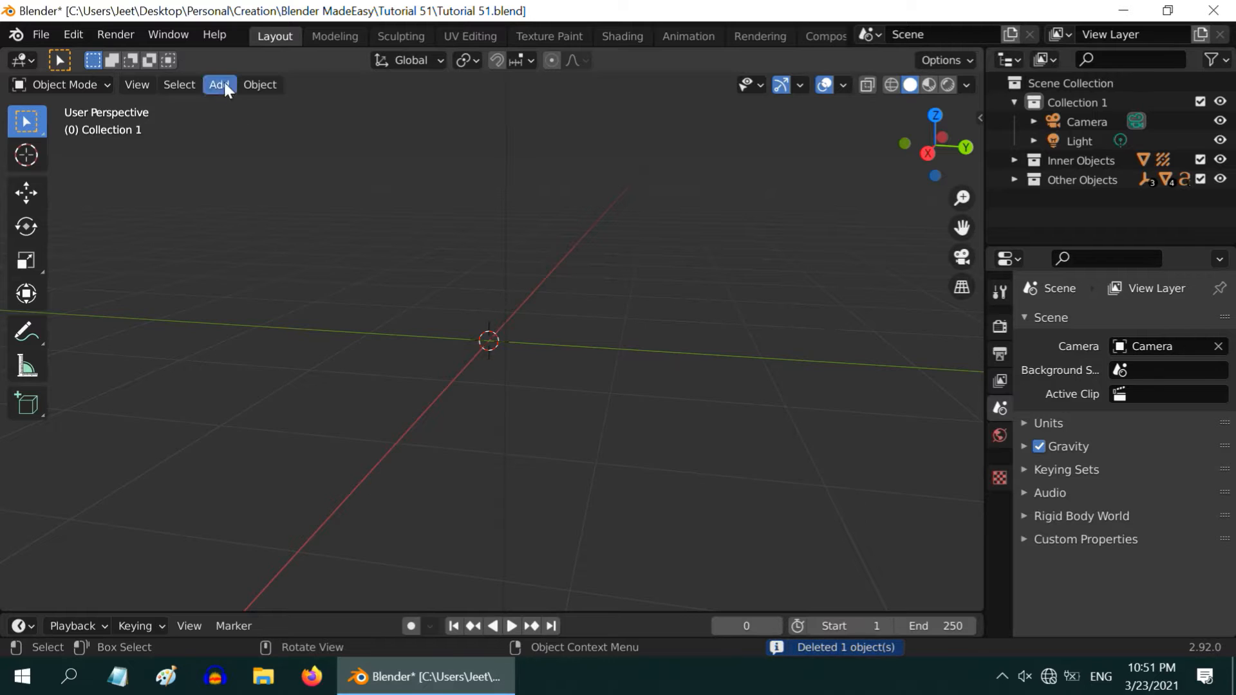
- Add a new cylinder and apply an Edge Split modifier to it
{"action": "left_click", "coordinate": [219, 85]}
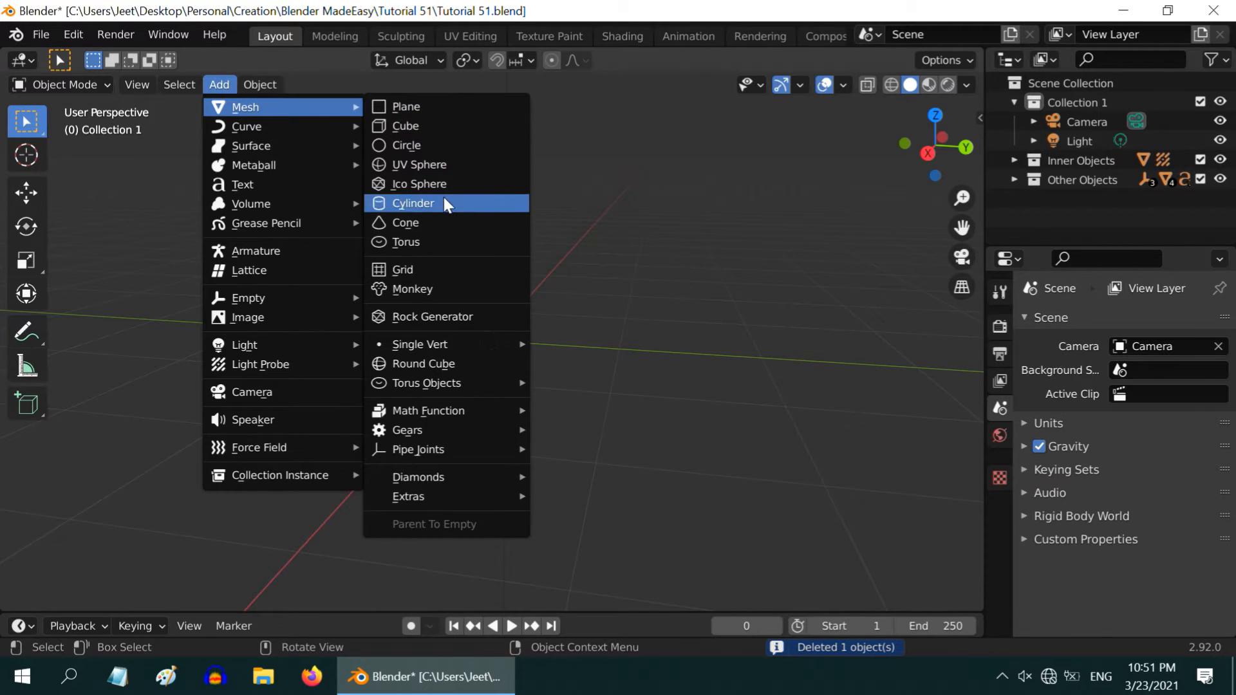
{"action": "left_click", "coordinate": [413, 202]}
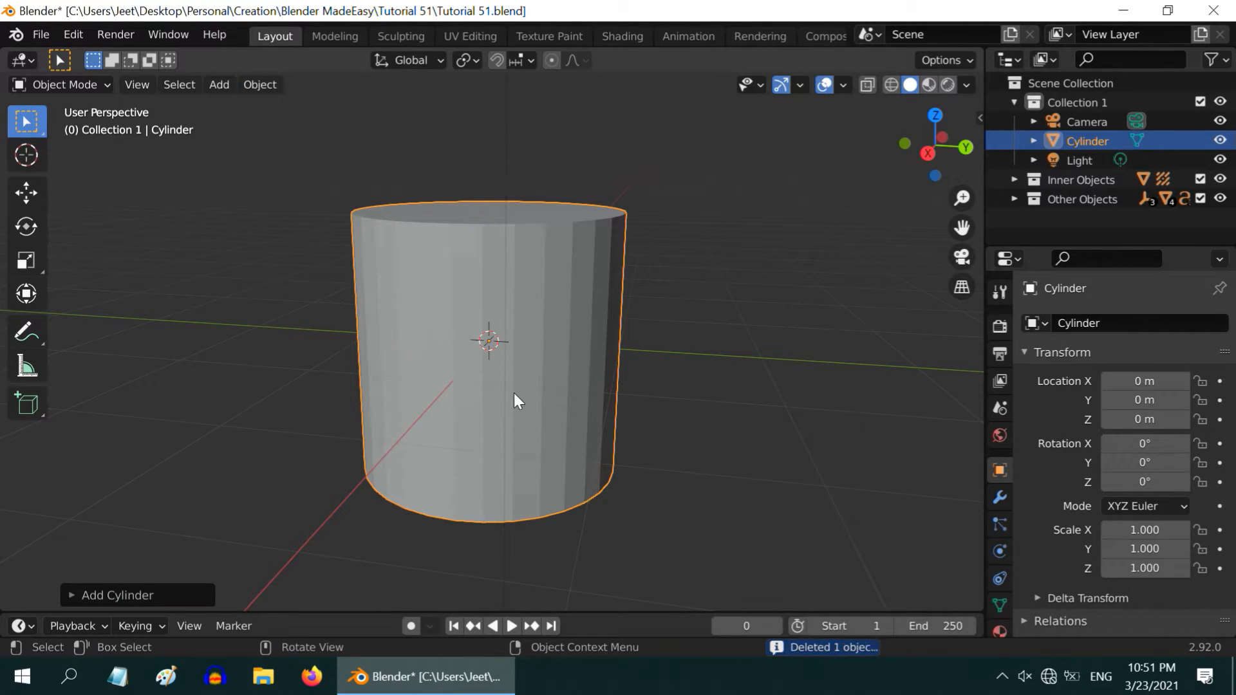
{"action": "left_click", "coordinate": [999, 497]}
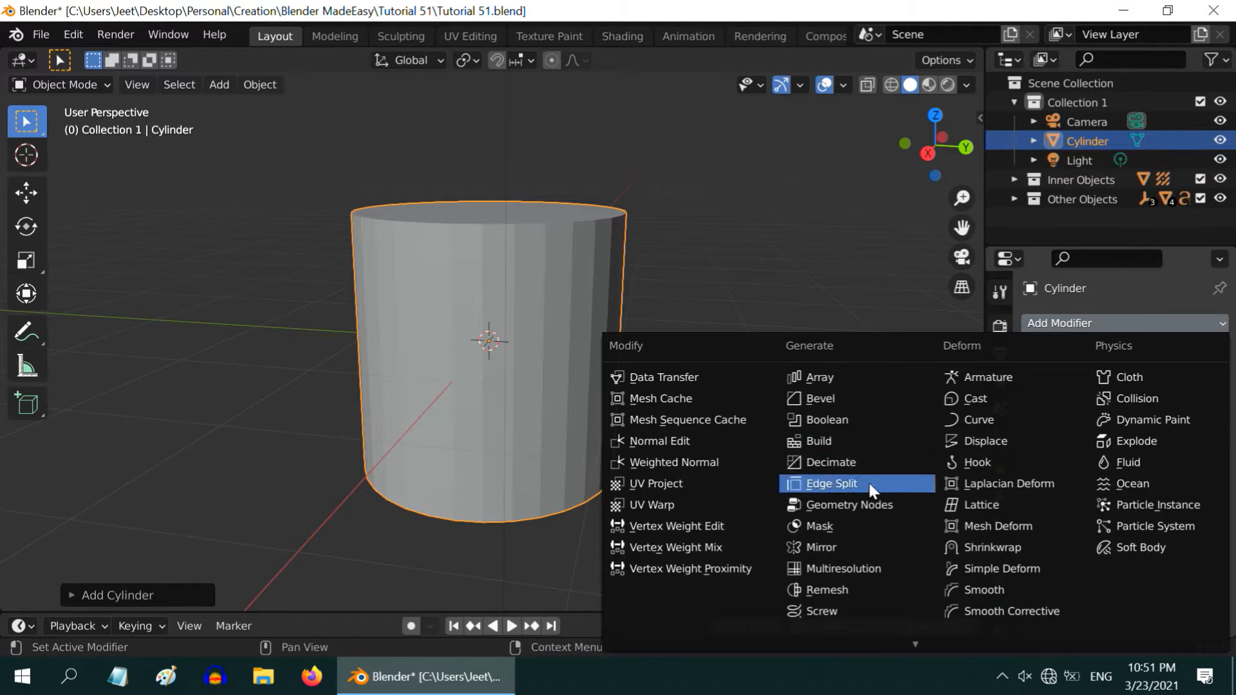
{"action": "left_click", "coordinate": [830, 483]}
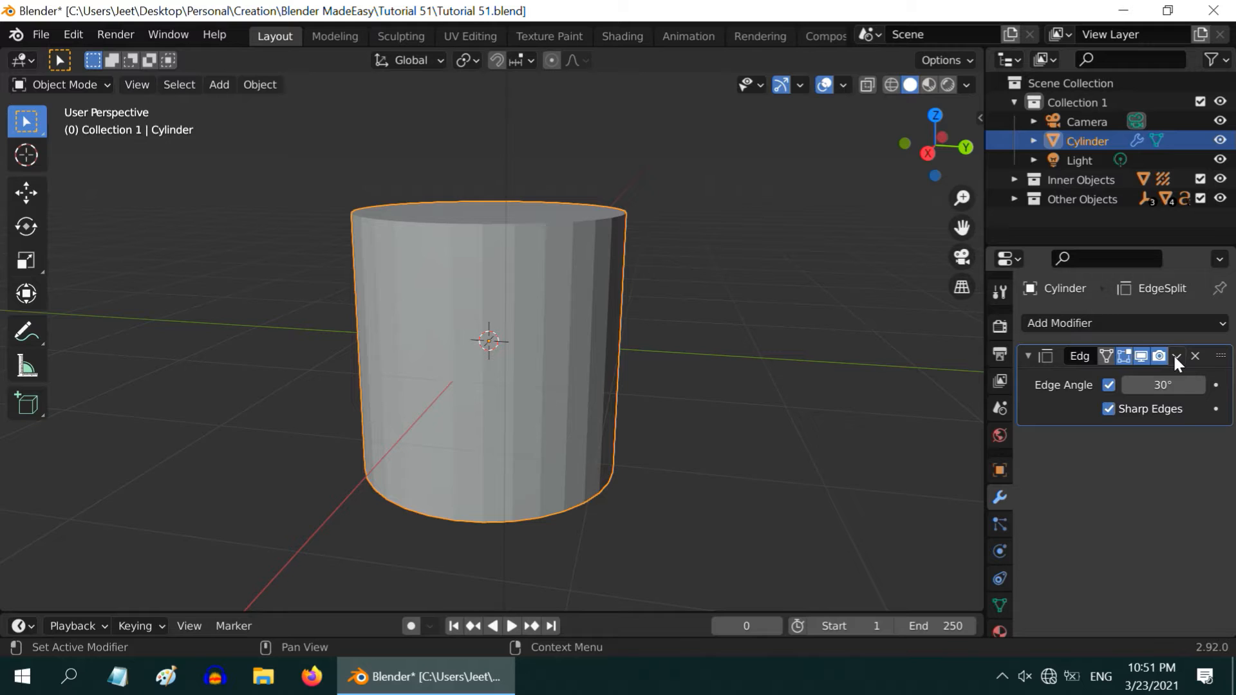
{"action": "left_click", "coordinate": [1194, 355]}
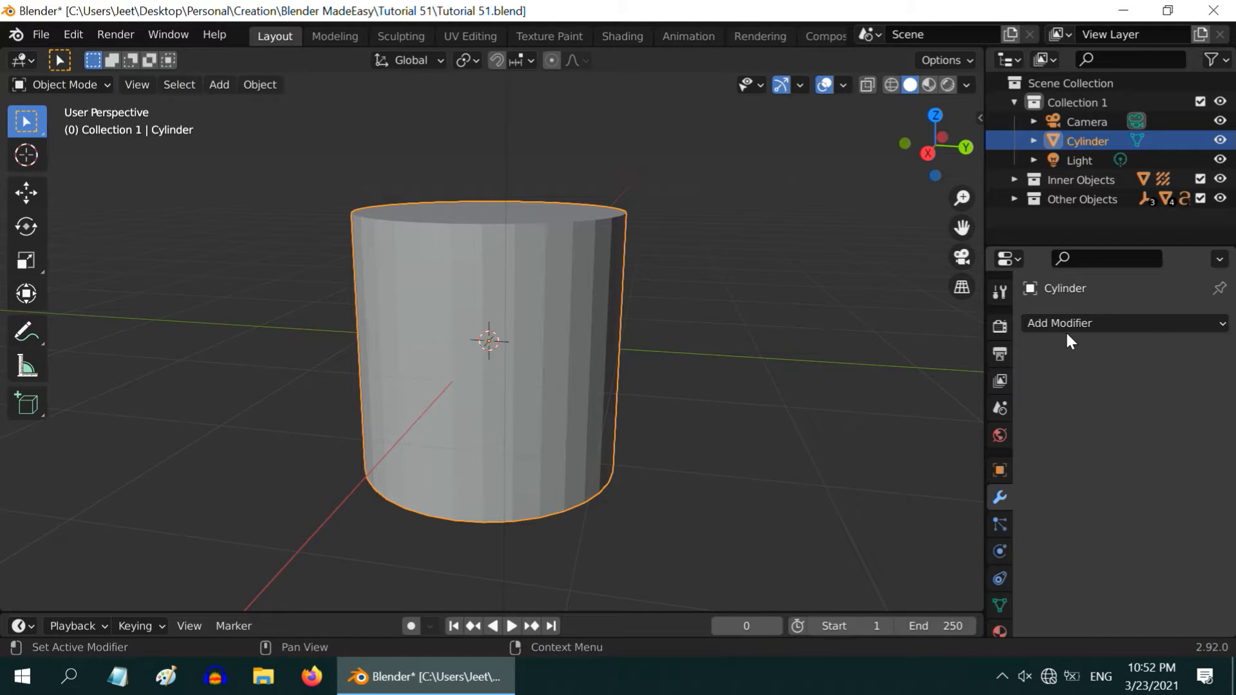
- Add a Subdivision Surface modifier to the cylinder and apply it permanently
{"action": "left_click", "coordinate": [1122, 322]}
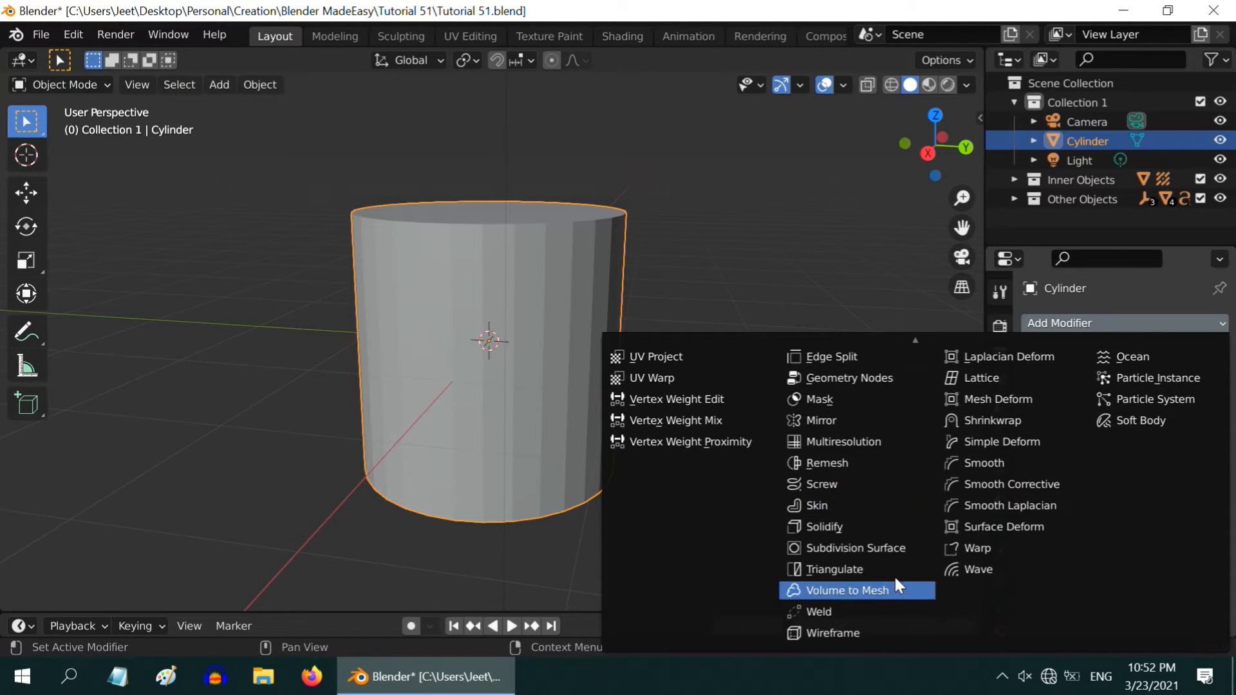
{"action": "left_click", "coordinate": [845, 548]}
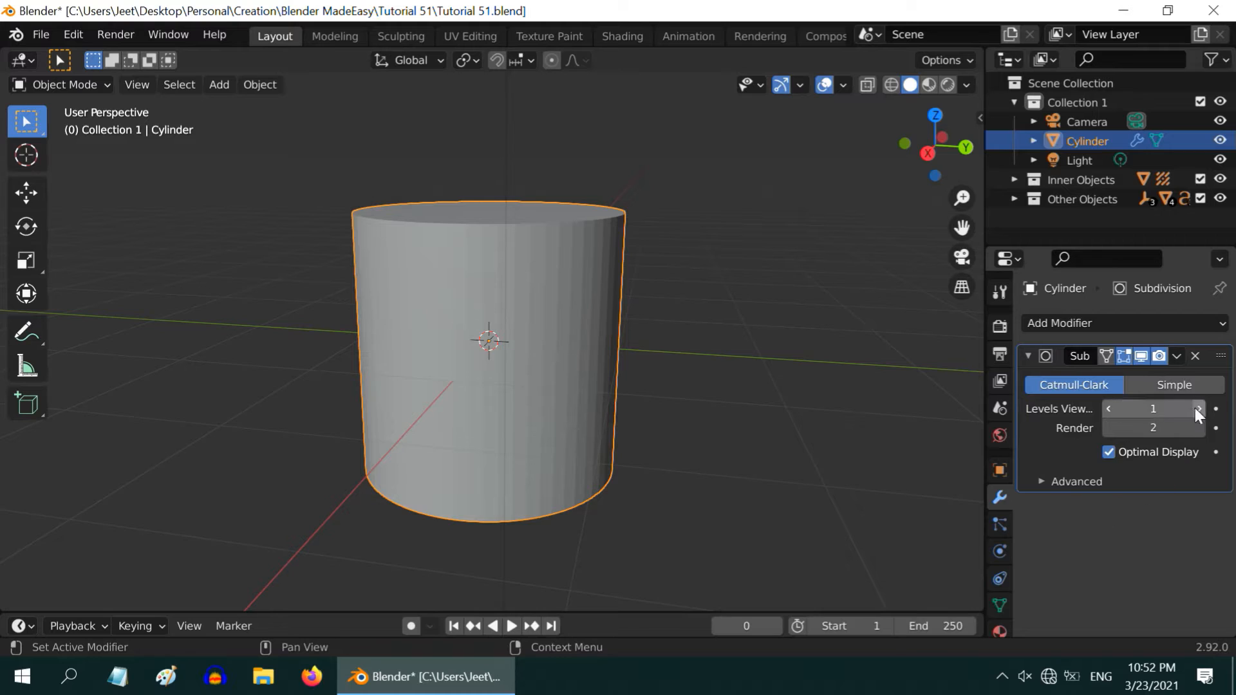
{"action": "left_click", "coordinate": [1175, 355]}
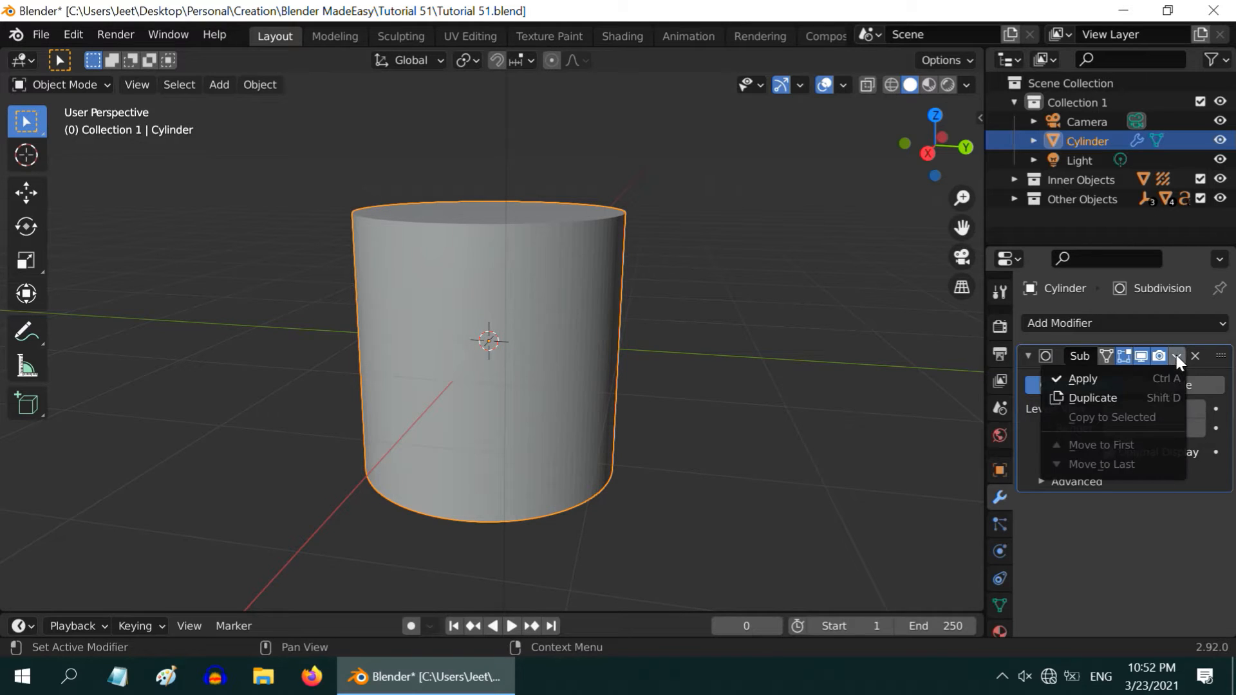
{"action": "left_click", "coordinate": [1084, 379]}
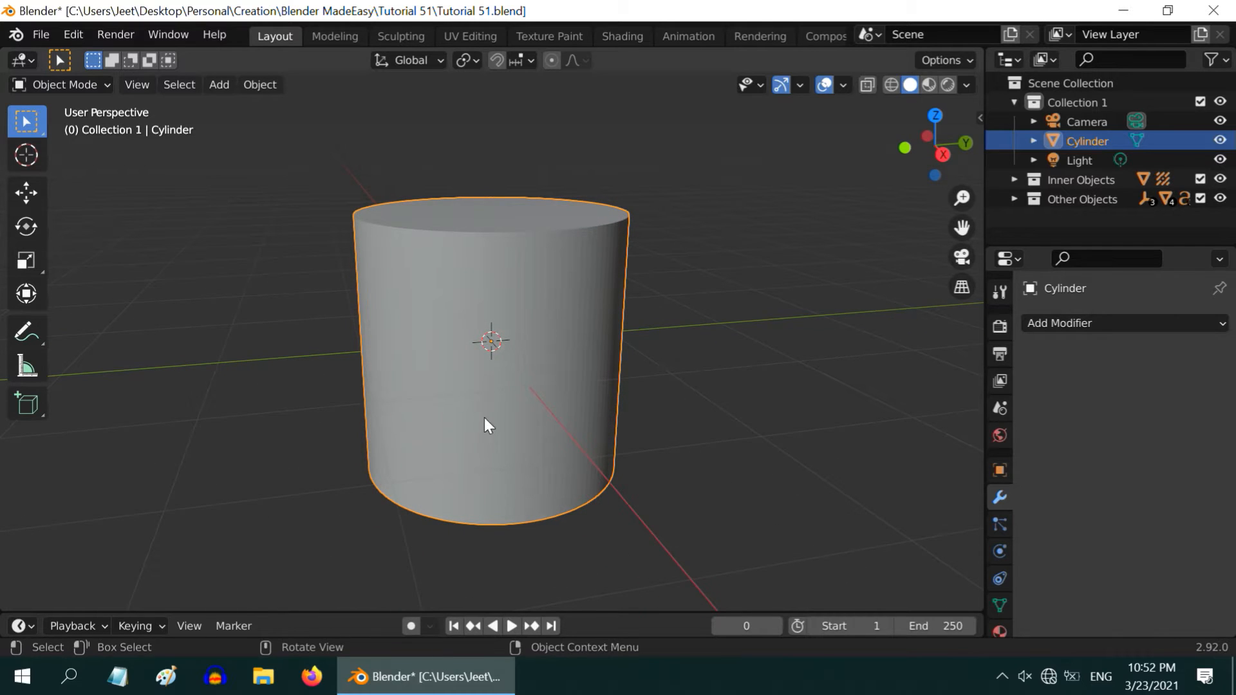
- Add a text object rotated 90° on X and Z and moved along X to about 1.65 m
{"action": "left_click", "coordinate": [219, 85]}
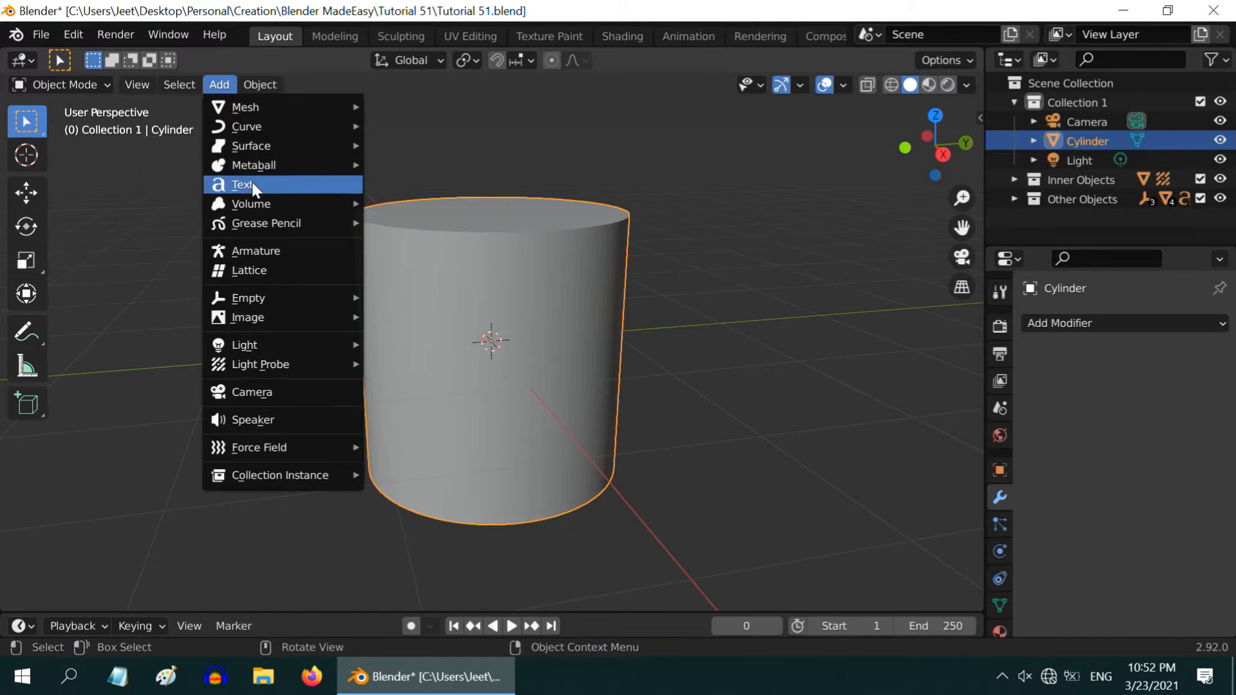
{"action": "left_click", "coordinate": [242, 184]}
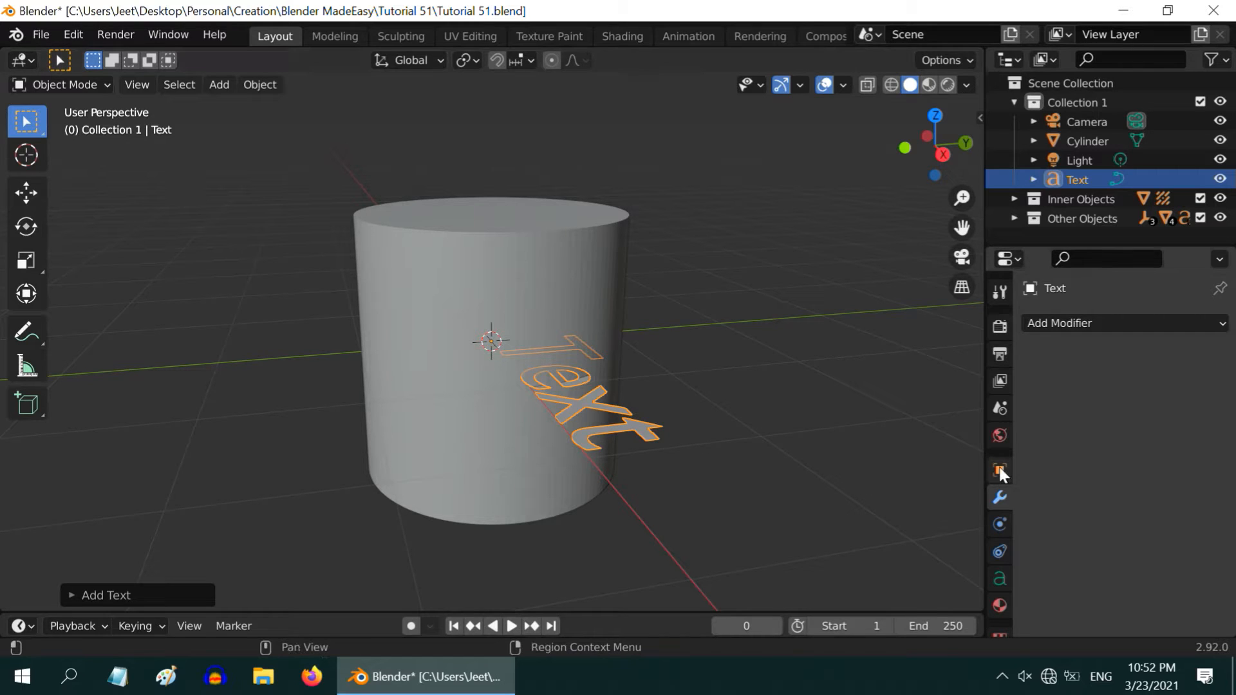
{"action": "left_click", "coordinate": [998, 472]}
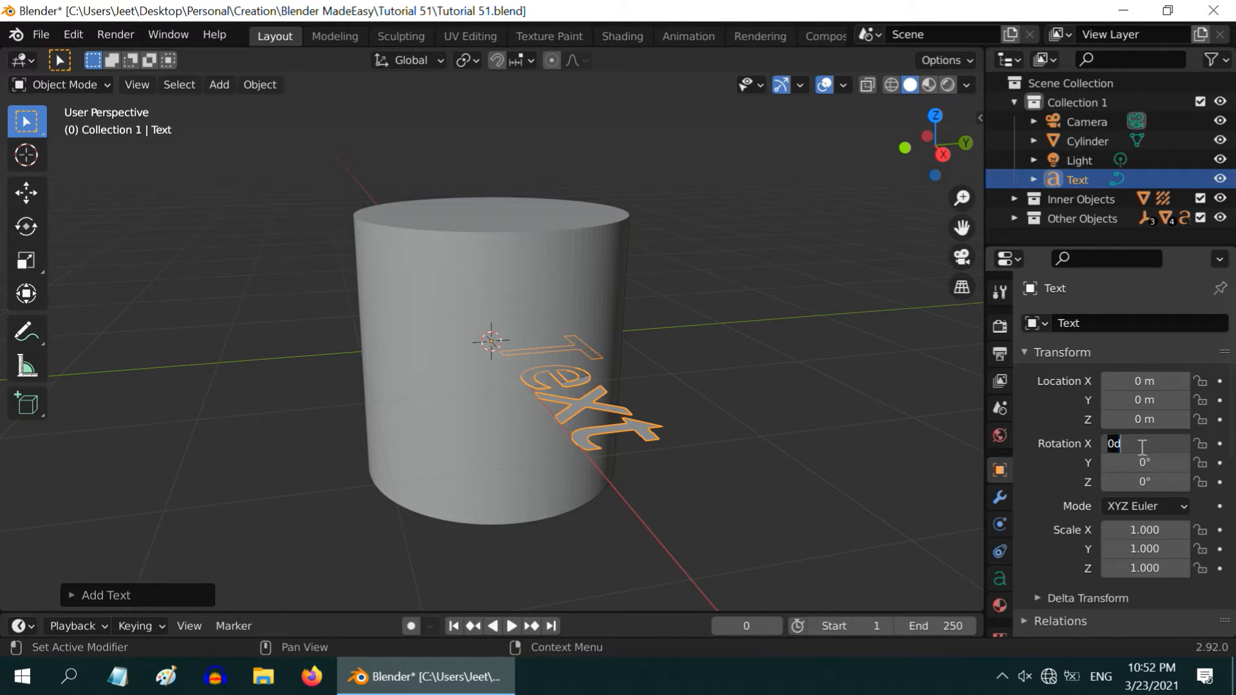
{"action": "type", "text": "90"}
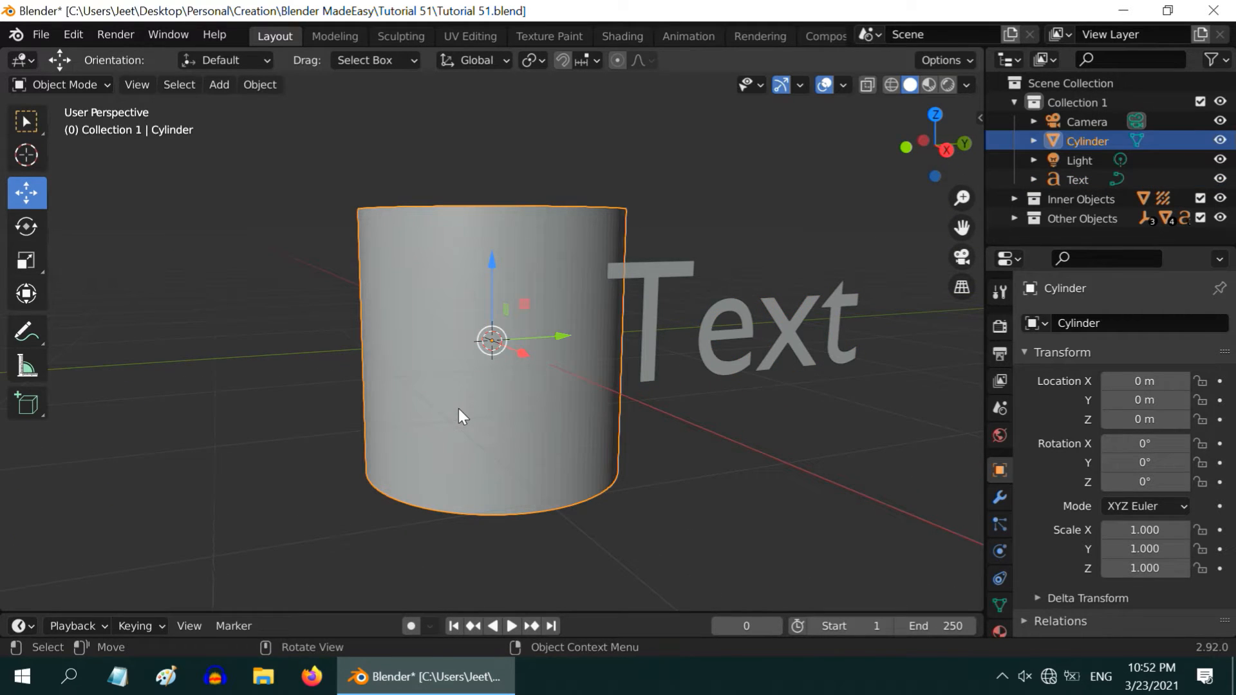
{"action": "key", "text": "s"}
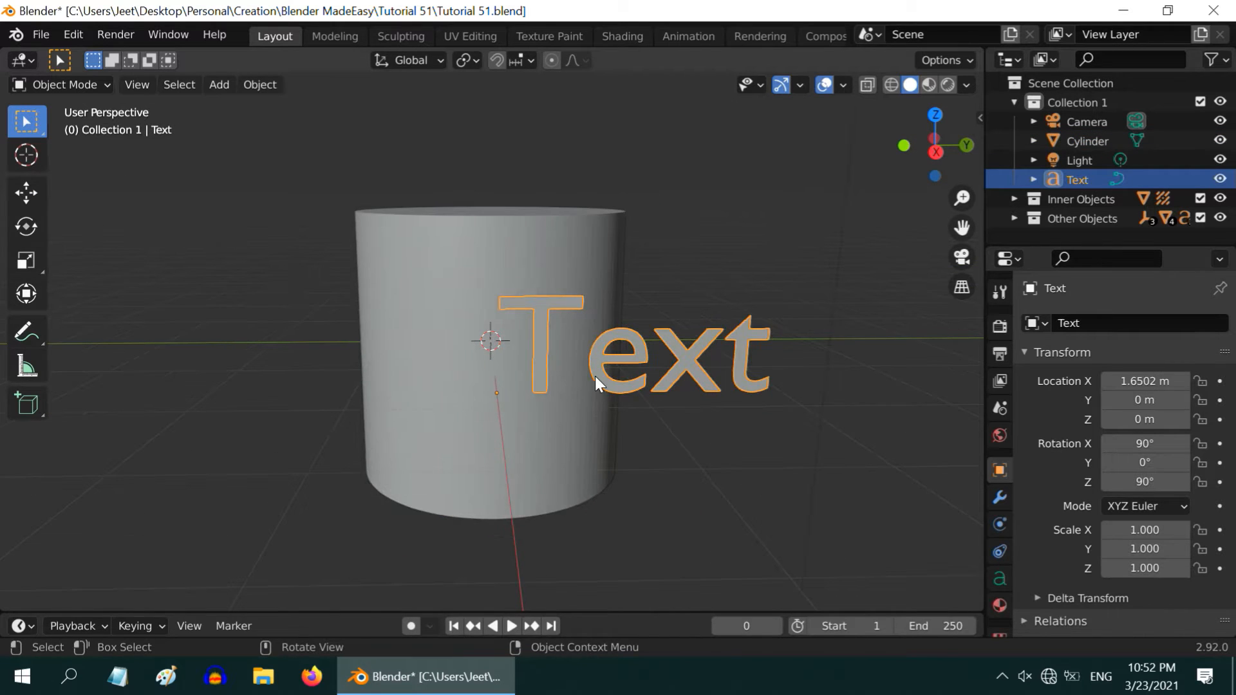
{"action": "mouse_move", "coordinate": [816, 519]}
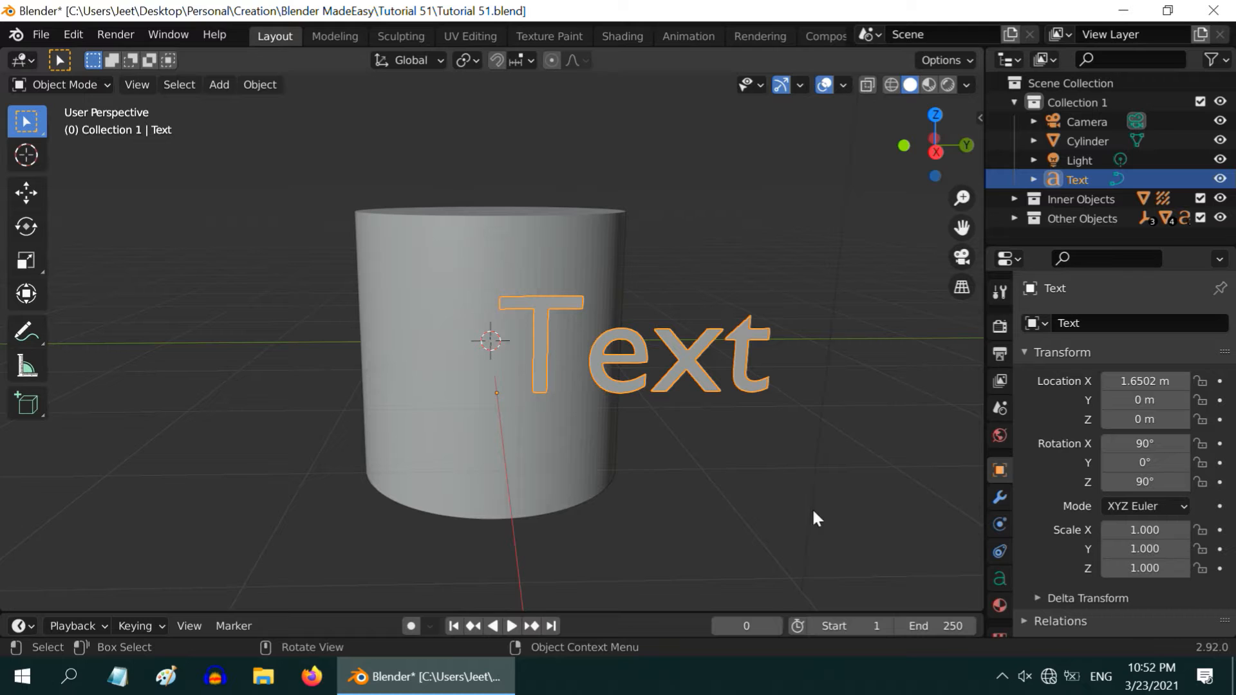
- Set the text's paragraph alignment to Center horizontally and Center vertically
{"action": "left_click", "coordinate": [998, 579]}
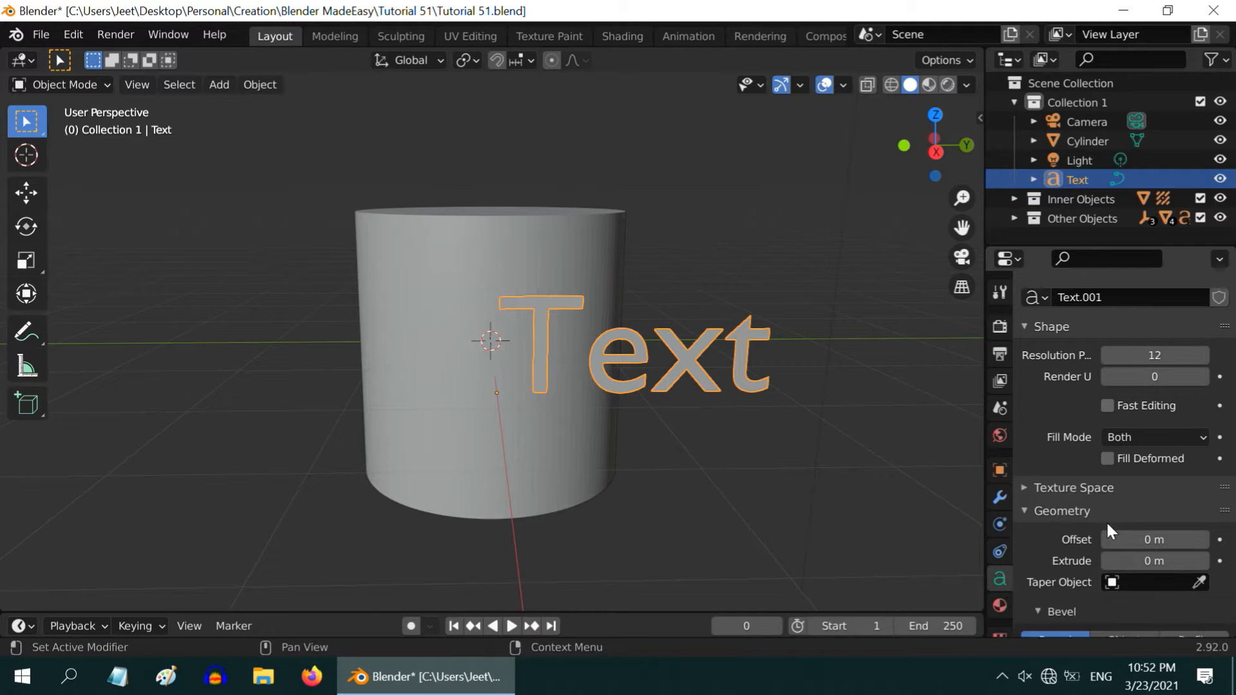
{"action": "scroll", "scroll_direction": "down", "scroll_amount": 3}
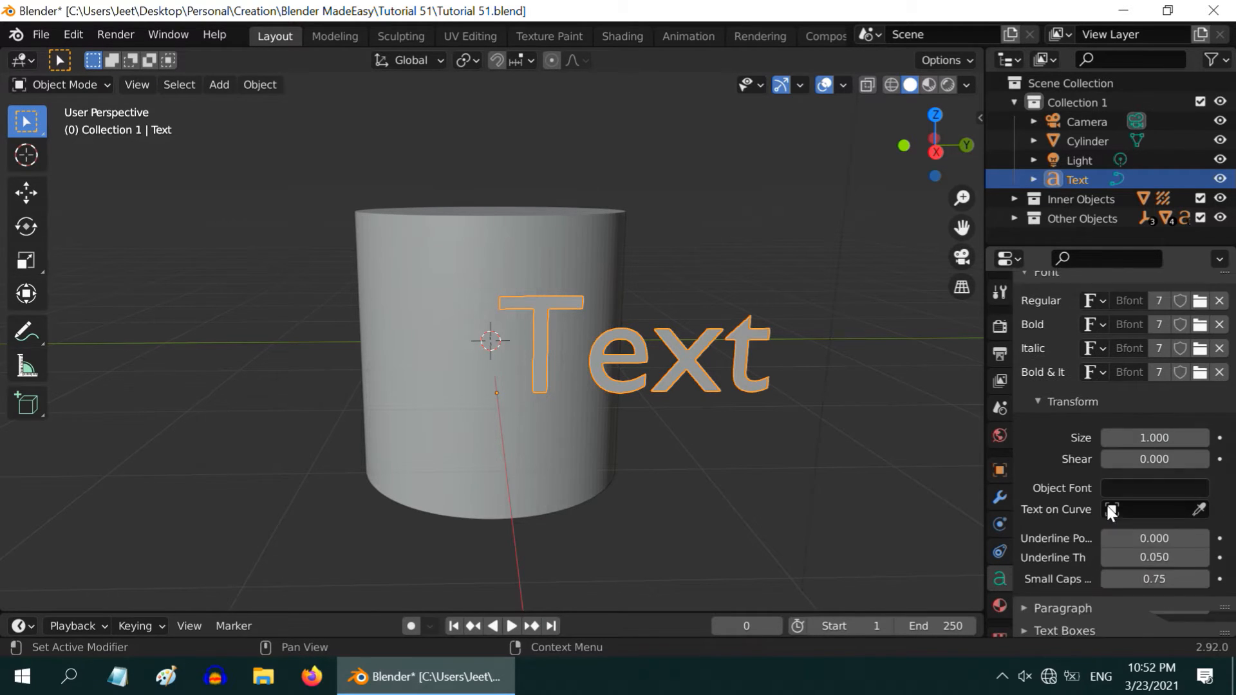
{"action": "scroll", "scroll_direction": "down", "scroll_amount": 3}
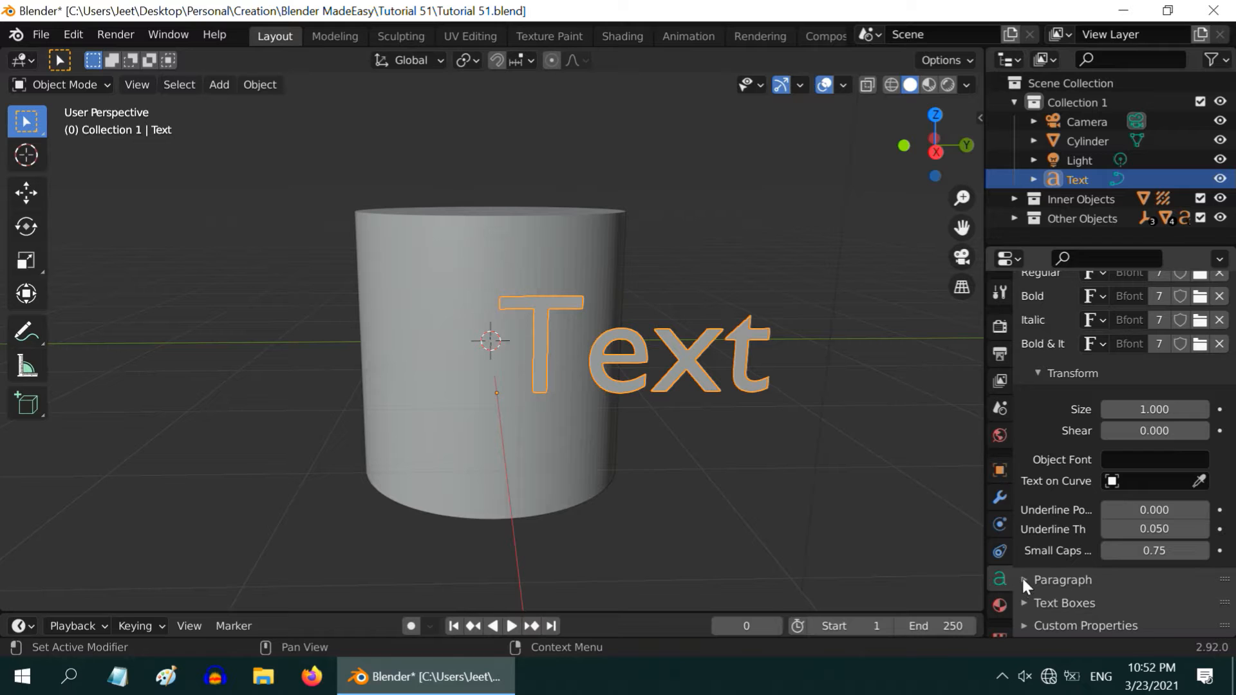
{"action": "left_click", "coordinate": [1061, 579]}
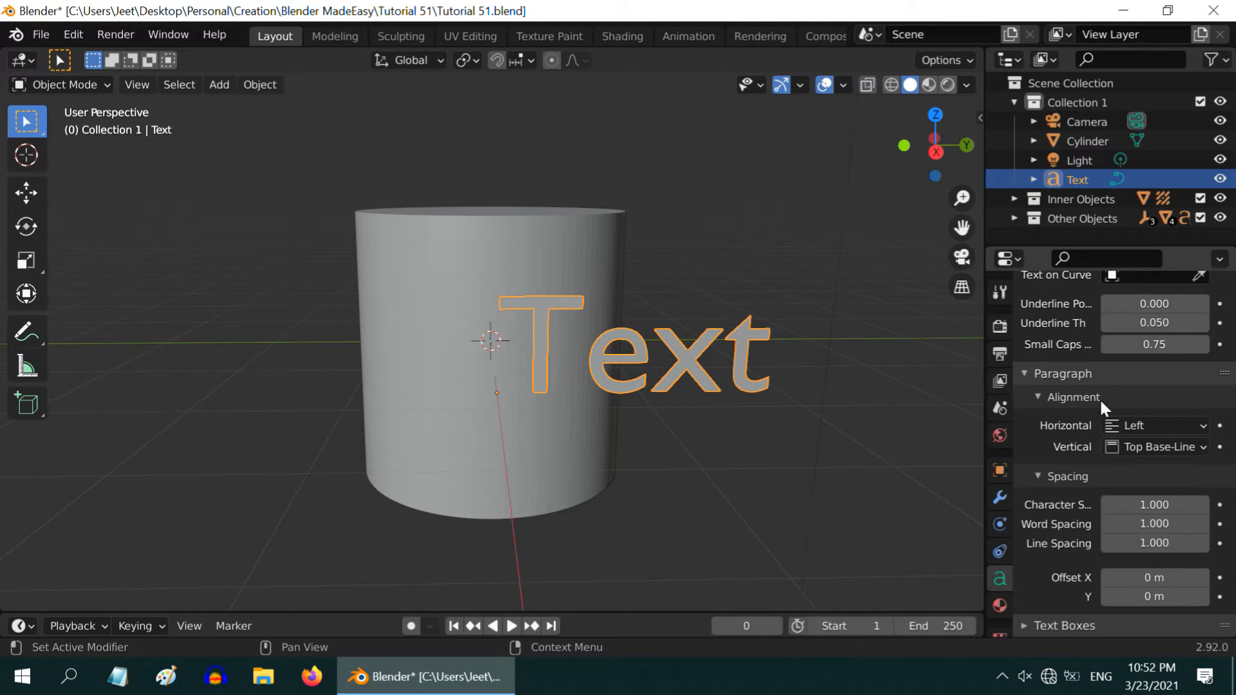
{"action": "left_click", "coordinate": [1153, 426]}
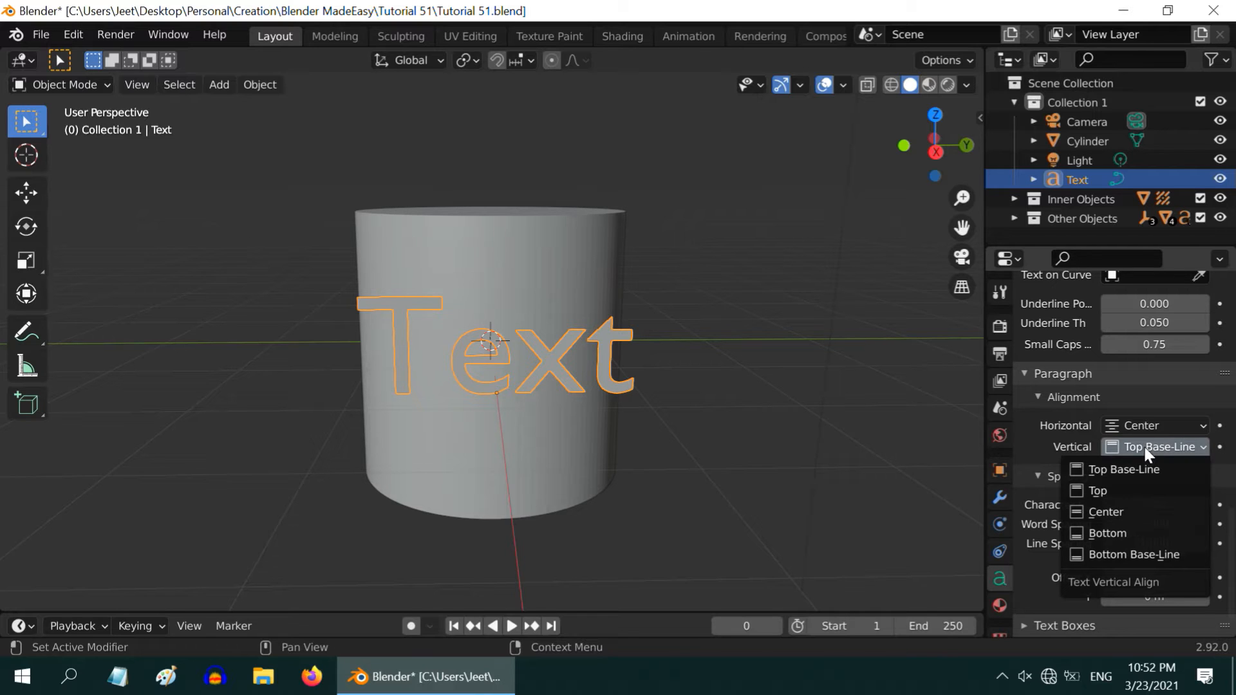
{"action": "left_click", "coordinate": [1107, 511]}
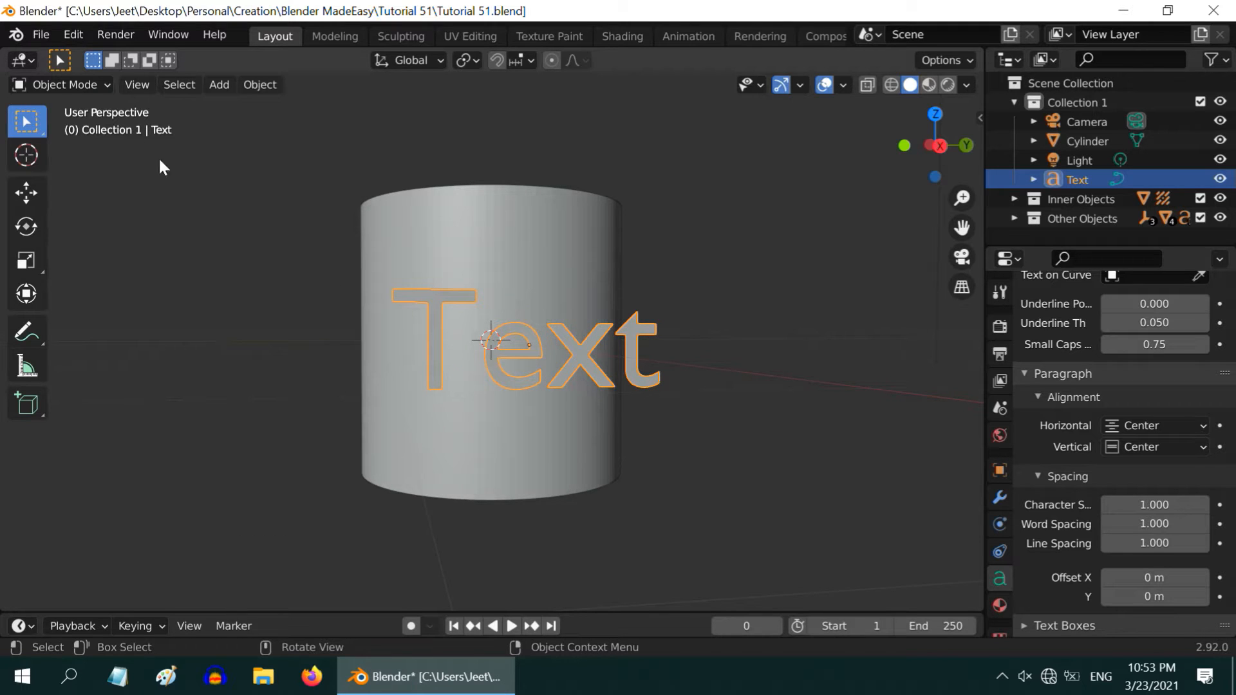
- Enter text edit mode and load seguisym.ttf from C:\WINDOWS\Fonts as the Regular font
{"action": "key", "text": "Tab"}
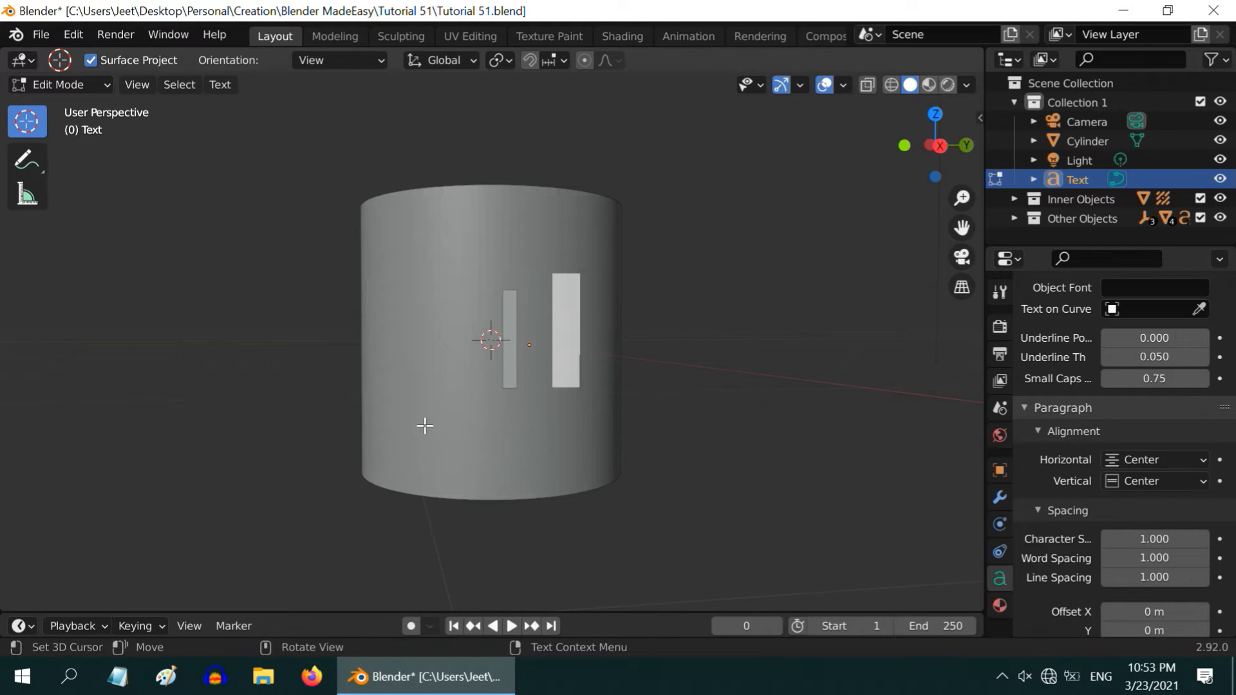
{"action": "mouse_move", "coordinate": [531, 345]}
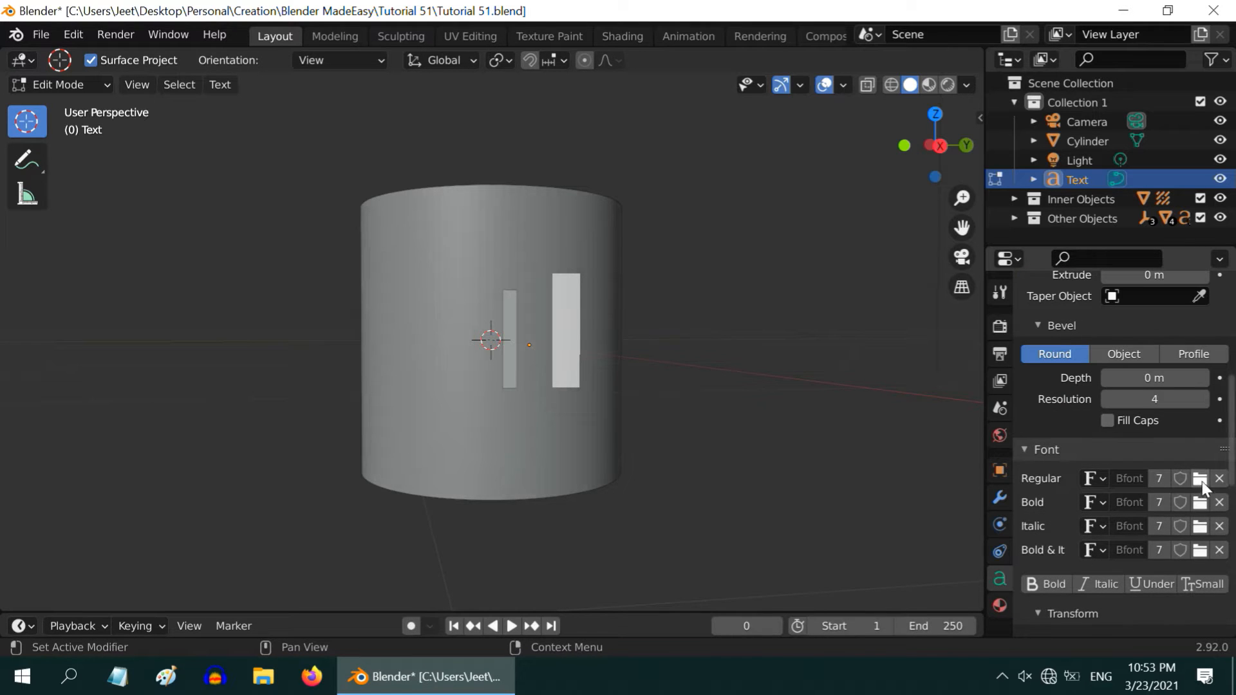
{"action": "left_click", "coordinate": [1198, 479]}
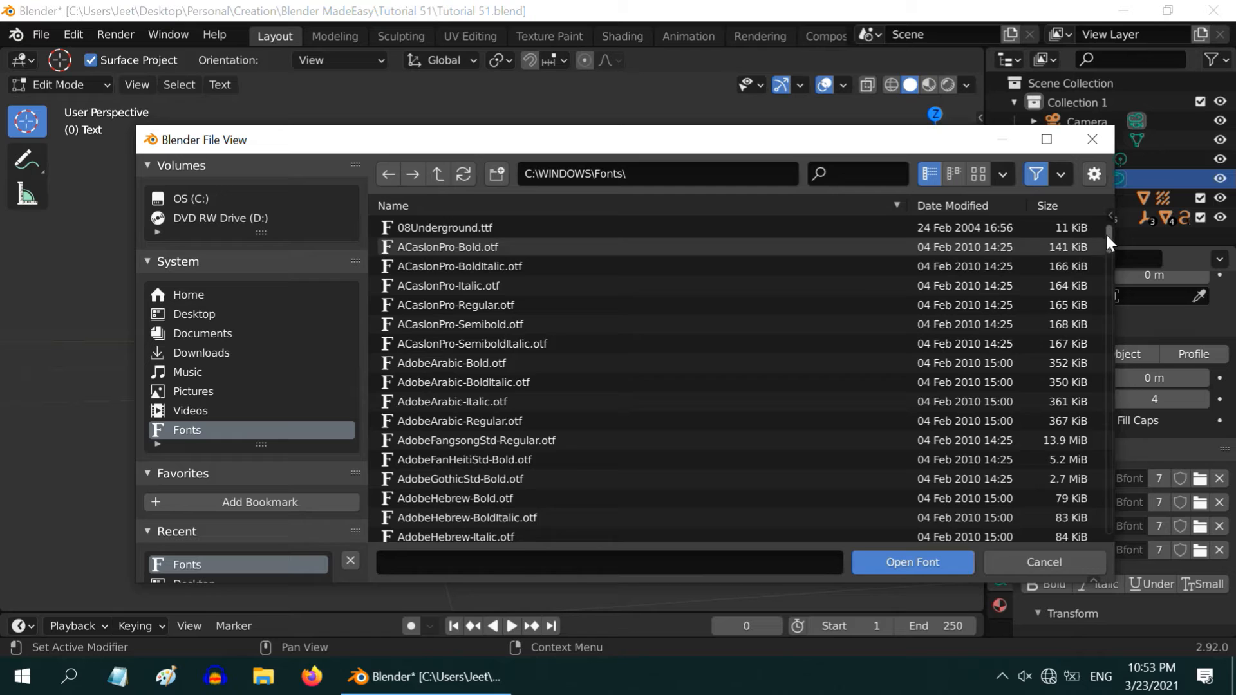
{"action": "scroll", "scroll_direction": "down", "scroll_amount": 3}
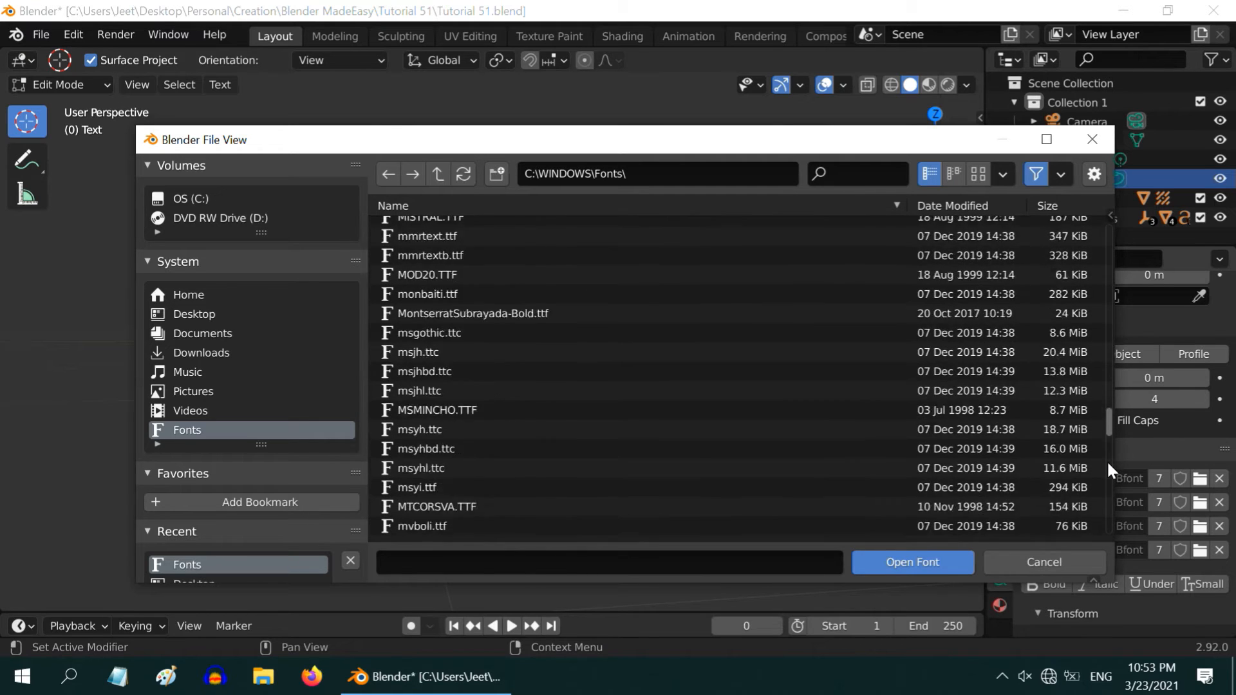
{"action": "scroll", "scroll_direction": "down", "scroll_amount": 3}
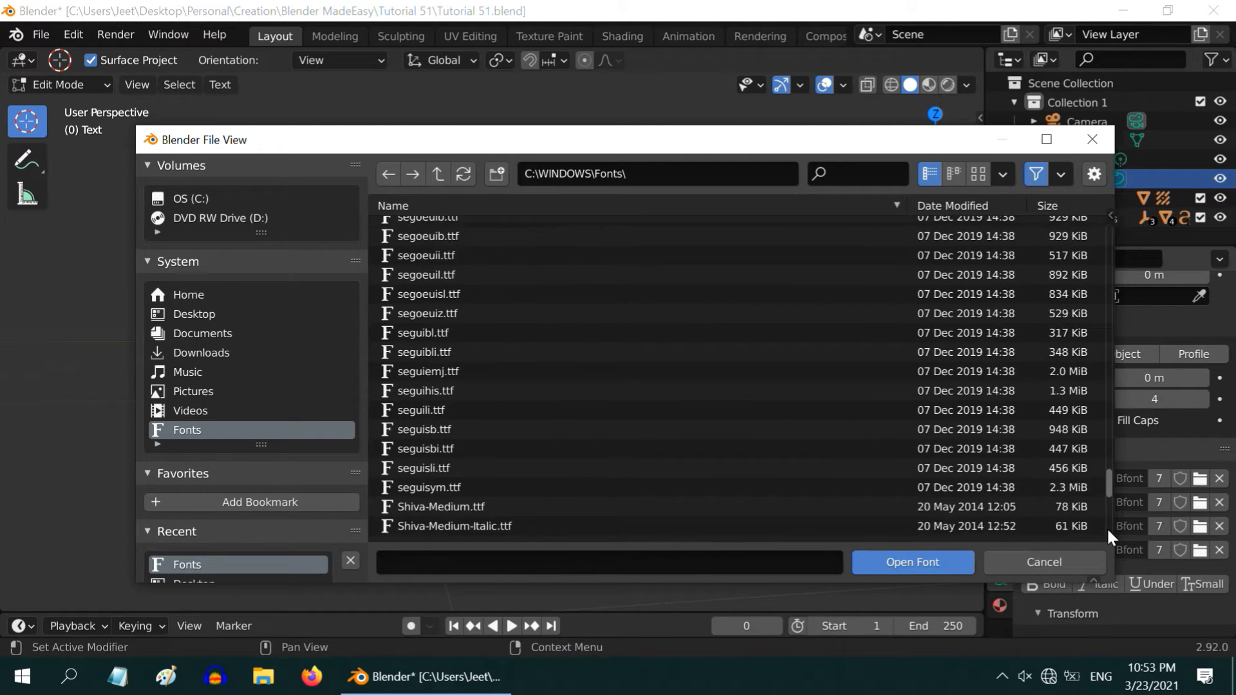
{"action": "scroll", "scroll_direction": "down", "scroll_amount": 3}
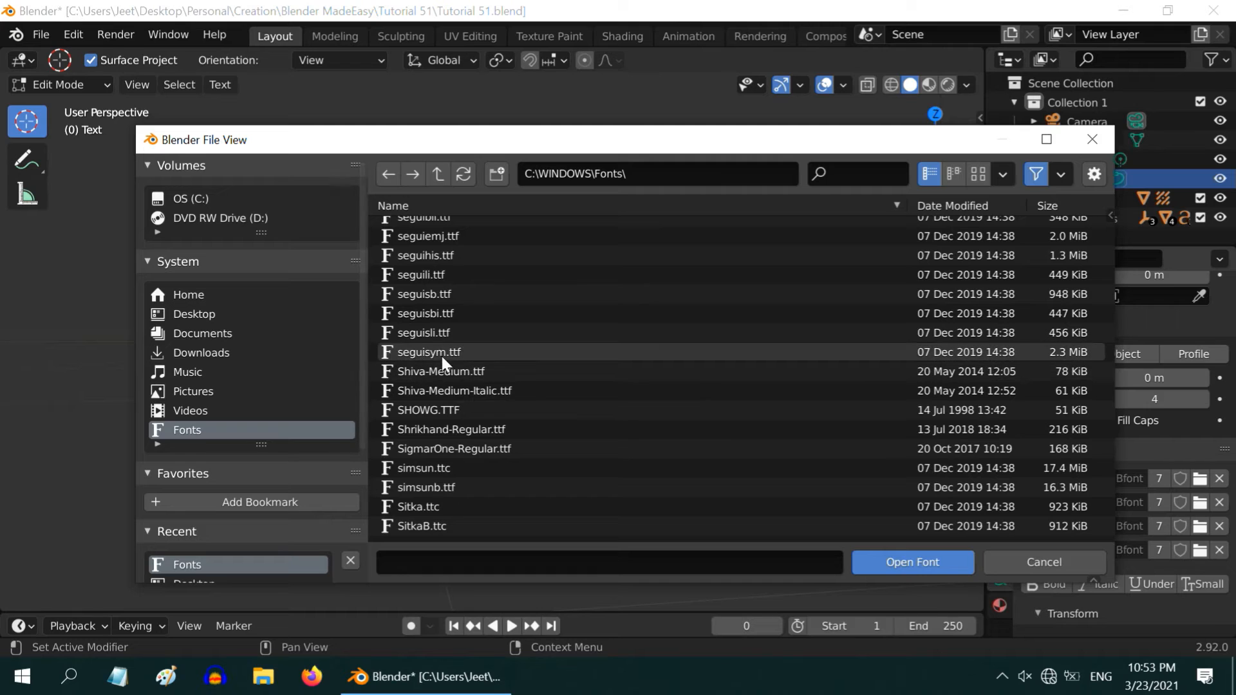
{"action": "left_click", "coordinate": [429, 352]}
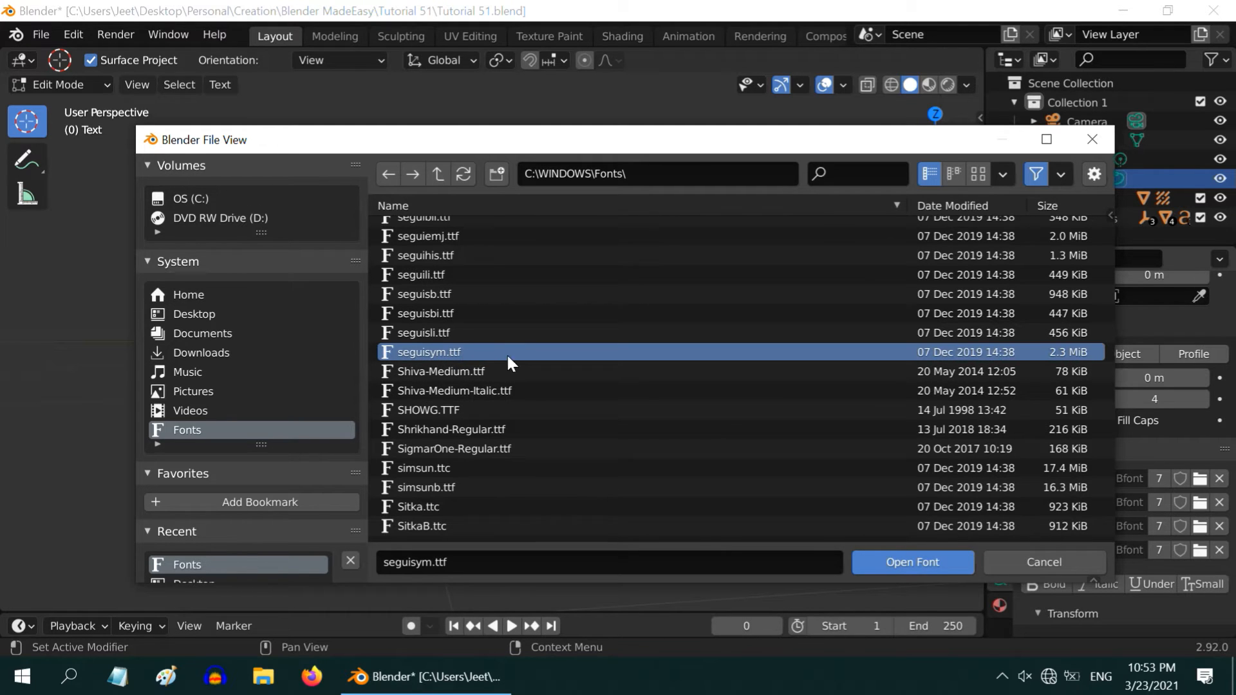
{"action": "left_click", "coordinate": [912, 563]}
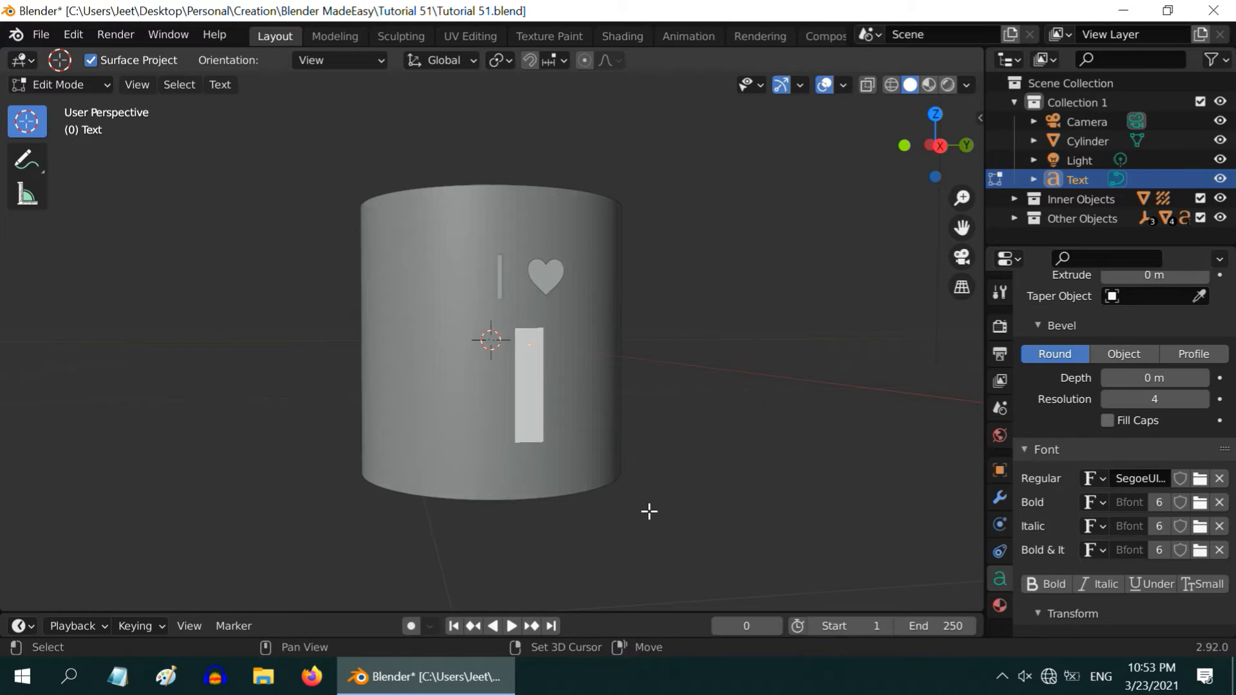
- Add YOU as a second line, set text size 1.5 and line spacing 0.5, then leave edit mode
{"action": "type", "text": "YOU"}
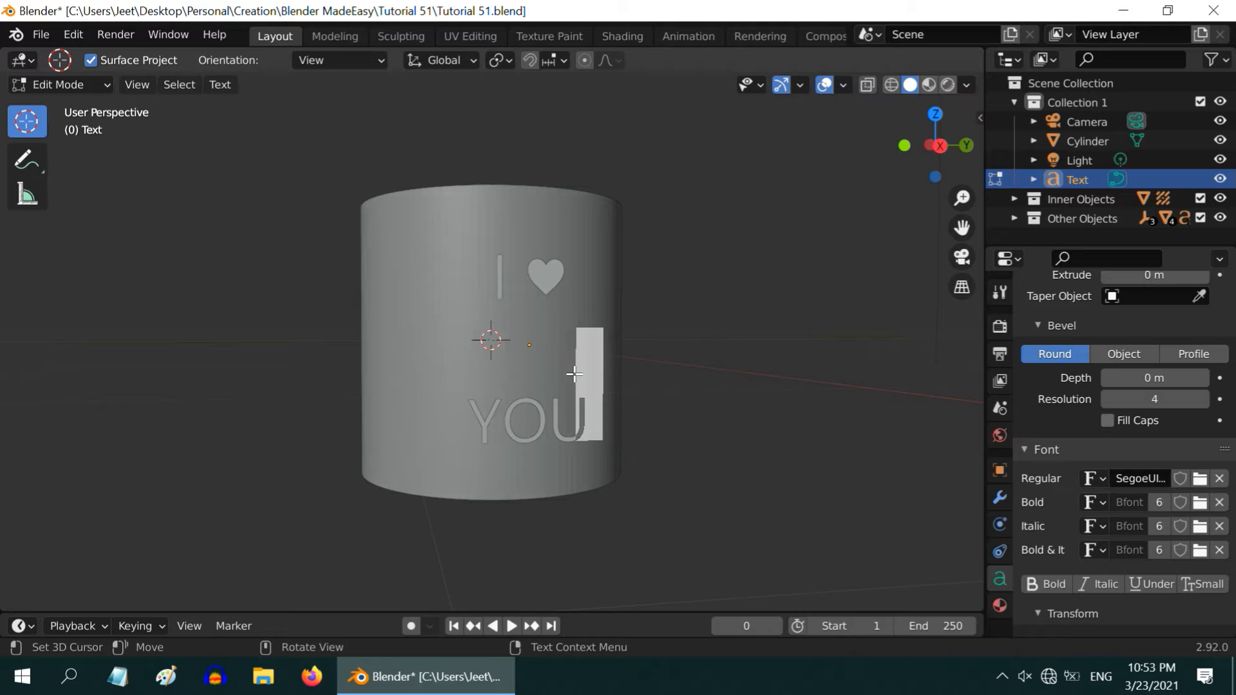
{"action": "mouse_move", "coordinate": [543, 298]}
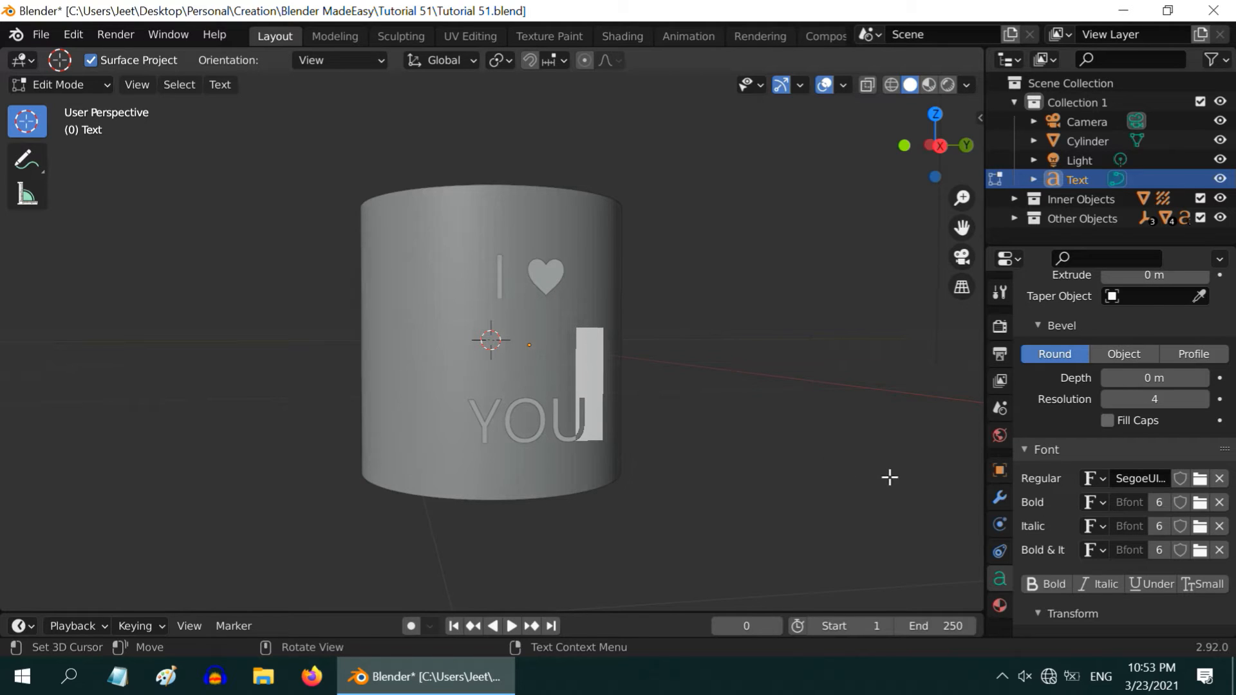
{"action": "scroll", "scroll_direction": "down", "scroll_amount": 3}
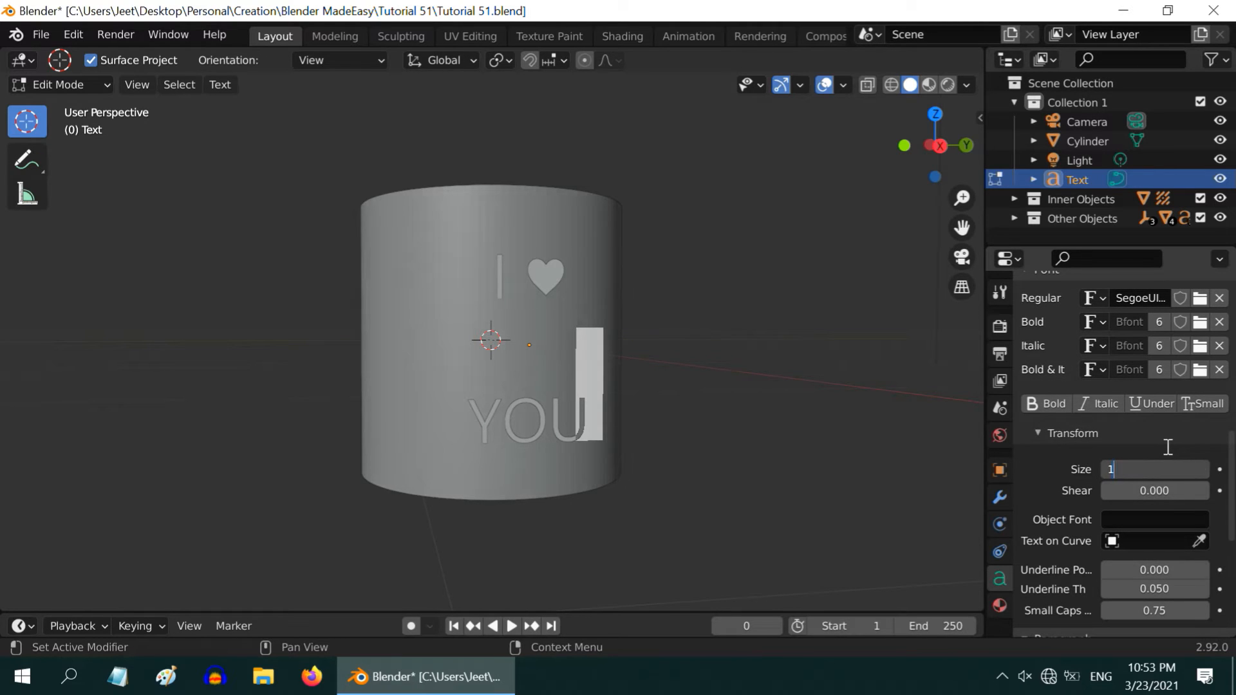
{"action": "type", "text": "1.500"}
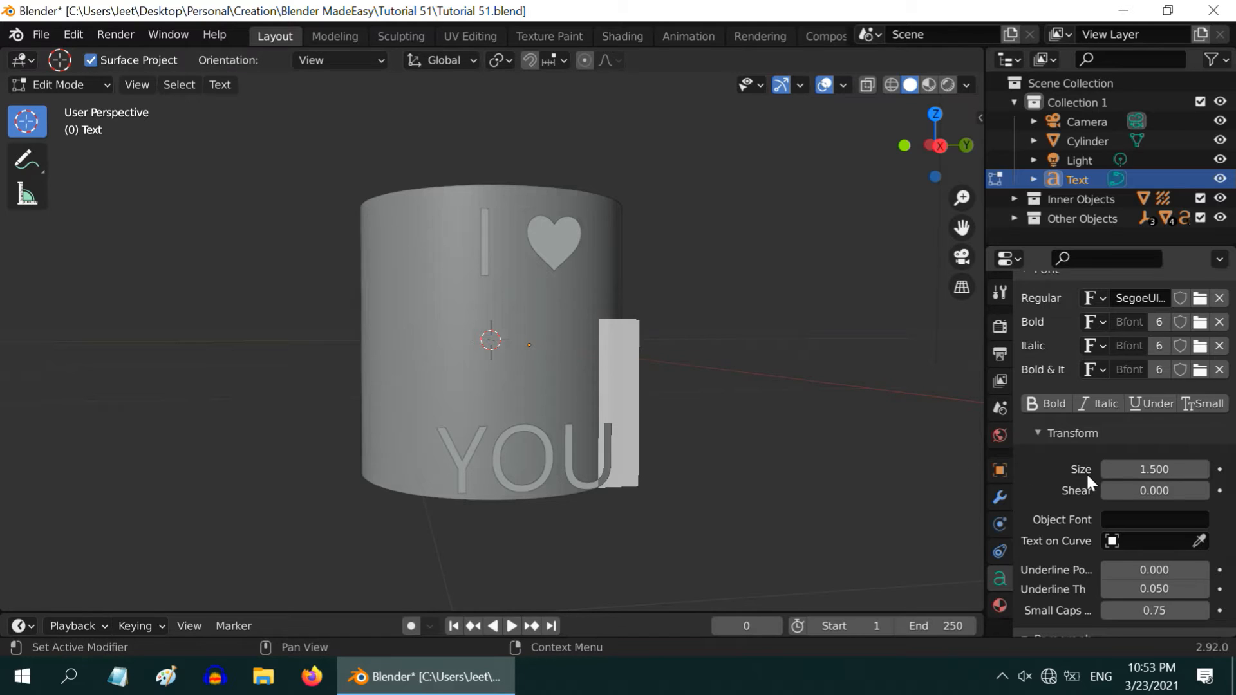
{"action": "scroll", "scroll_direction": "down", "scroll_amount": 3}
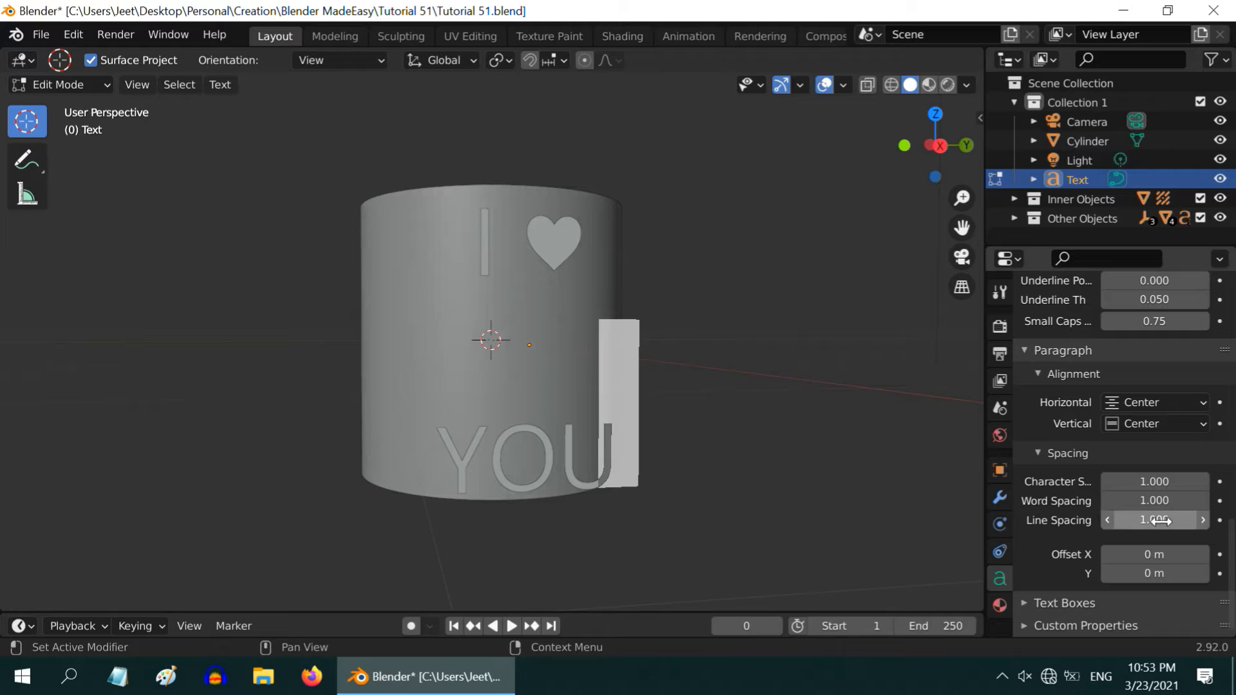
{"action": "left_click_drag", "start_coordinate": [1154, 519], "coordinate": [1118, 519]}
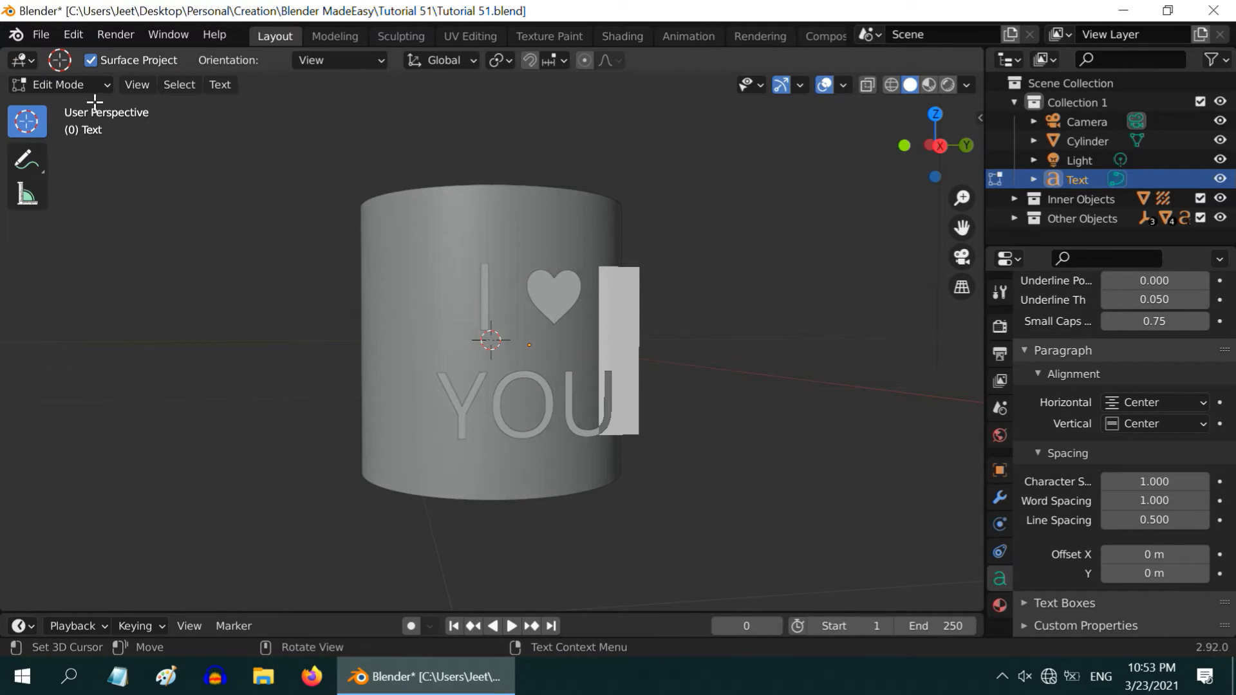
{"action": "key", "text": "Tab"}
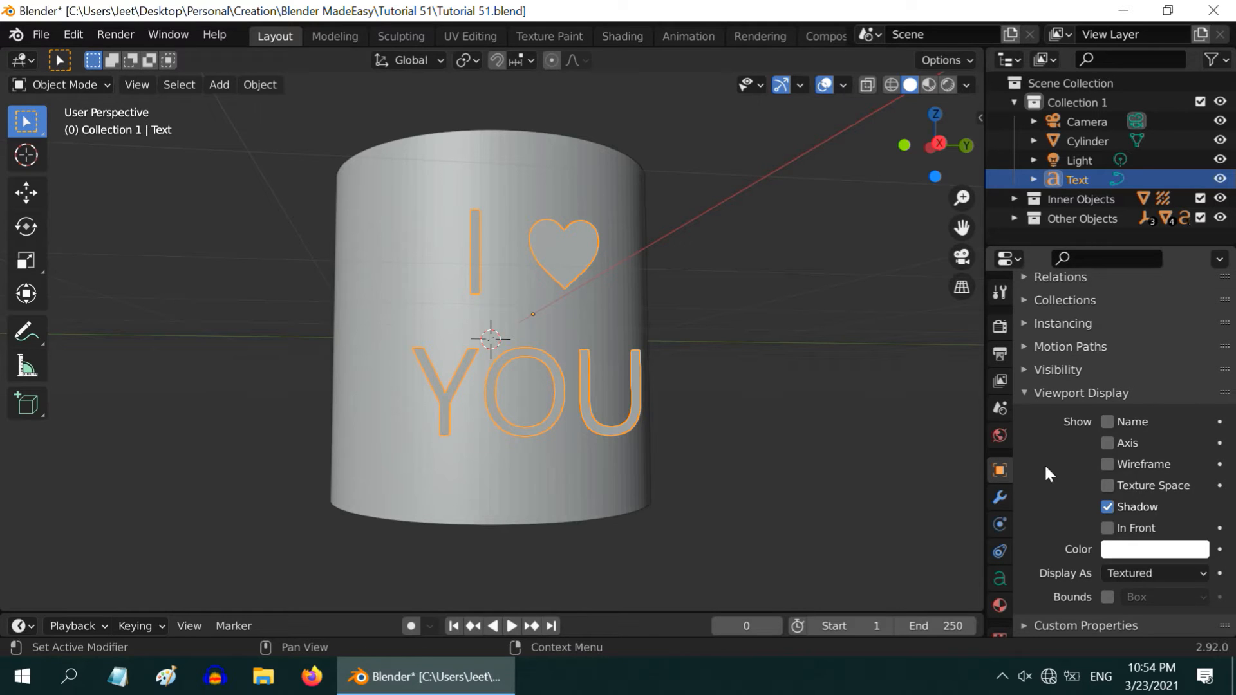
- Enable Wireframe in the text object's Viewport Display settings
{"action": "left_click", "coordinate": [1108, 463]}
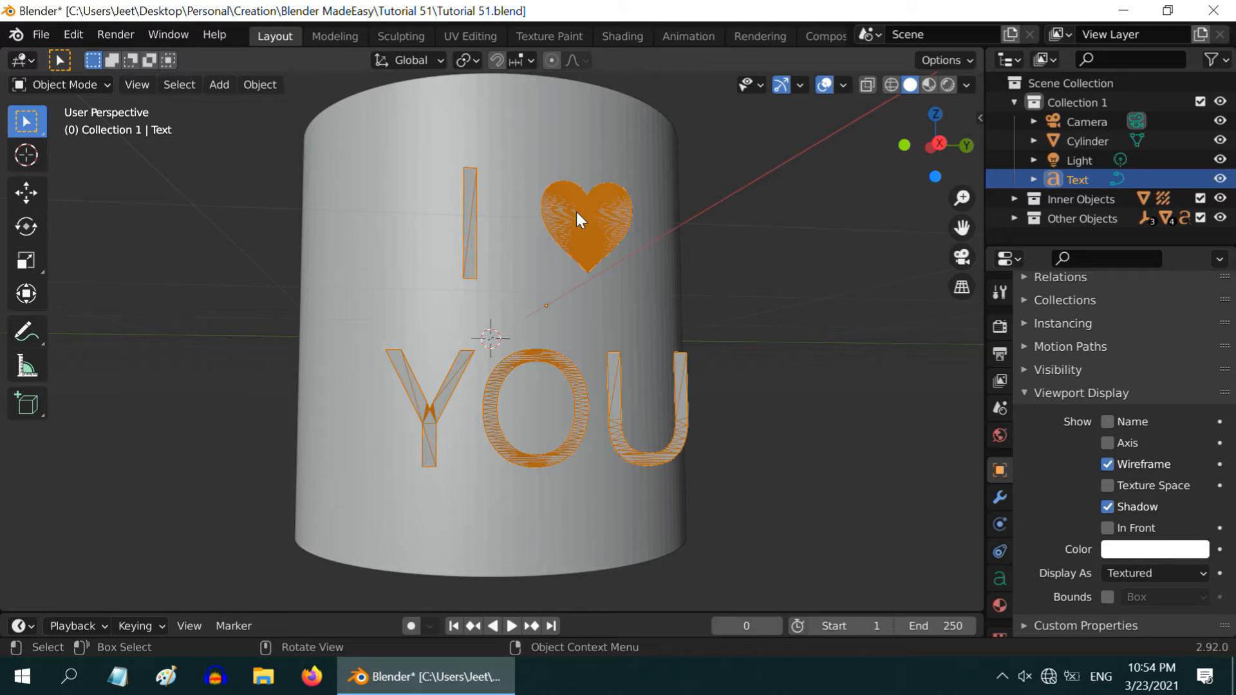
{"action": "mouse_move", "coordinate": [552, 467]}
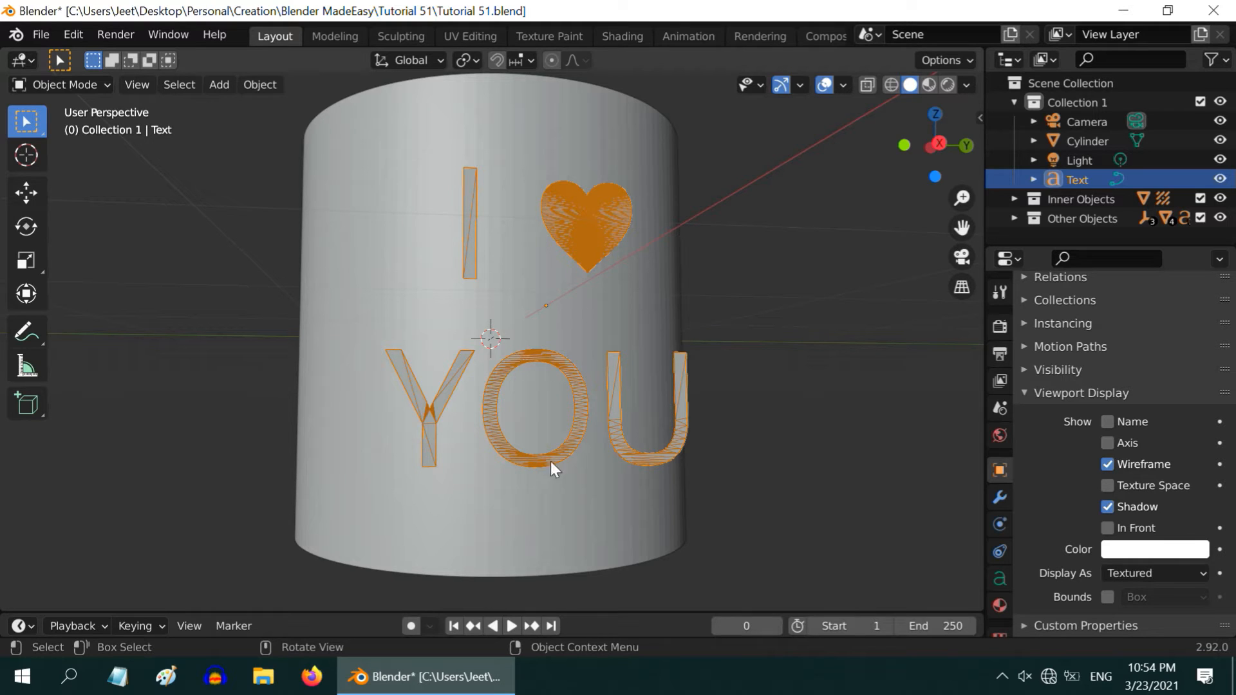
{"action": "mouse_move", "coordinate": [549, 363]}
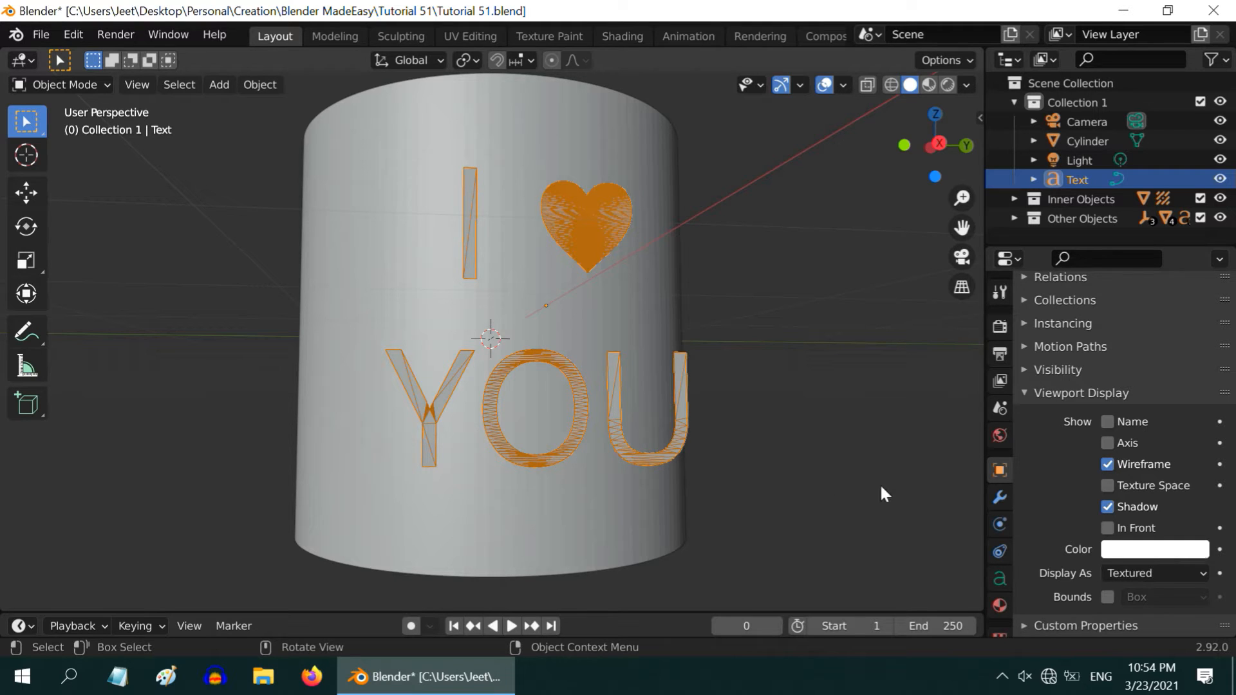
- Add a Decimate modifier to the text and set it to Planar mode
{"action": "left_click", "coordinate": [998, 497]}
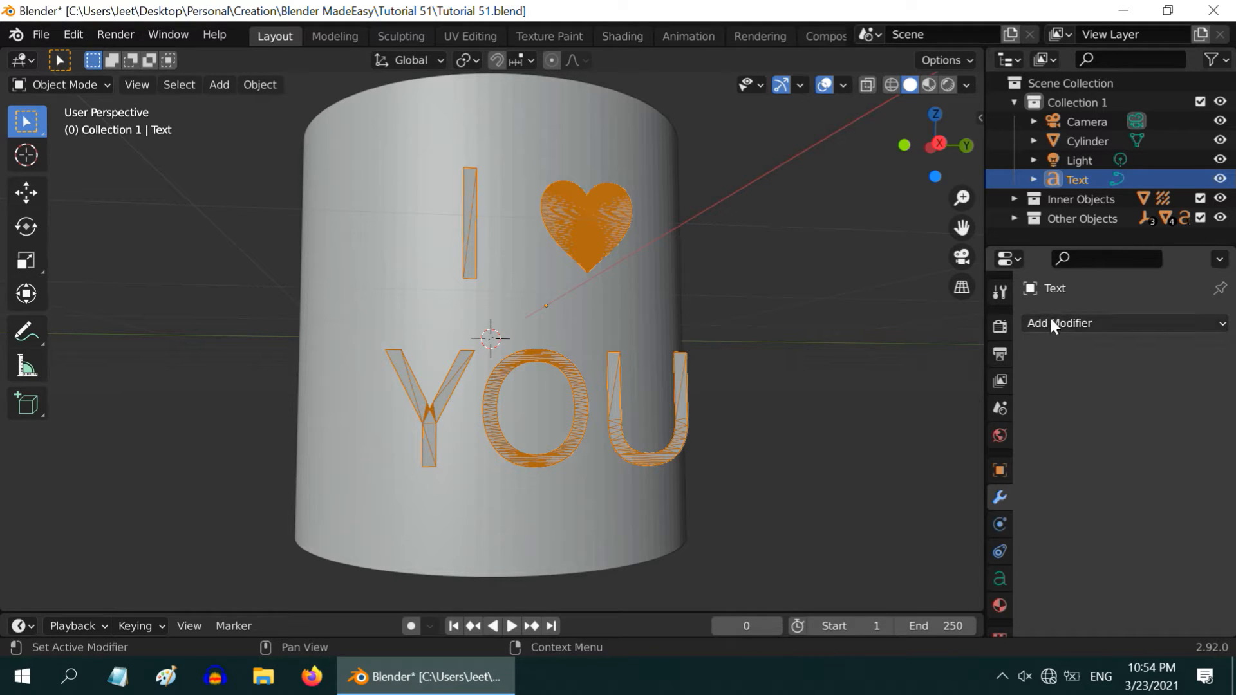
{"action": "left_click", "coordinate": [1059, 323]}
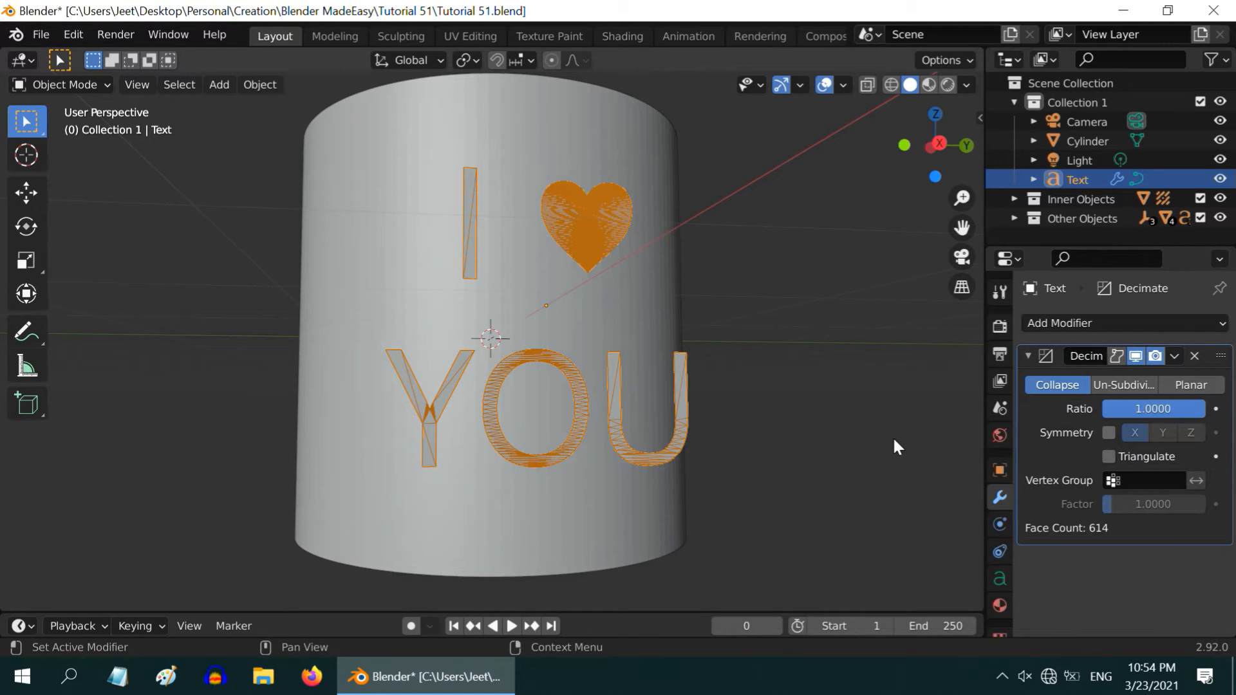
{"action": "left_click", "coordinate": [1190, 385]}
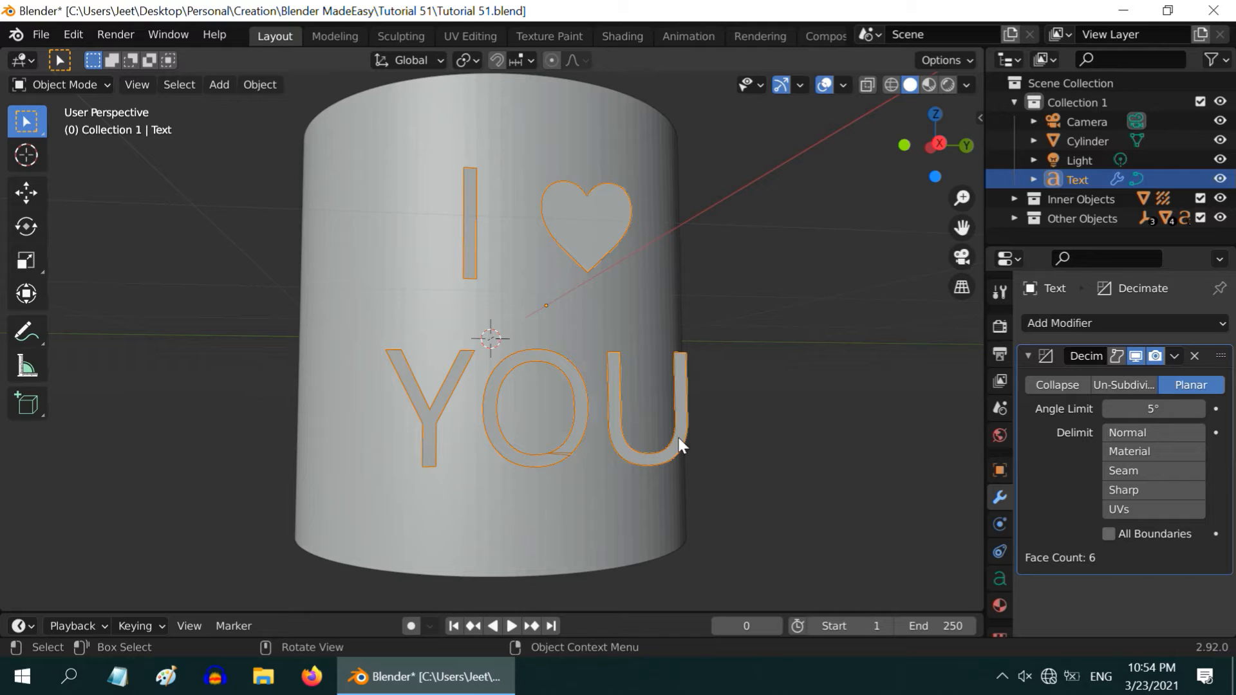
{"action": "mouse_move", "coordinate": [615, 363]}
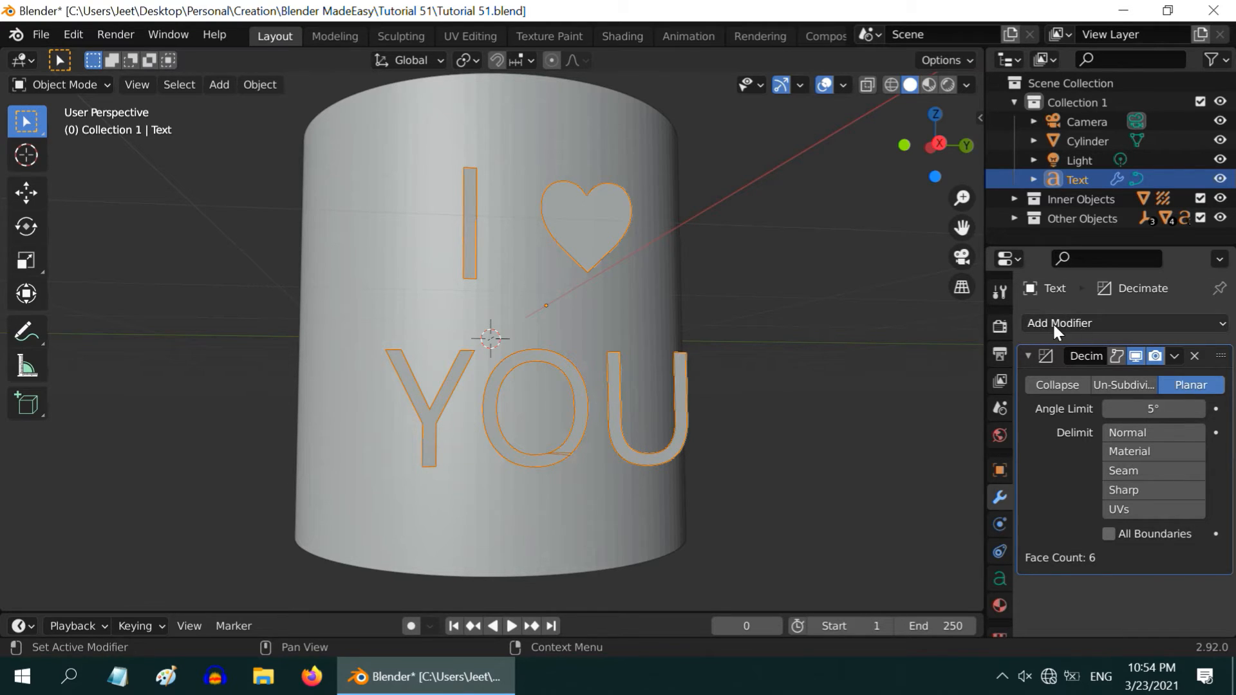
- Collapse Decimate and add a Solidify modifier giving the letters 0.2 m thickness
{"action": "left_click", "coordinate": [1029, 355]}
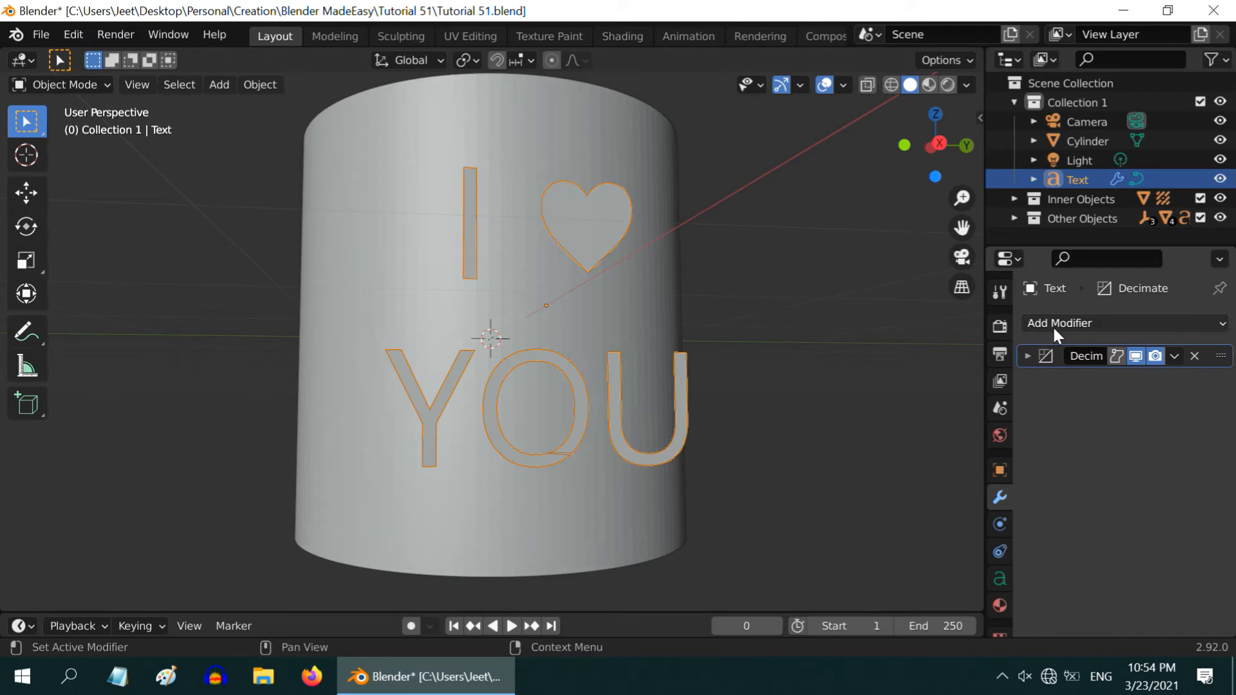
{"action": "left_click", "coordinate": [1122, 322]}
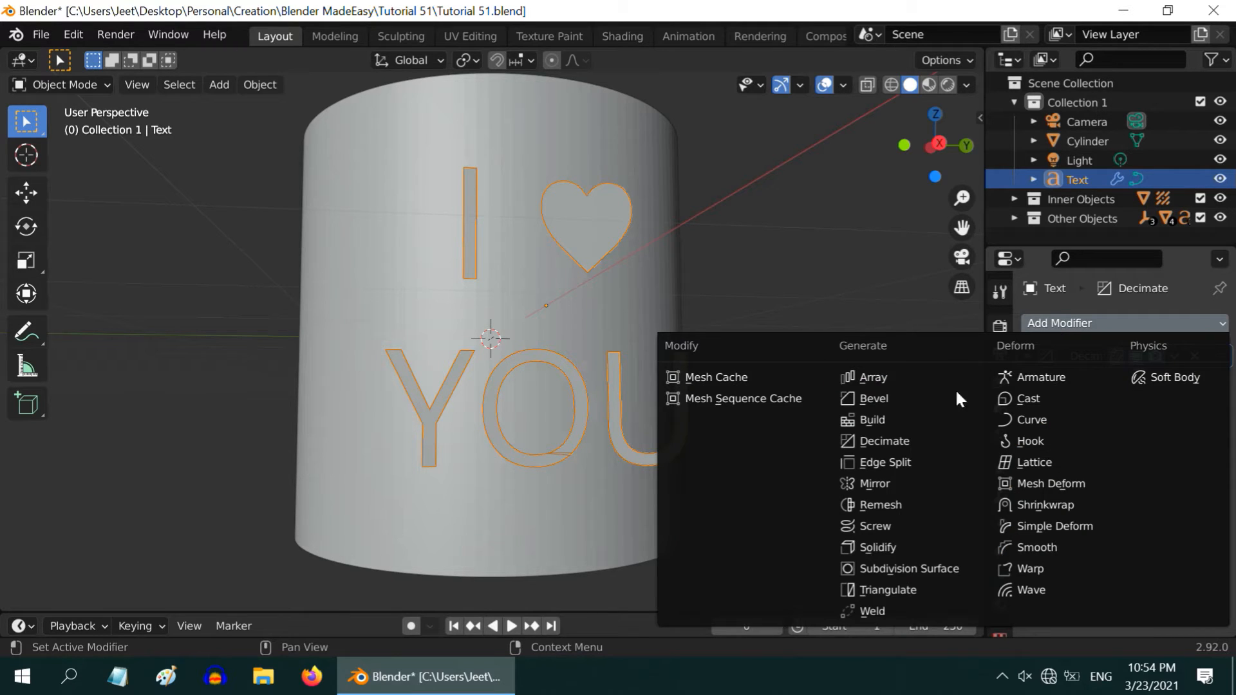
{"action": "mouse_move", "coordinate": [873, 610]}
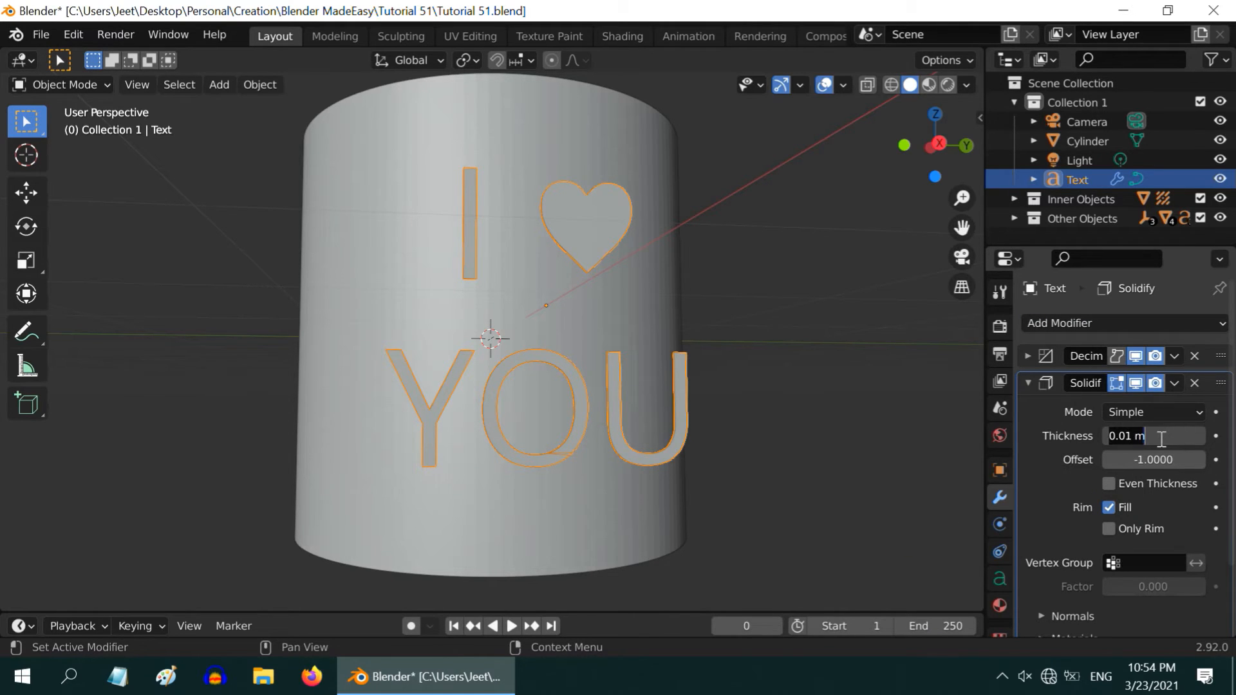
{"action": "left_click_drag", "start_coordinate": [1128, 436], "coordinate": [1159, 436]}
{"action": "type", "text": "2"}
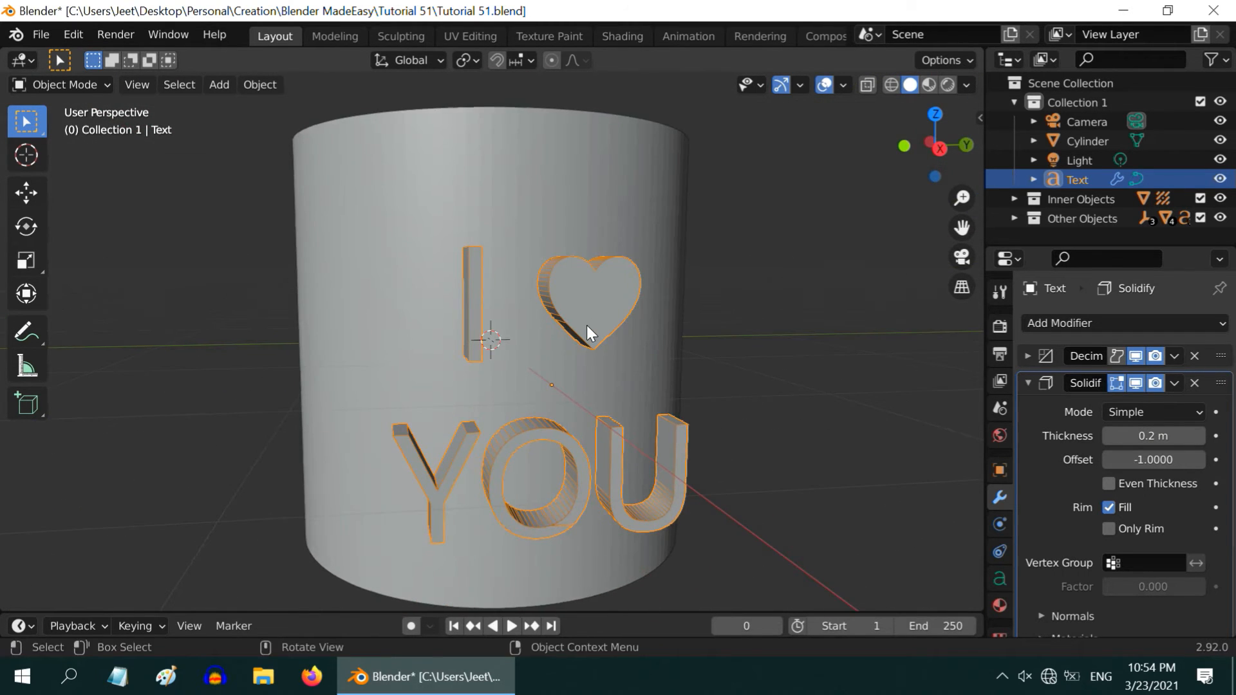
{"action": "left_click", "coordinate": [999, 471]}
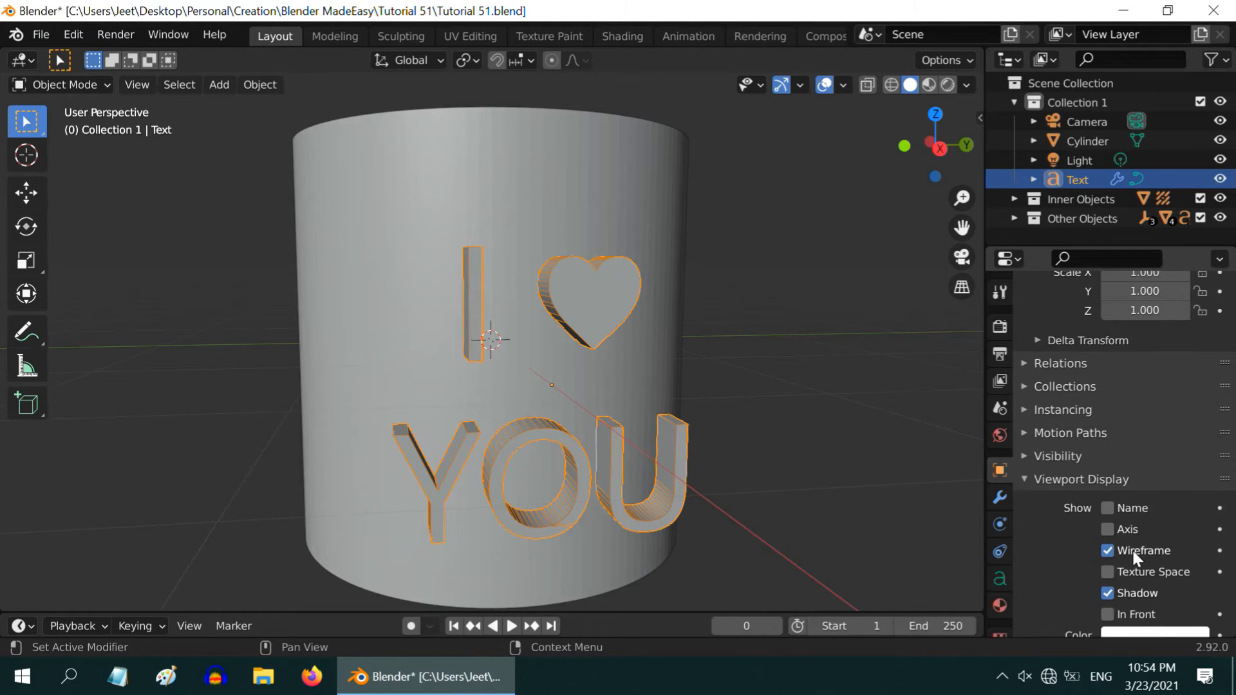
- Turn off the text's wireframe display and convert the text object to a mesh
{"action": "left_click", "coordinate": [1107, 549]}
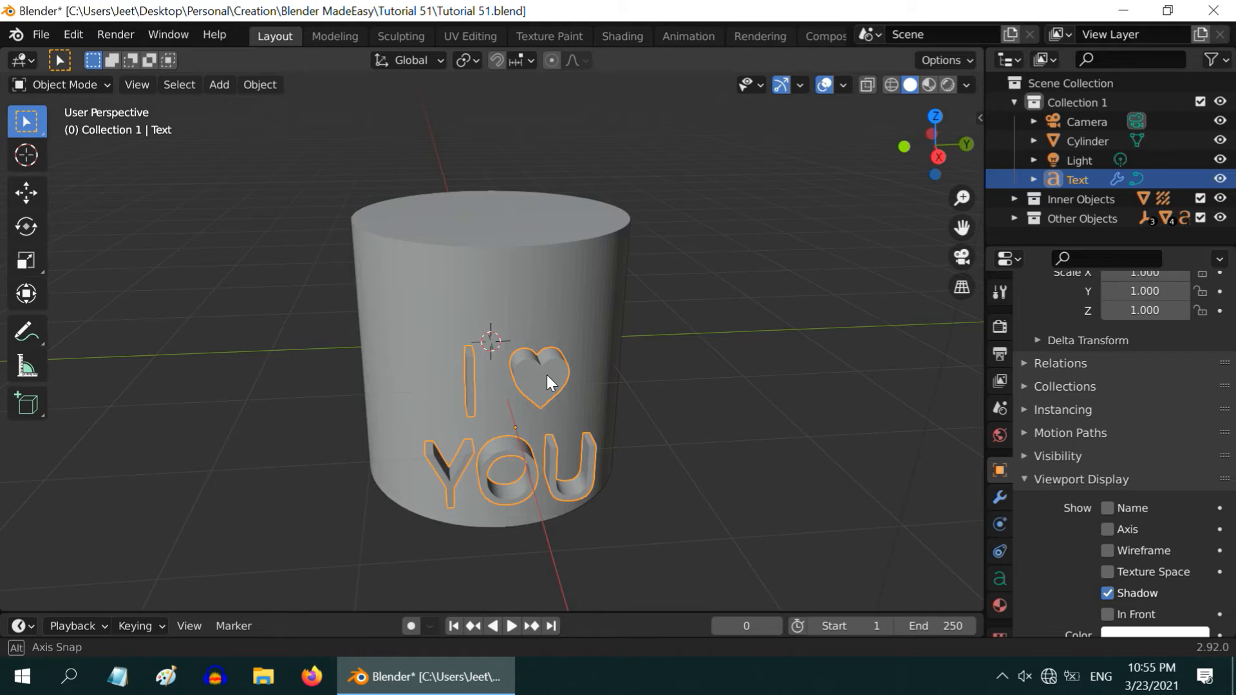
{"action": "left_click", "coordinate": [259, 85]}
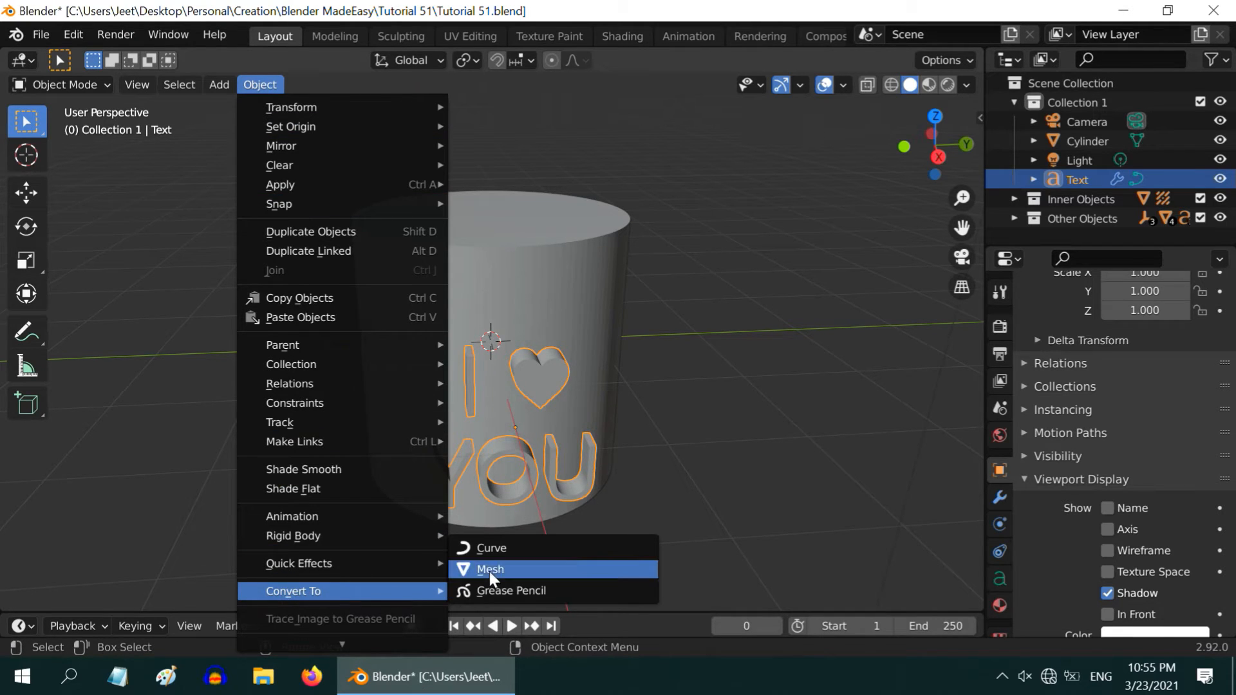
{"action": "left_click", "coordinate": [489, 569]}
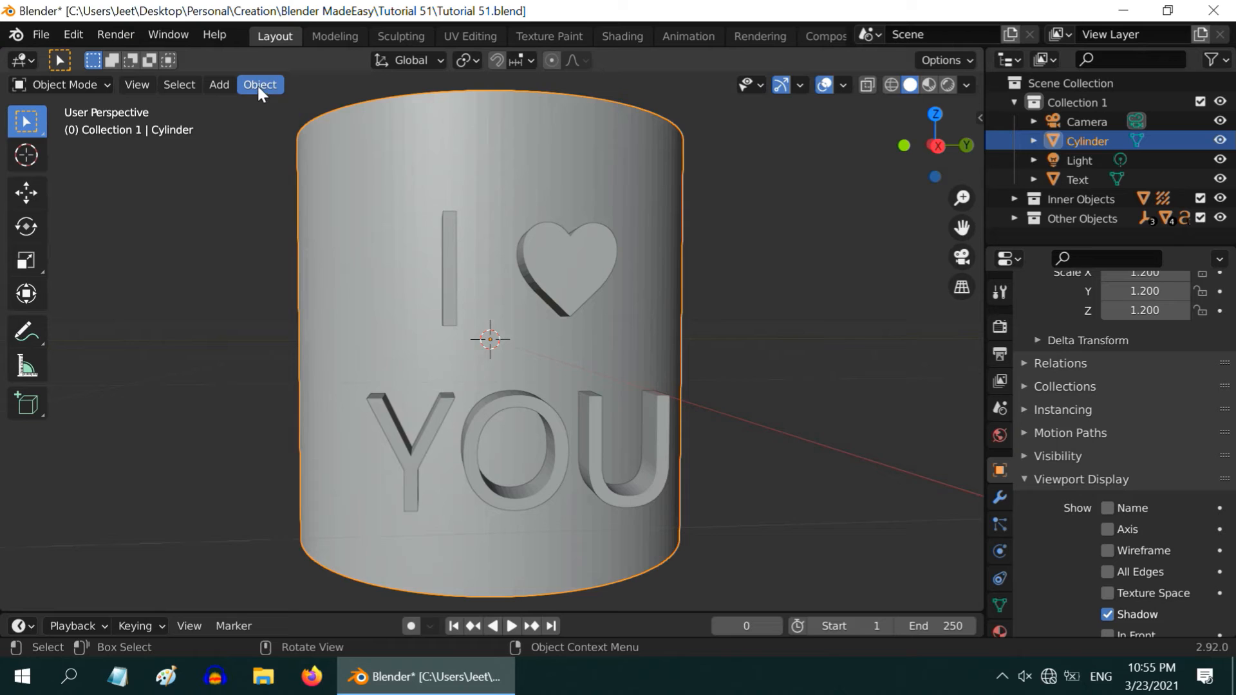
- Shade the cylinder and the letters mesh smooth with Auto Smooth enabled on both
{"action": "left_click", "coordinate": [259, 85]}
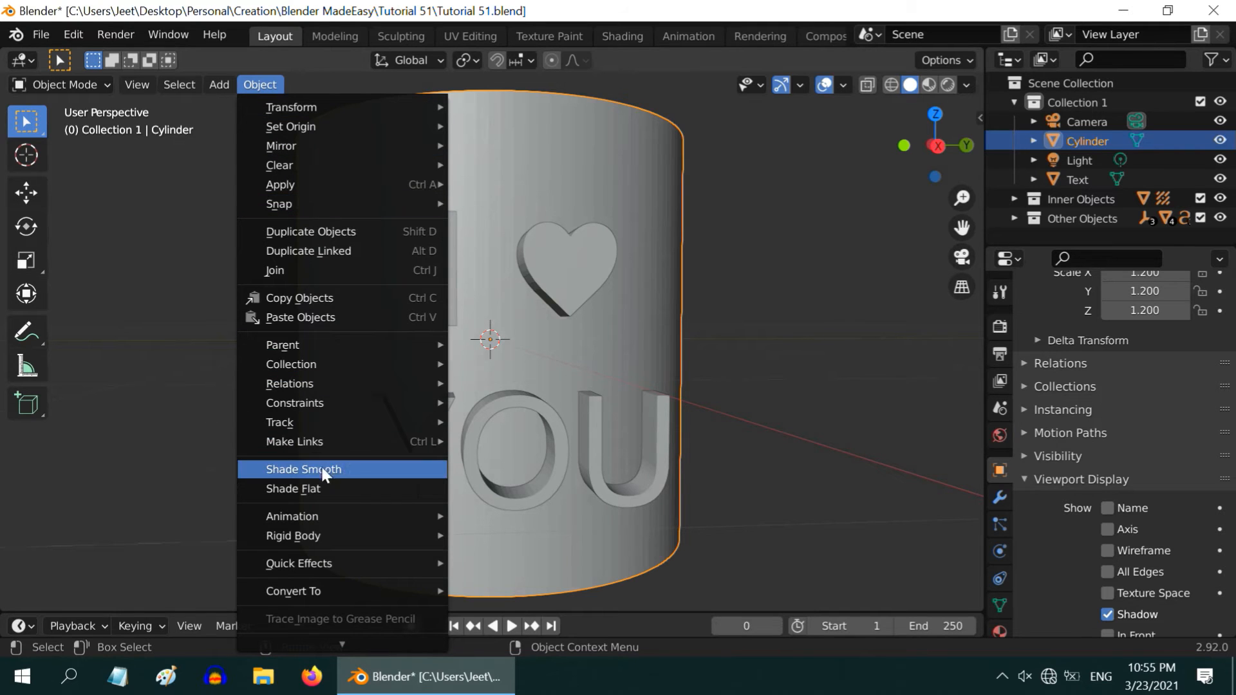
{"action": "left_click", "coordinate": [303, 468]}
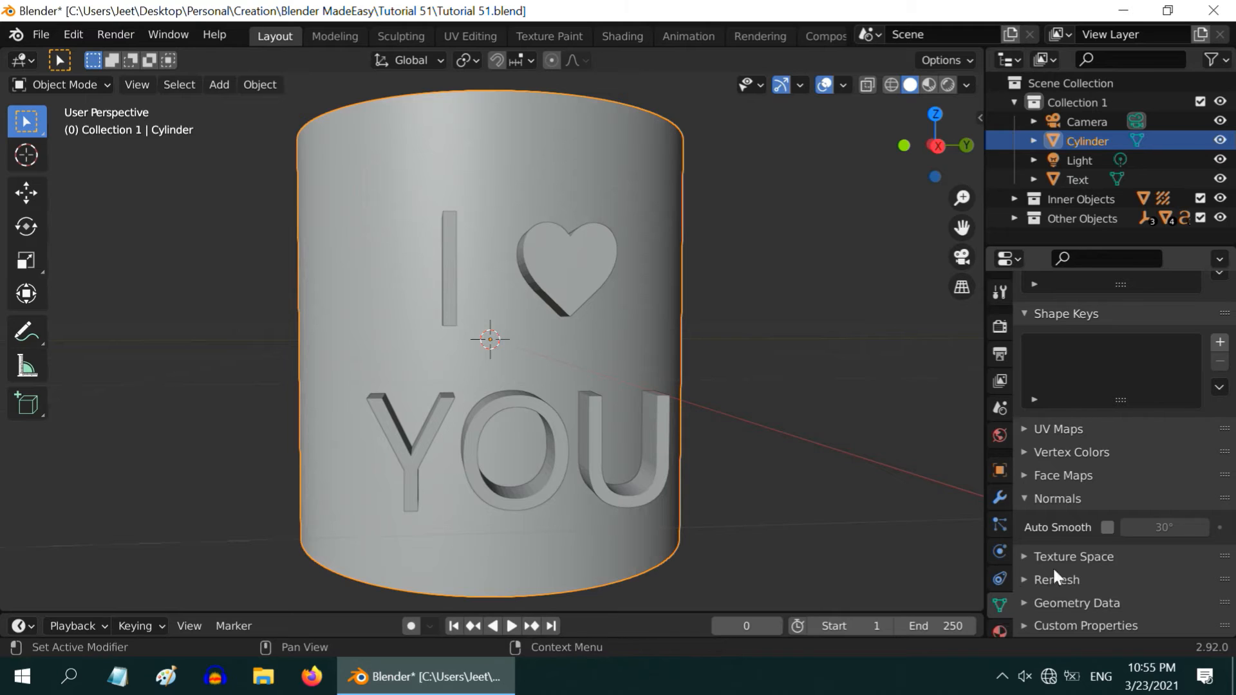
{"action": "left_click", "coordinate": [1107, 526]}
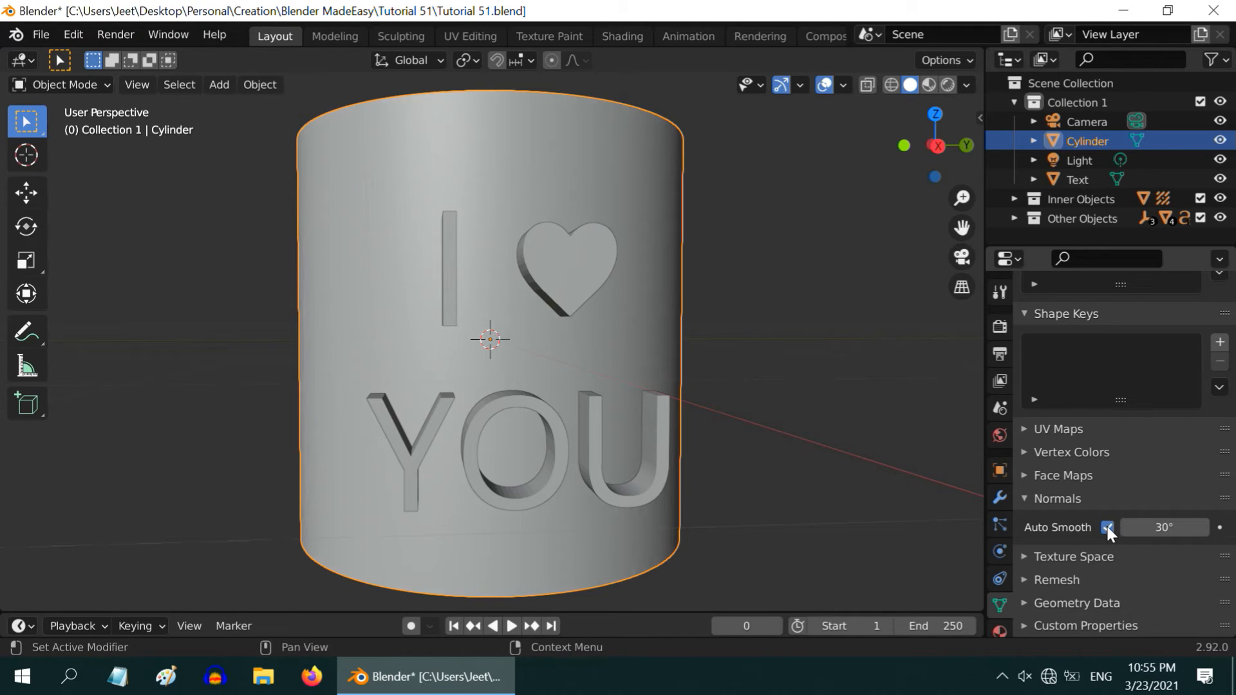
{"action": "left_click", "coordinate": [1107, 526]}
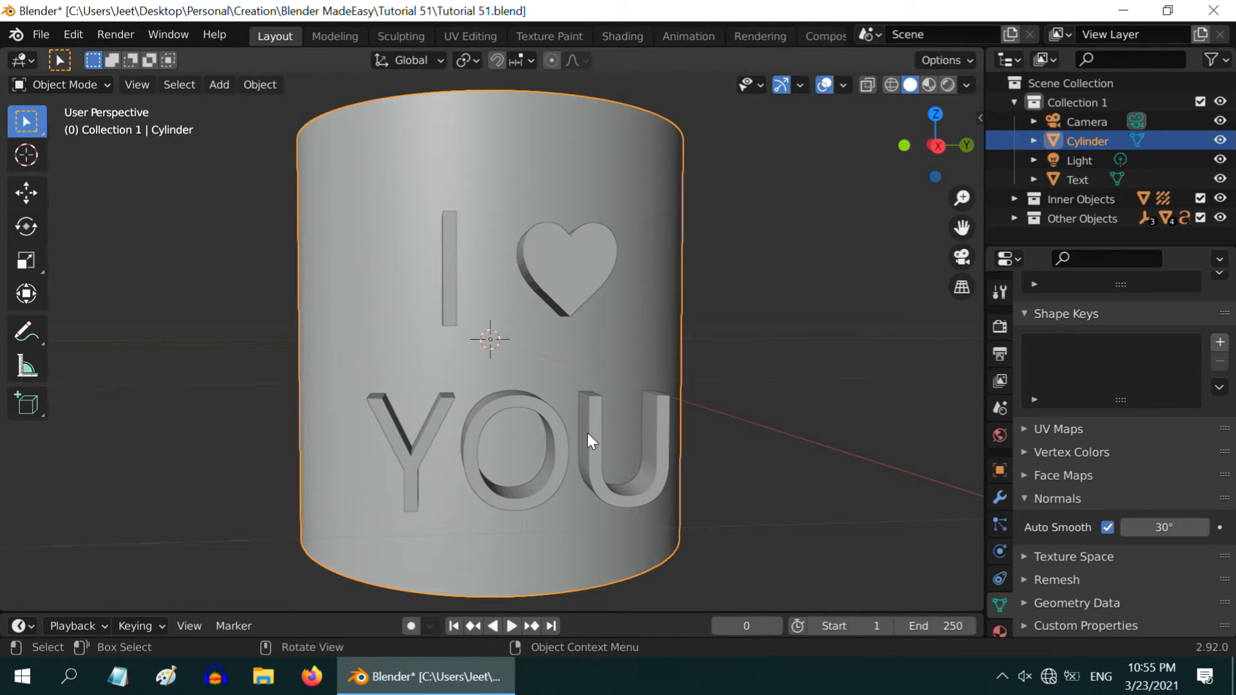
{"action": "left_click", "coordinate": [259, 85]}
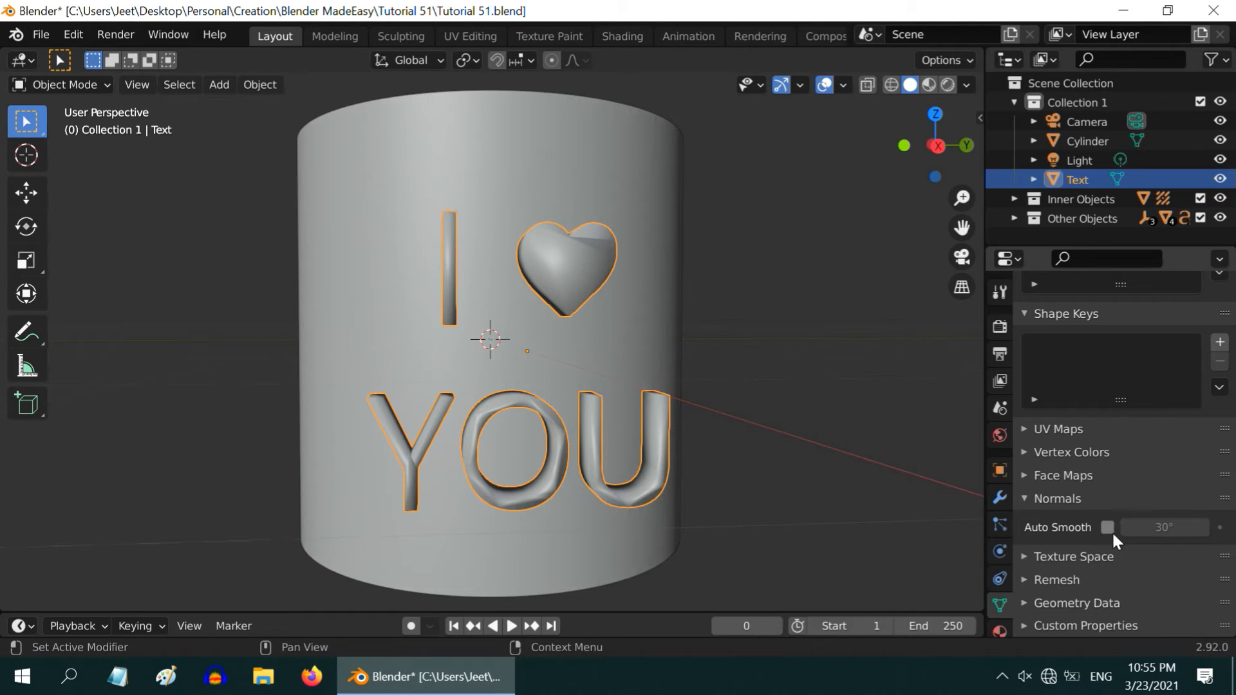
{"action": "left_click", "coordinate": [1107, 527]}
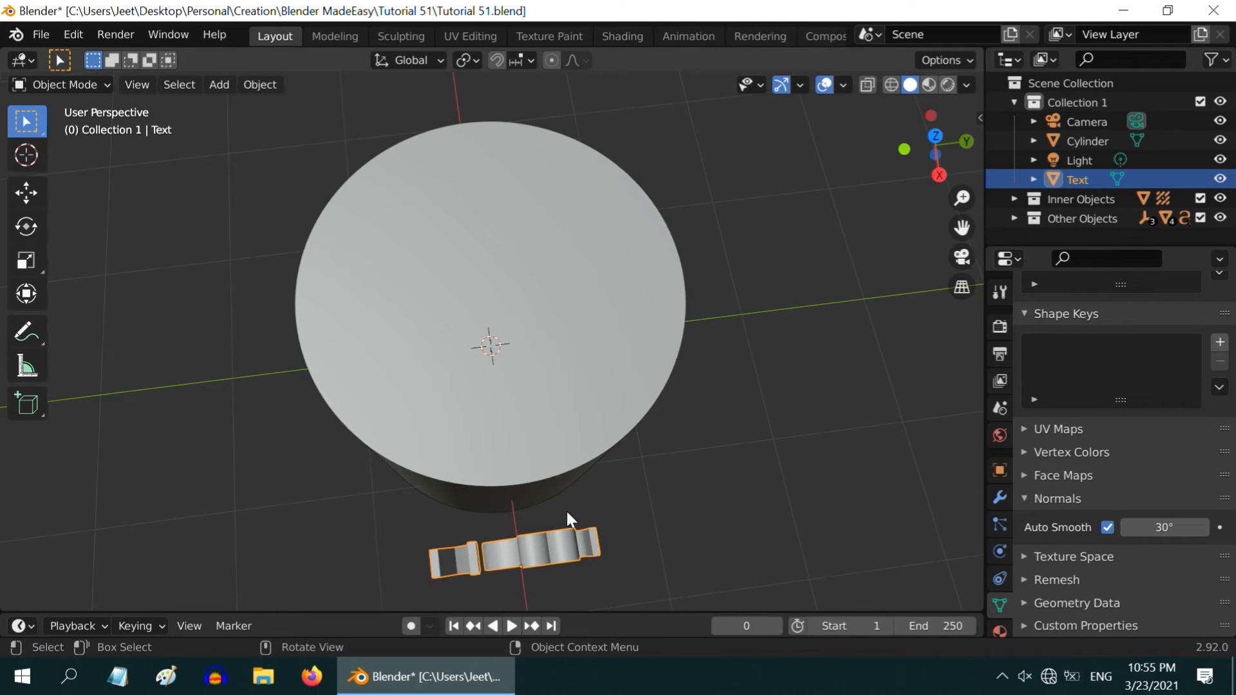
- Move the I ♥ YOU text against the cylinder's curved front, 1.22 m out on X, and check its transform
{"action": "left_click", "coordinate": [26, 193]}
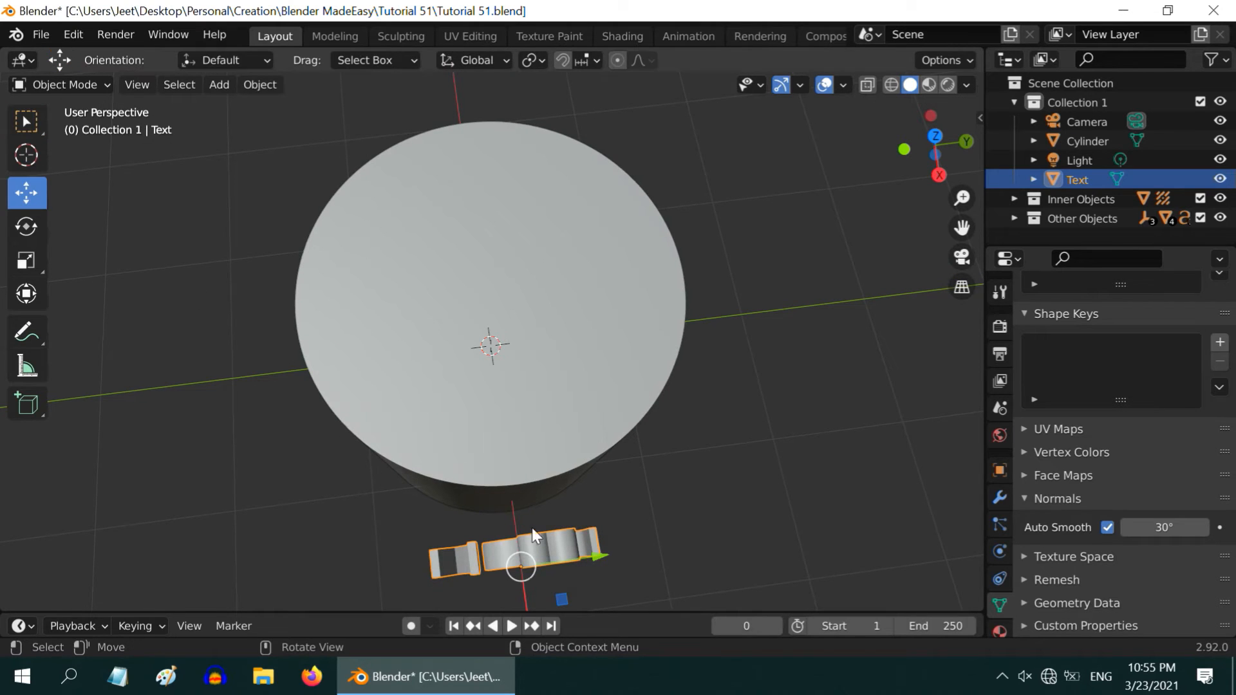
{"action": "left_click_drag", "start_coordinate": [520, 564], "coordinate": [508, 469]}
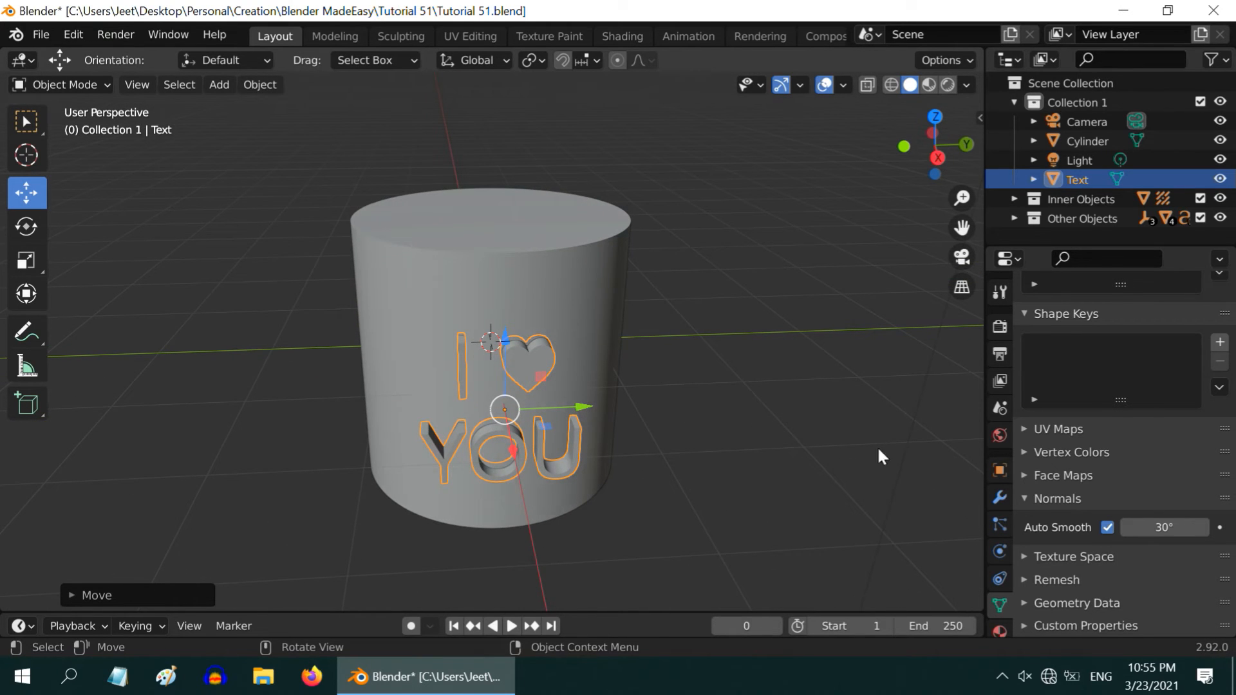
{"action": "left_click", "coordinate": [999, 468]}
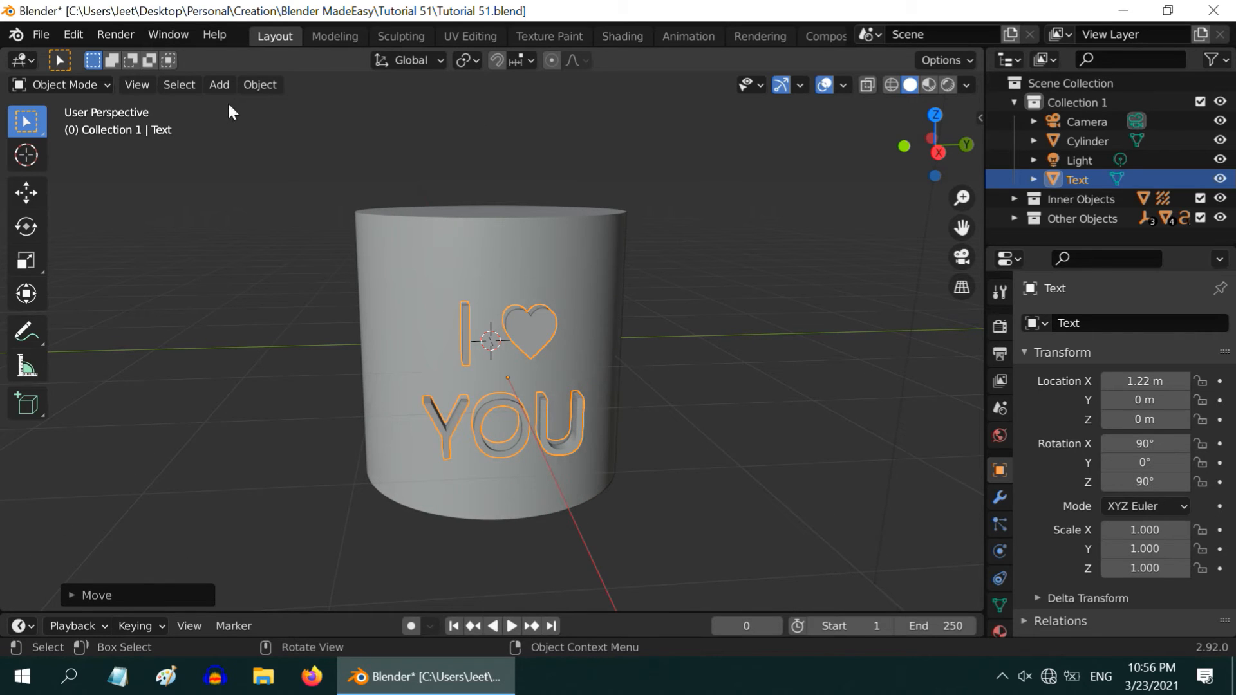
- Add a cube empty and match it to the text's location, X 1.22 m, rotated 90° on X
{"action": "left_click", "coordinate": [219, 85]}
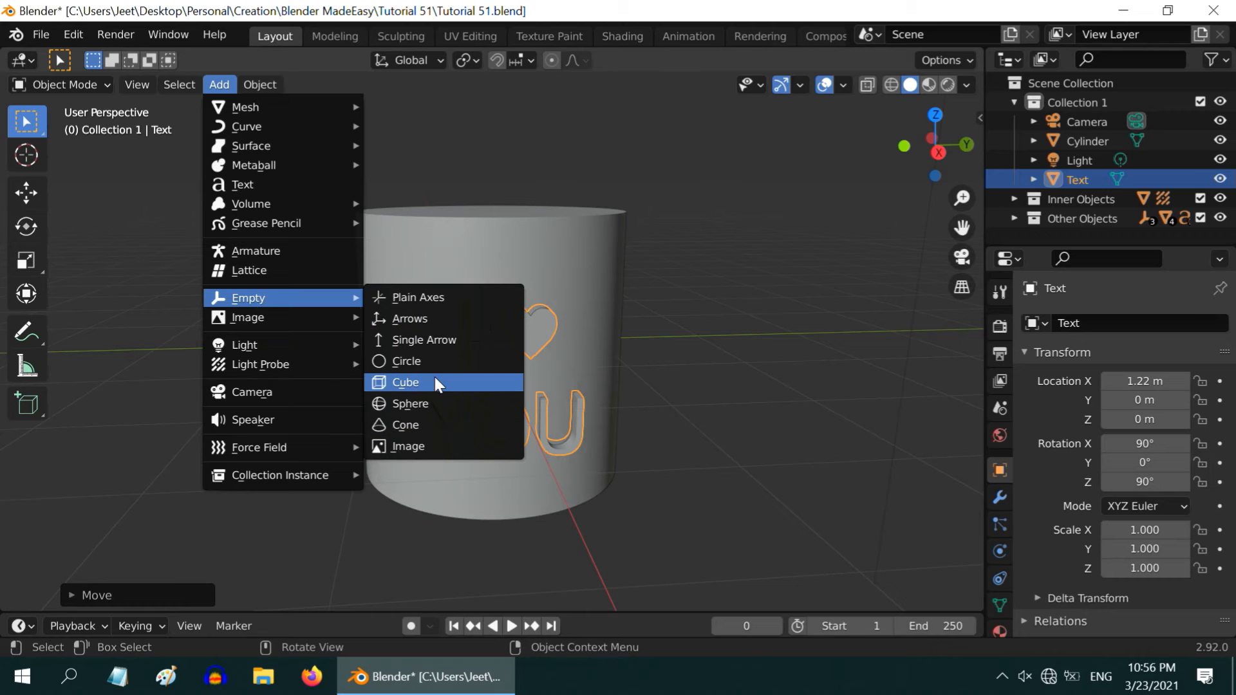
{"action": "left_click", "coordinate": [405, 382]}
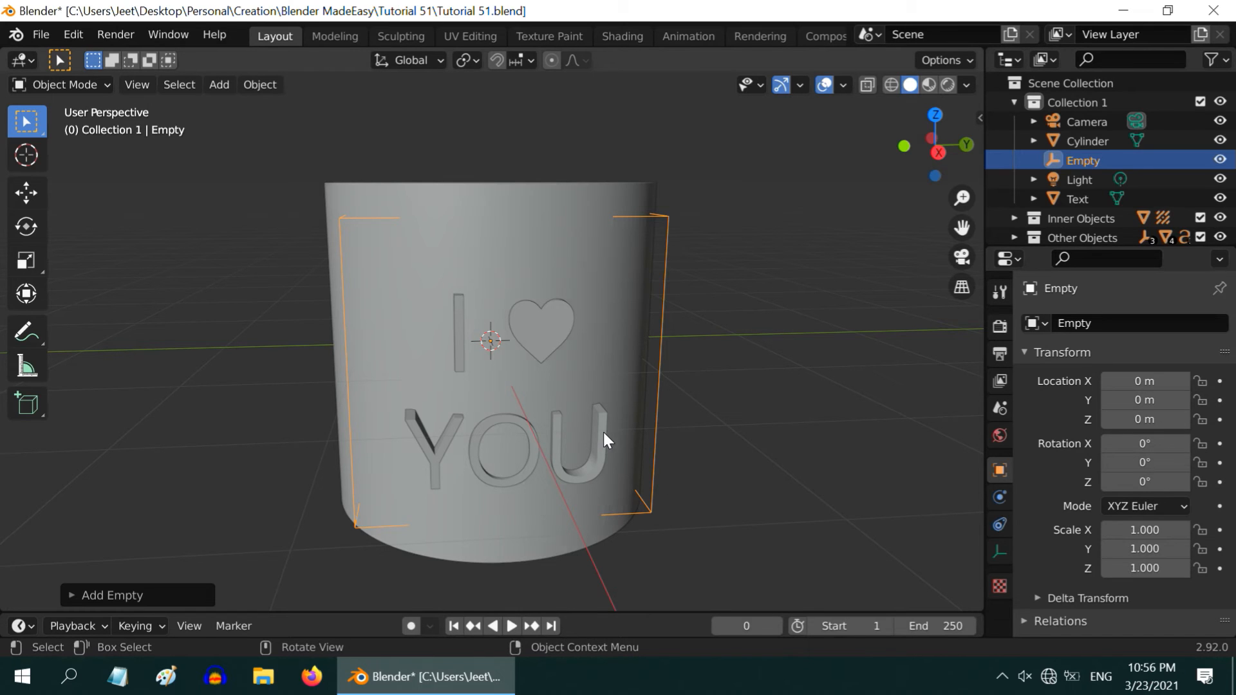
{"action": "left_click", "coordinate": [1076, 198]}
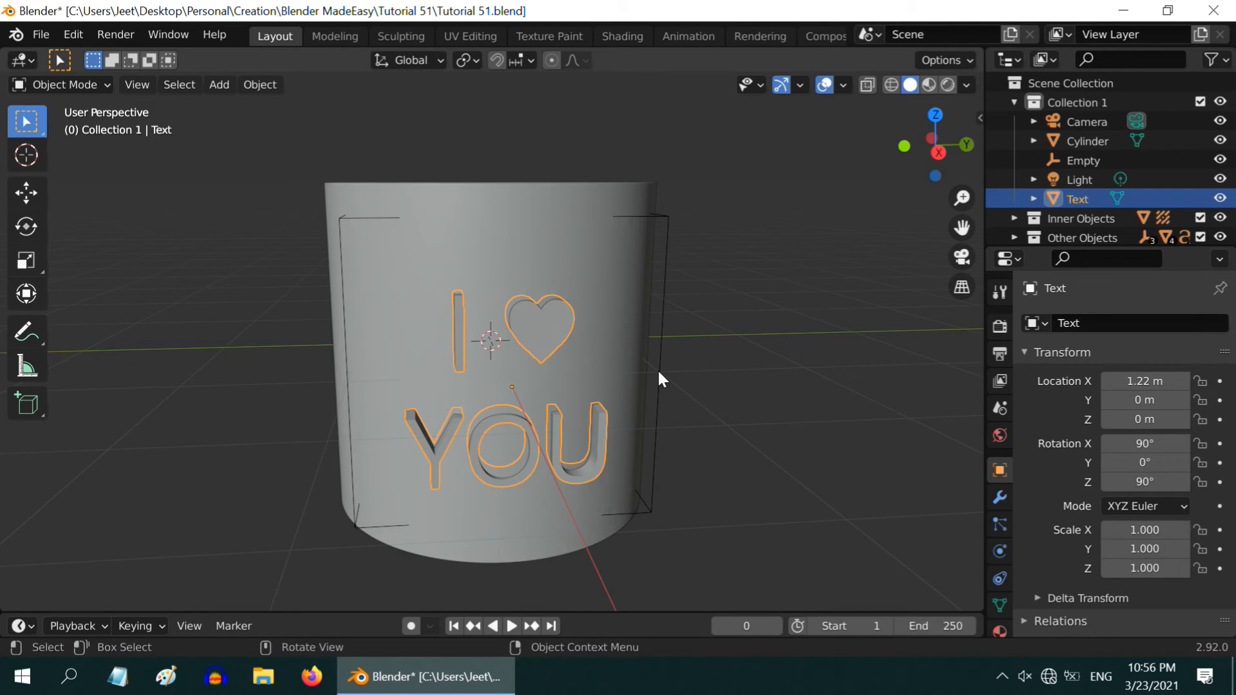
{"action": "left_click", "coordinate": [1079, 161]}
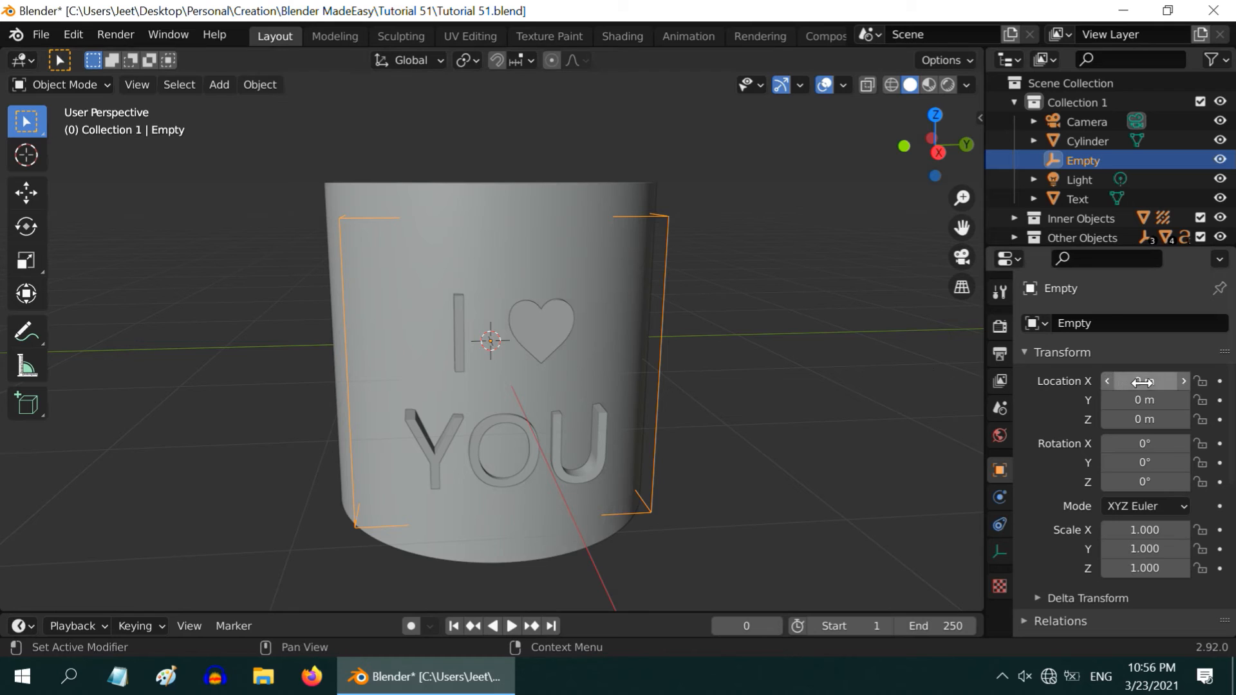
{"action": "left_click", "coordinate": [1145, 381]}
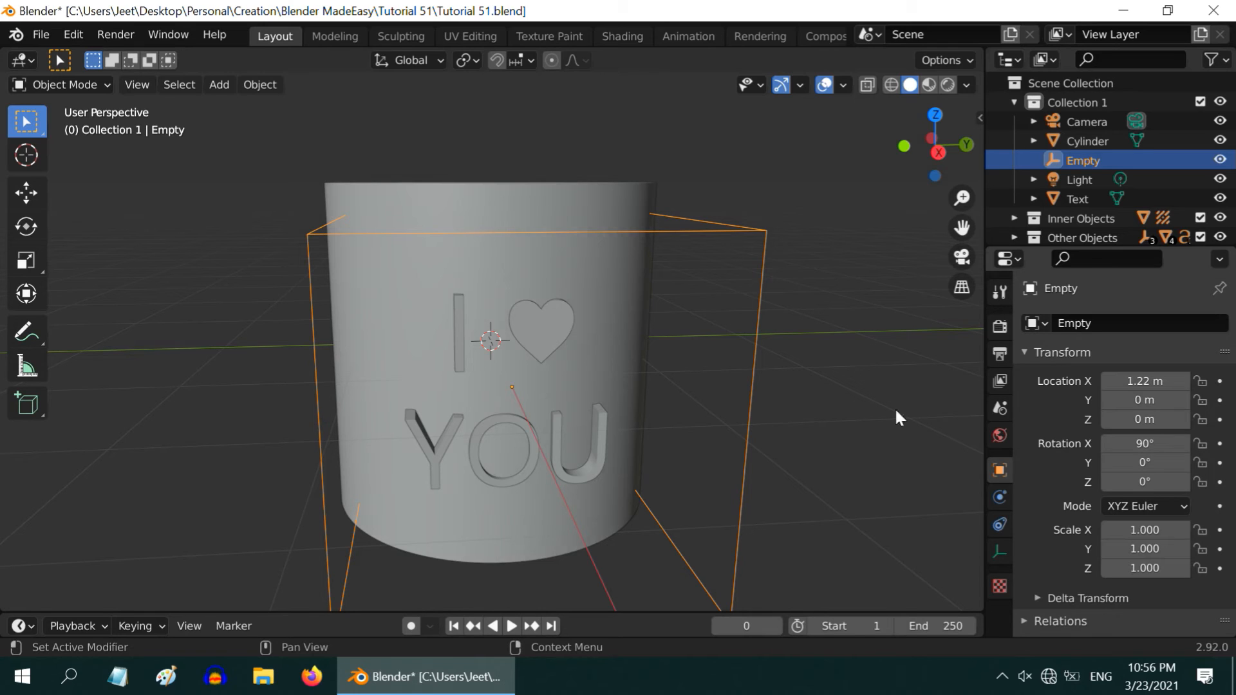
- Give the text a Simple Deform Bend modifier using the Empty as origin around the Y axis
{"action": "left_click", "coordinate": [1076, 198]}
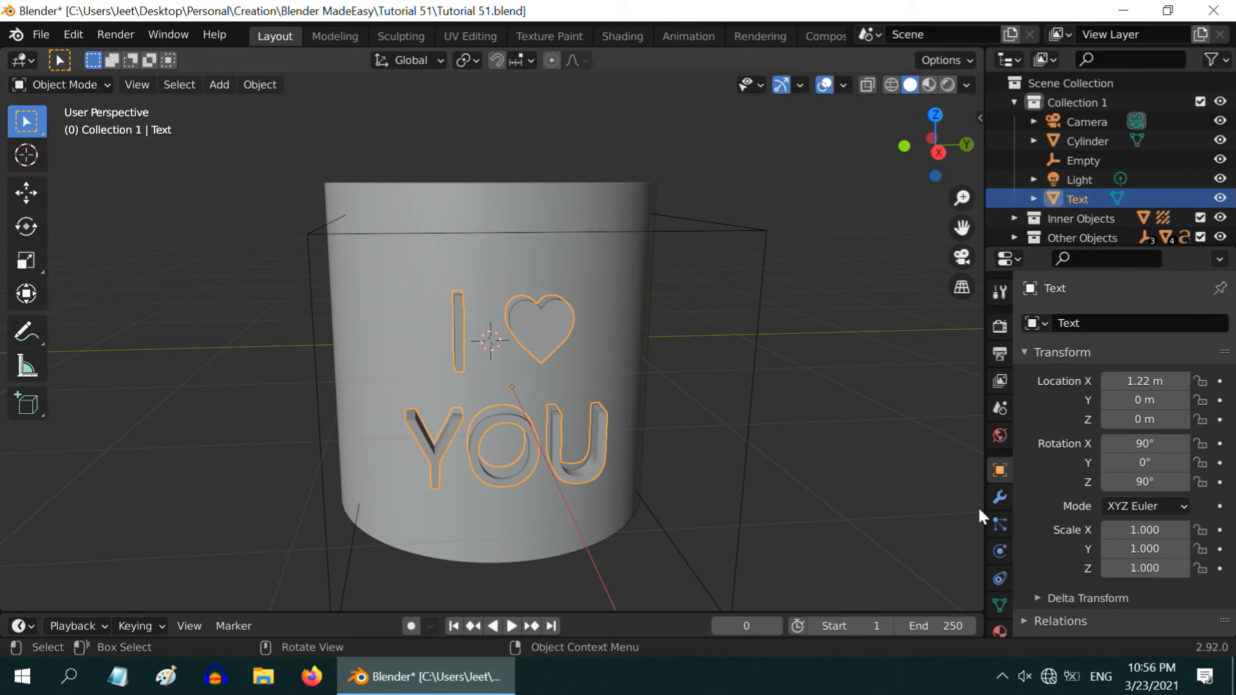
{"action": "left_click", "coordinate": [1059, 323]}
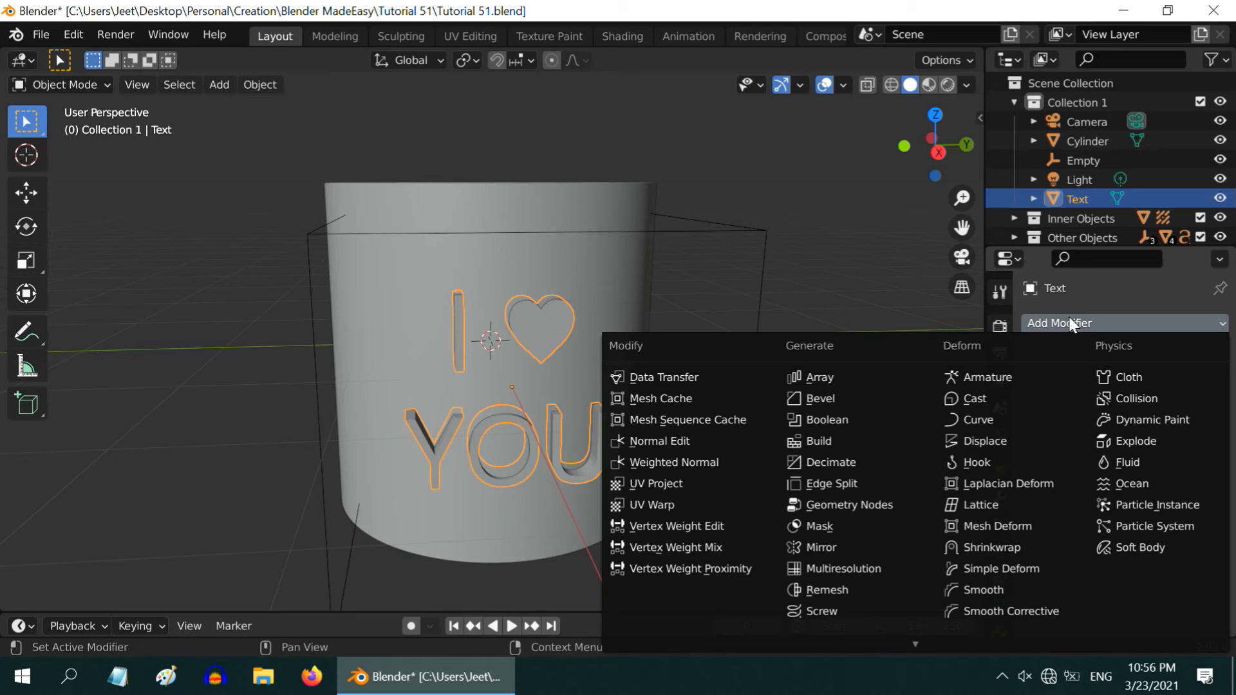
{"action": "left_click", "coordinate": [1000, 568]}
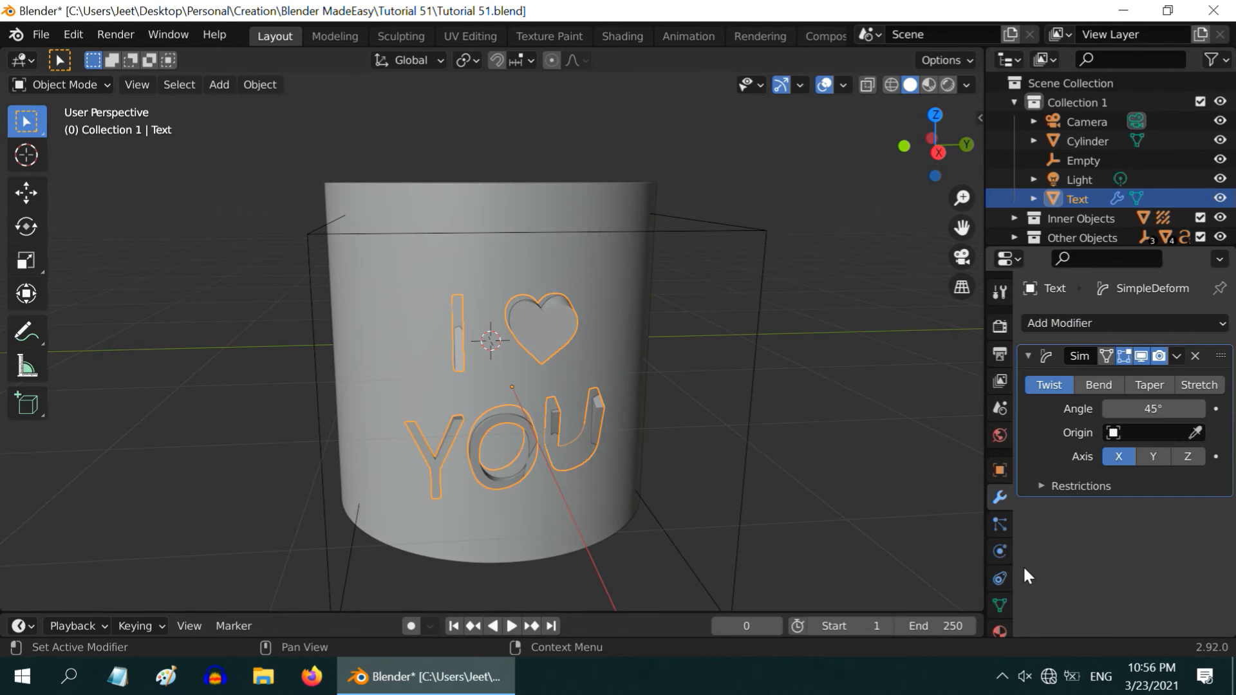
{"action": "left_click", "coordinate": [1098, 385]}
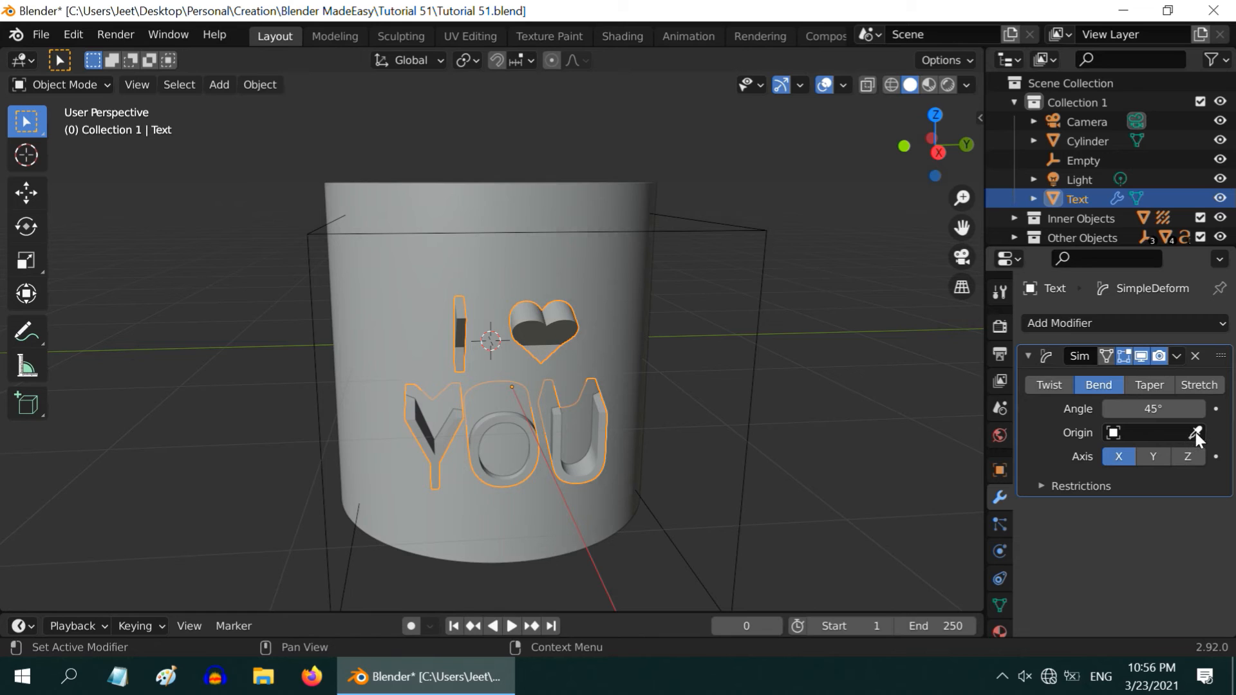
{"action": "left_click", "coordinate": [1195, 433]}
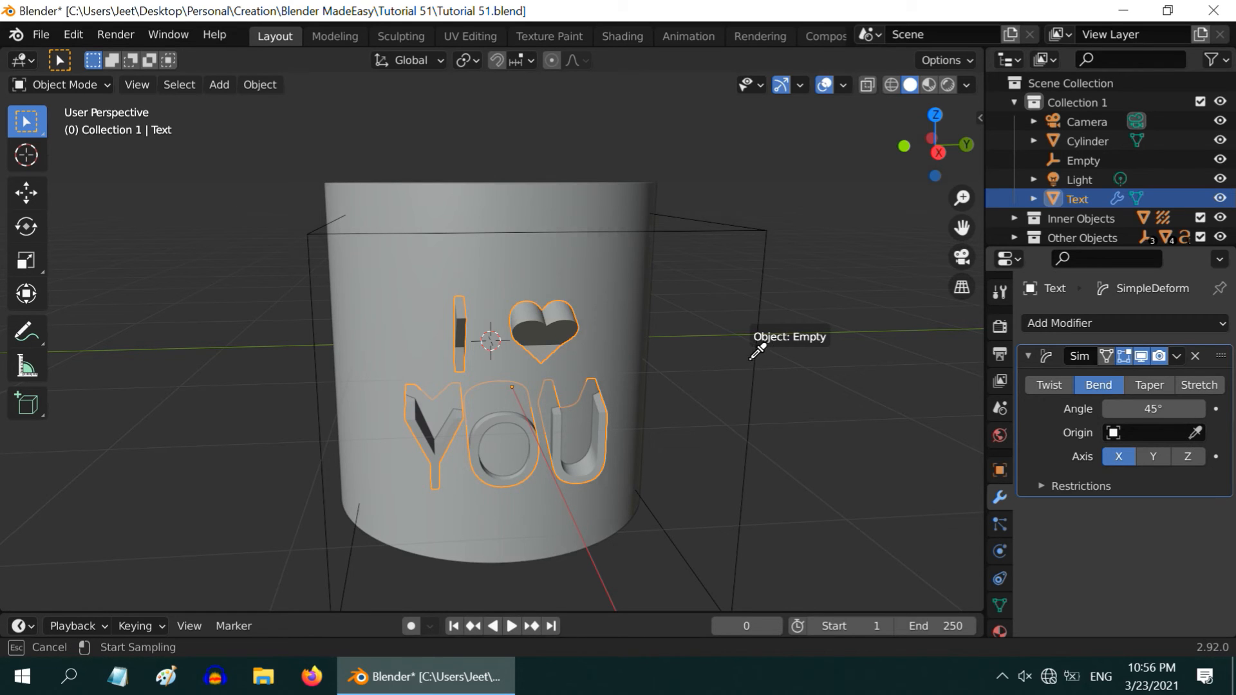
{"action": "left_click", "coordinate": [759, 351]}
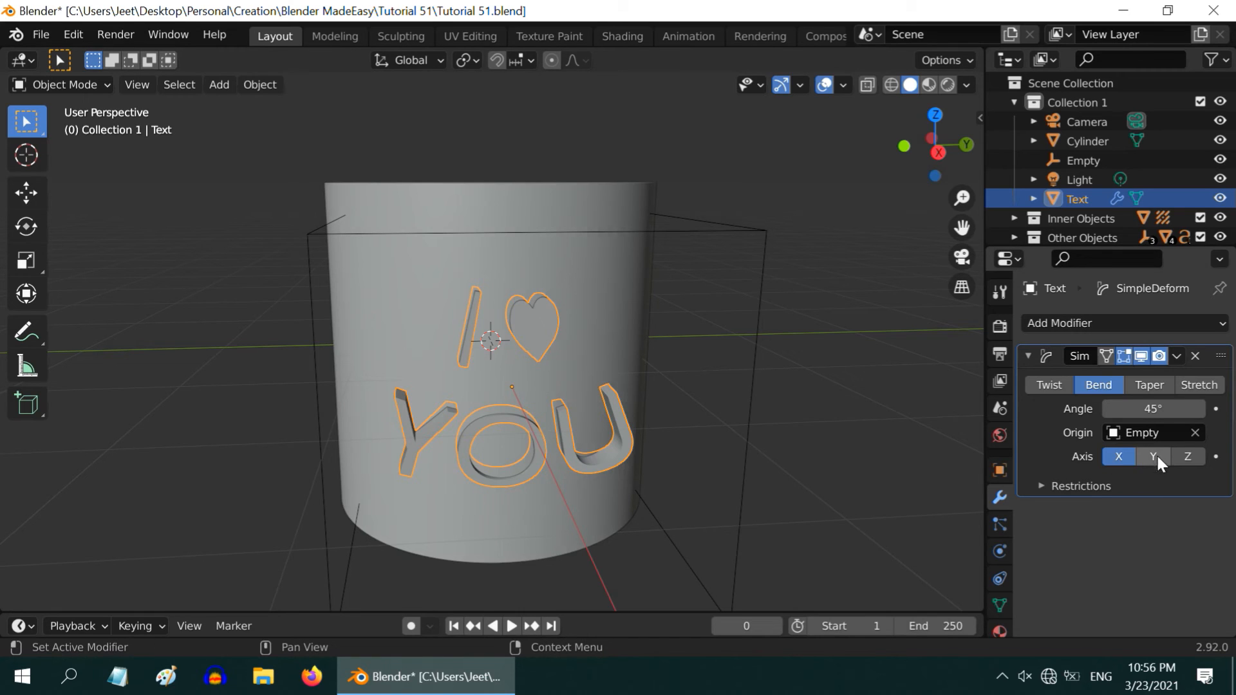
{"action": "left_click", "coordinate": [1152, 455]}
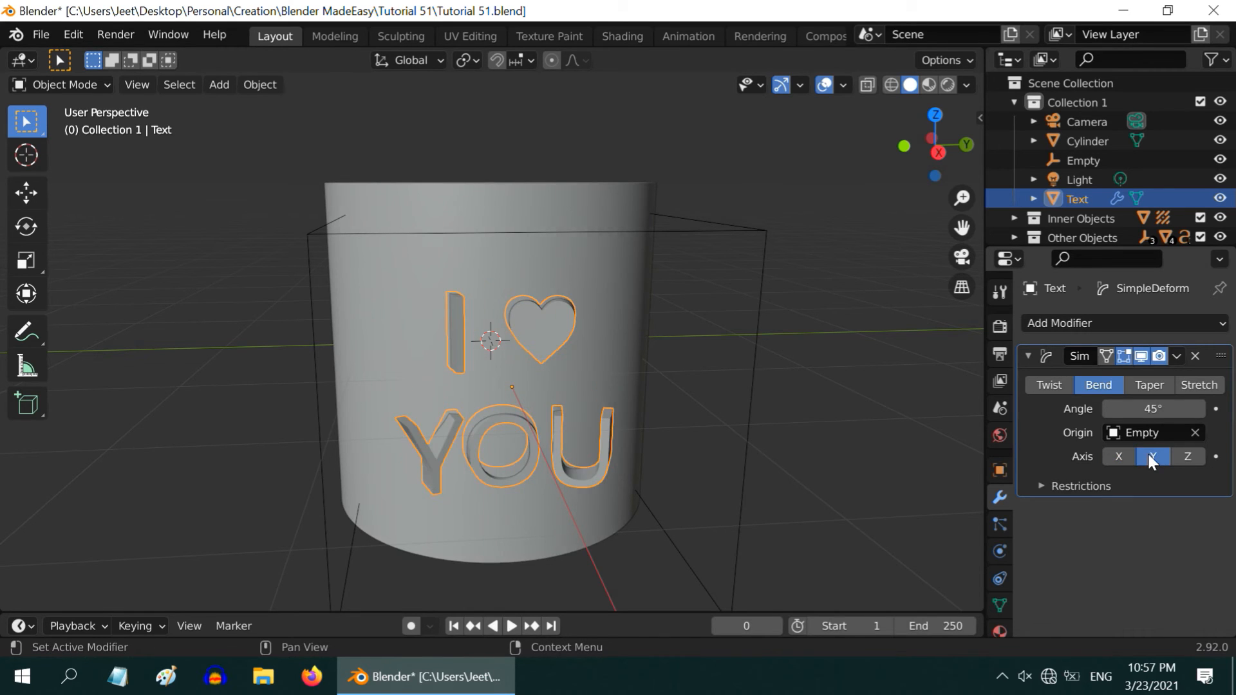
{"action": "mouse_move", "coordinate": [1152, 408]}
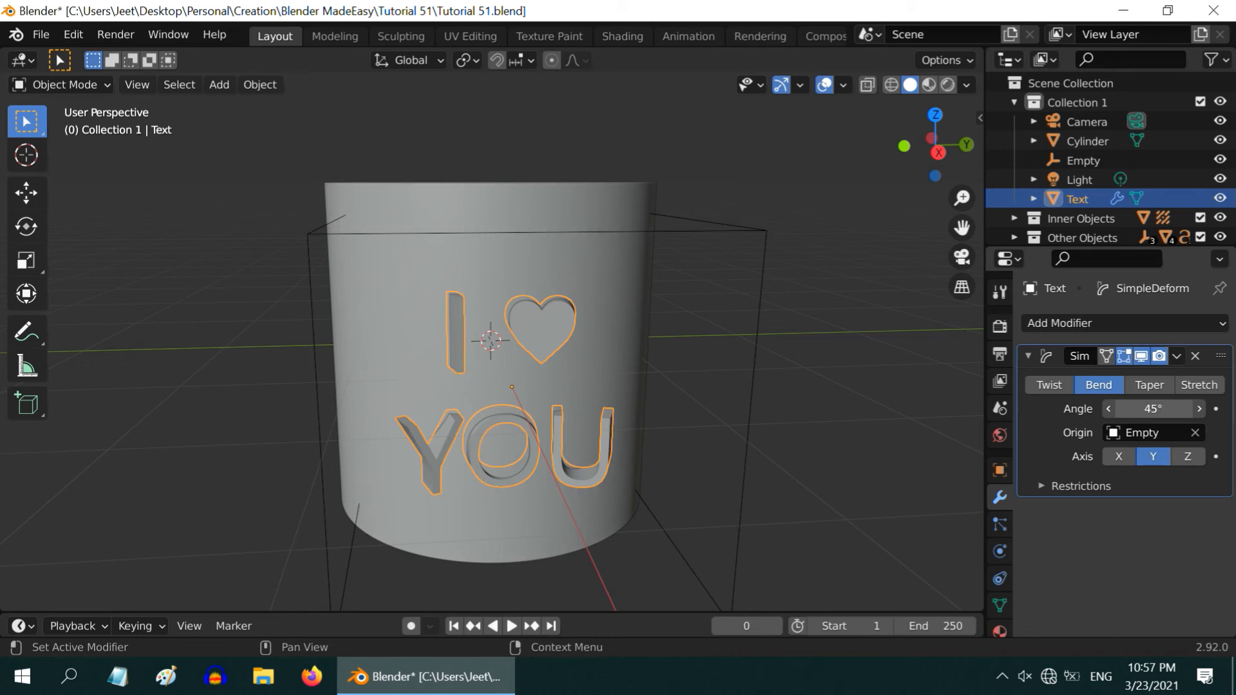
- Set the bend angle to -53° so the letters follow the cylinder's curve
{"action": "left_click_drag", "start_coordinate": [1151, 408], "coordinate": [1173, 409]}
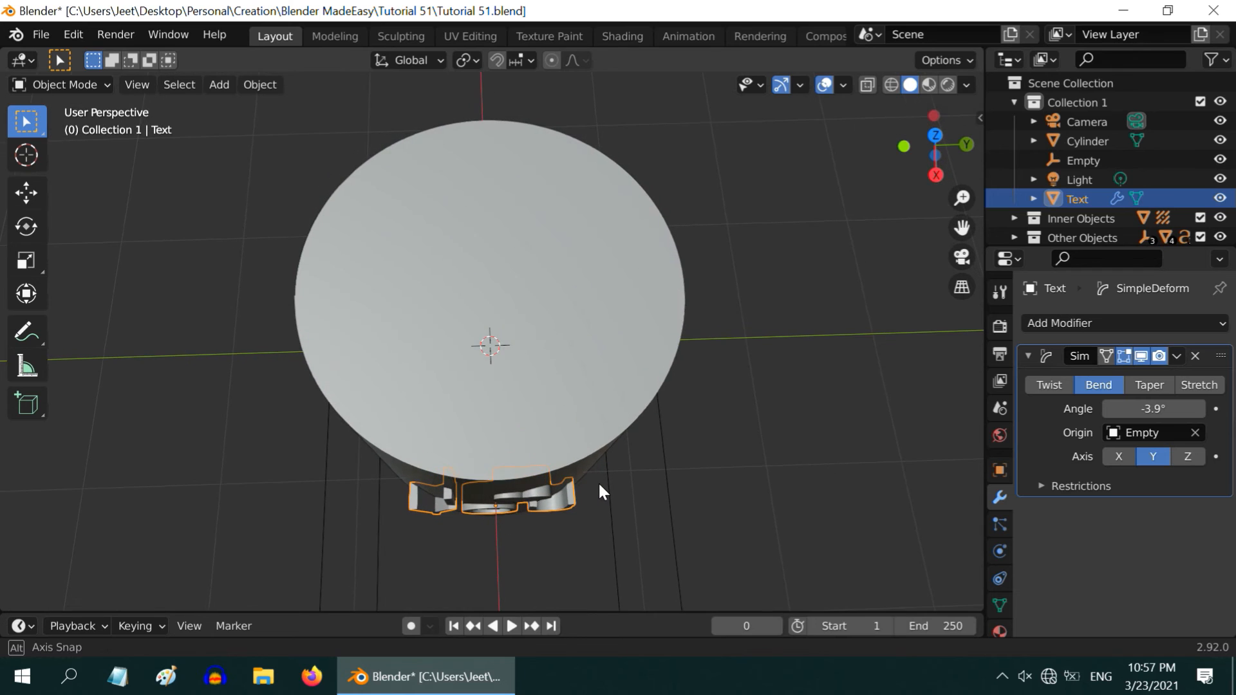
{"action": "left_click", "coordinate": [1153, 408]}
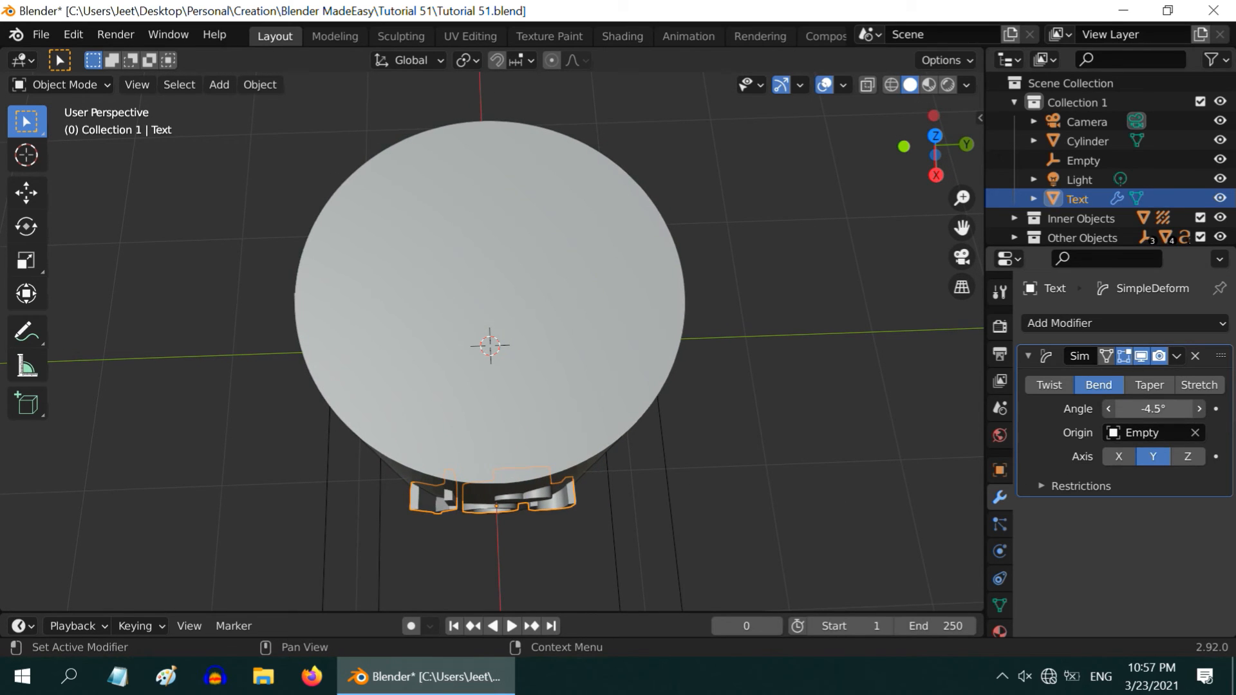
{"action": "left_click_drag", "start_coordinate": [1154, 408], "coordinate": [1123, 408]}
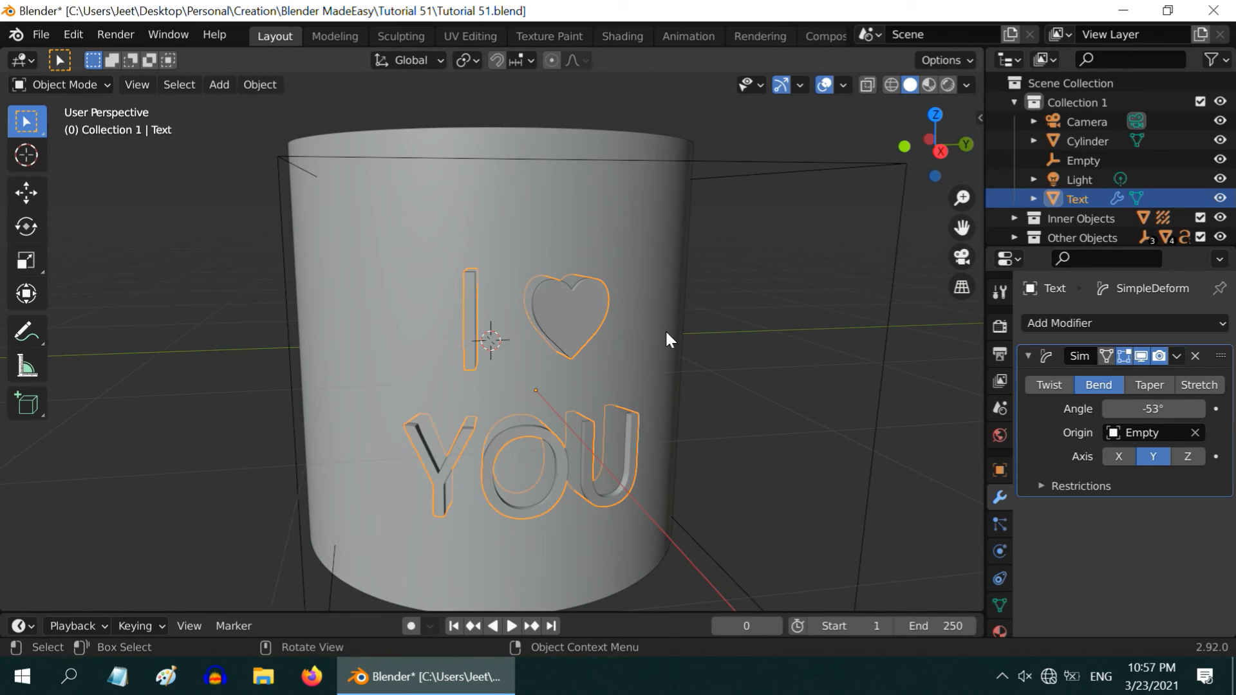
- Cut the lettering through the cylinder with a Boolean Difference modifier using the Text object
{"action": "left_click", "coordinate": [1086, 140]}
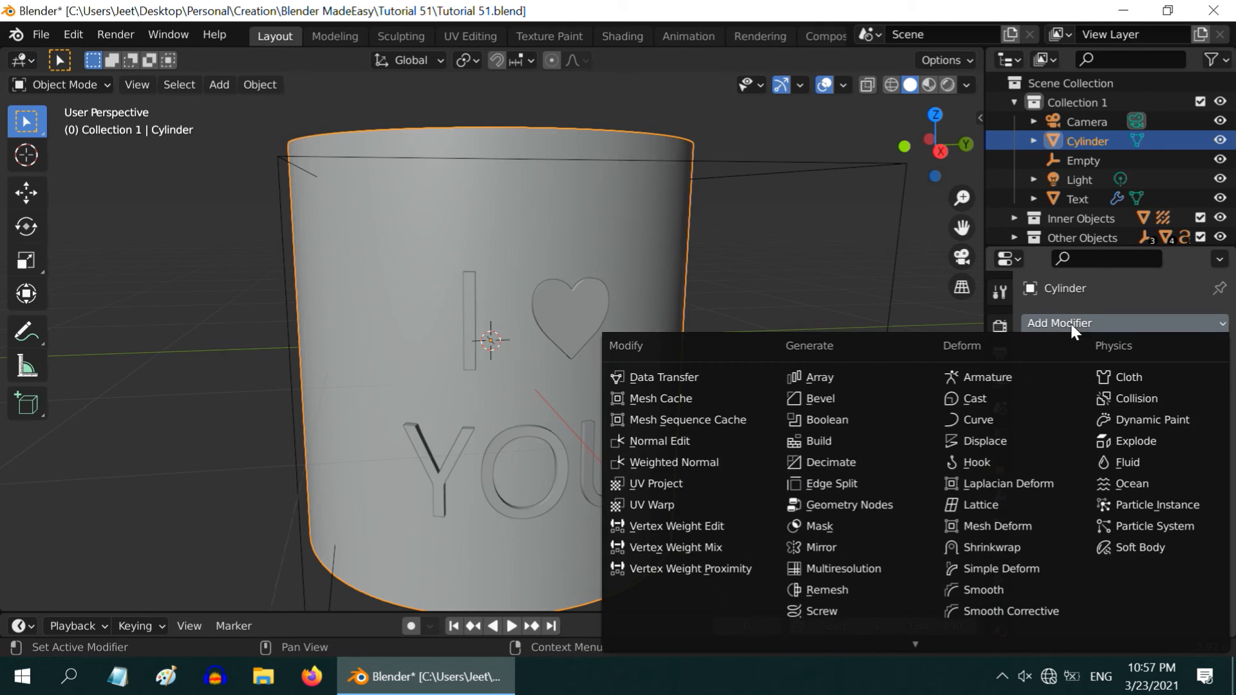
{"action": "left_click", "coordinate": [823, 419]}
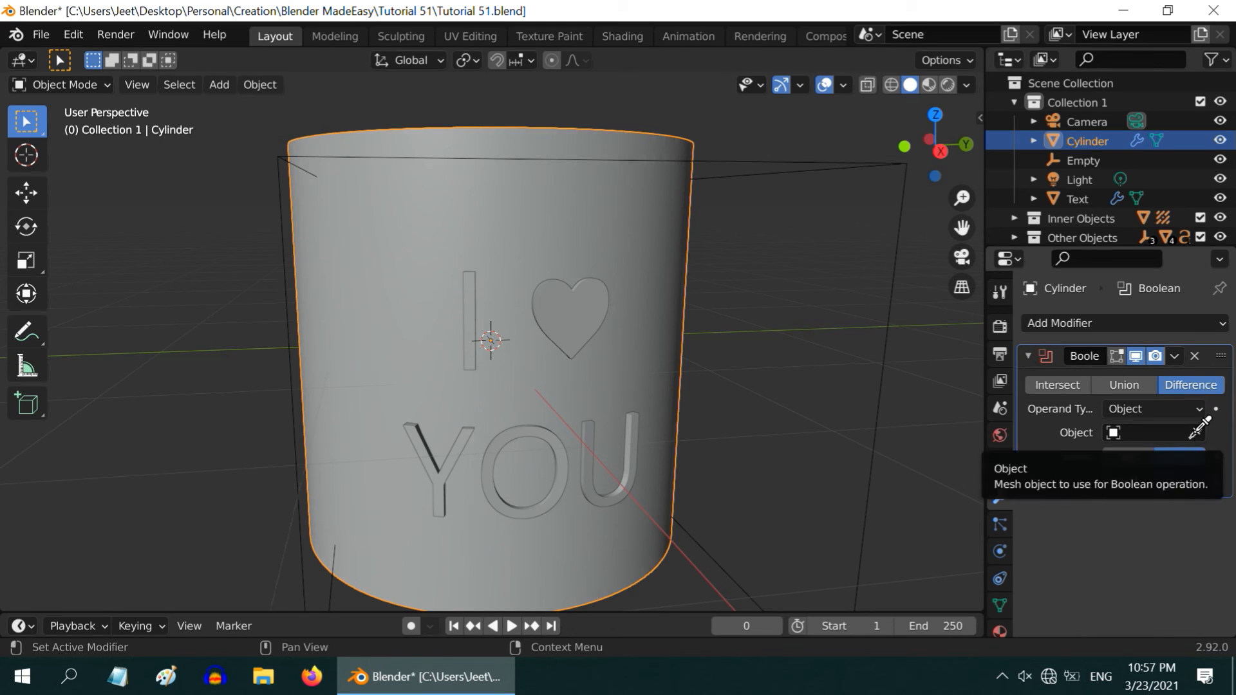
{"action": "left_click", "coordinate": [1199, 433]}
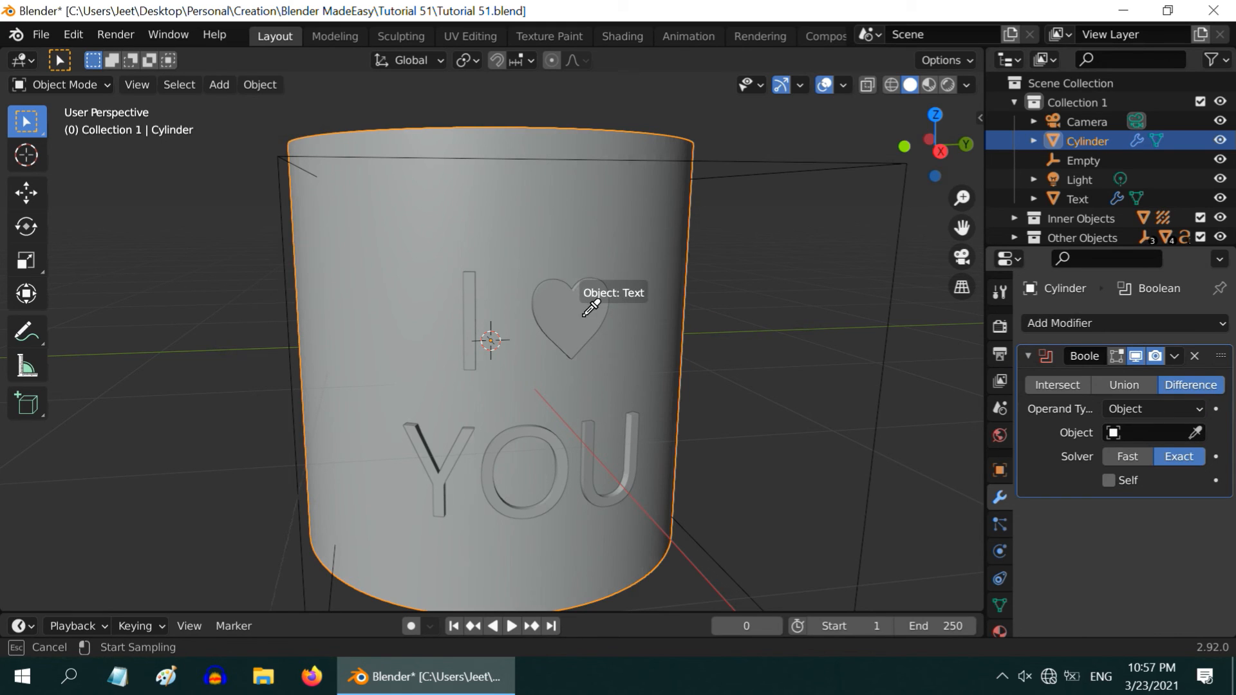
{"action": "left_click", "coordinate": [583, 315]}
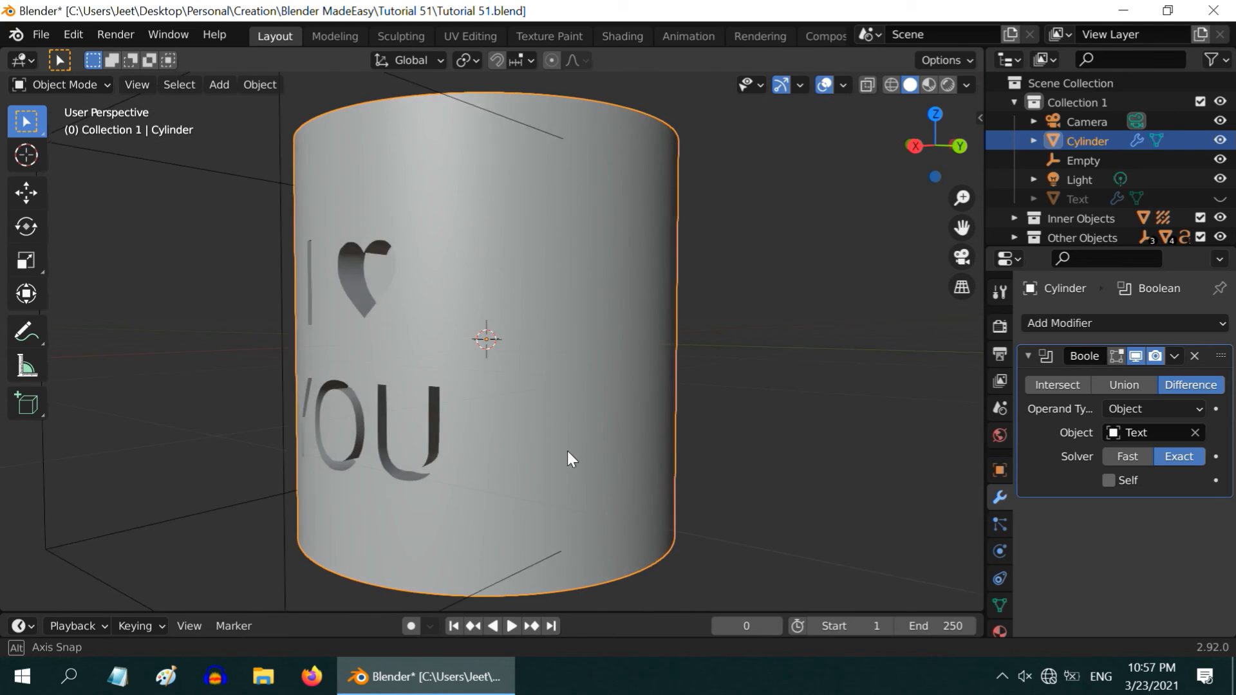
{"action": "left_click_drag", "start_coordinate": [572, 460], "coordinate": [682, 465]}
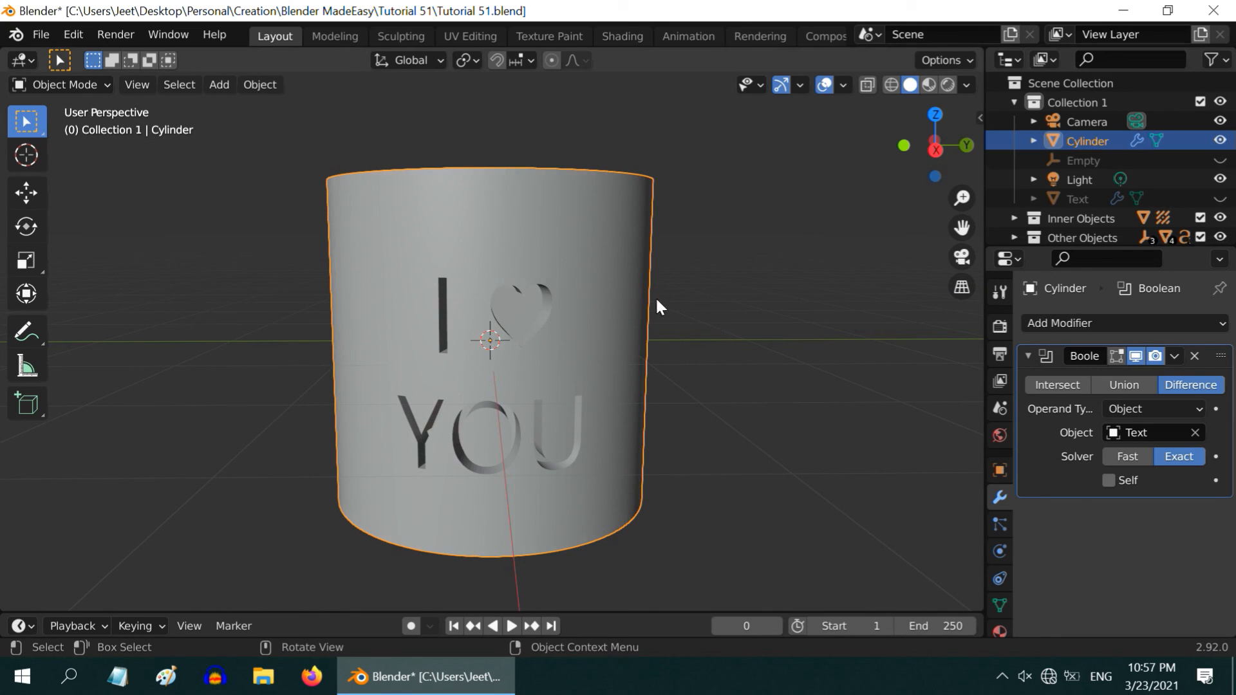
{"action": "left_click_drag", "start_coordinate": [658, 306], "coordinate": [623, 426]}
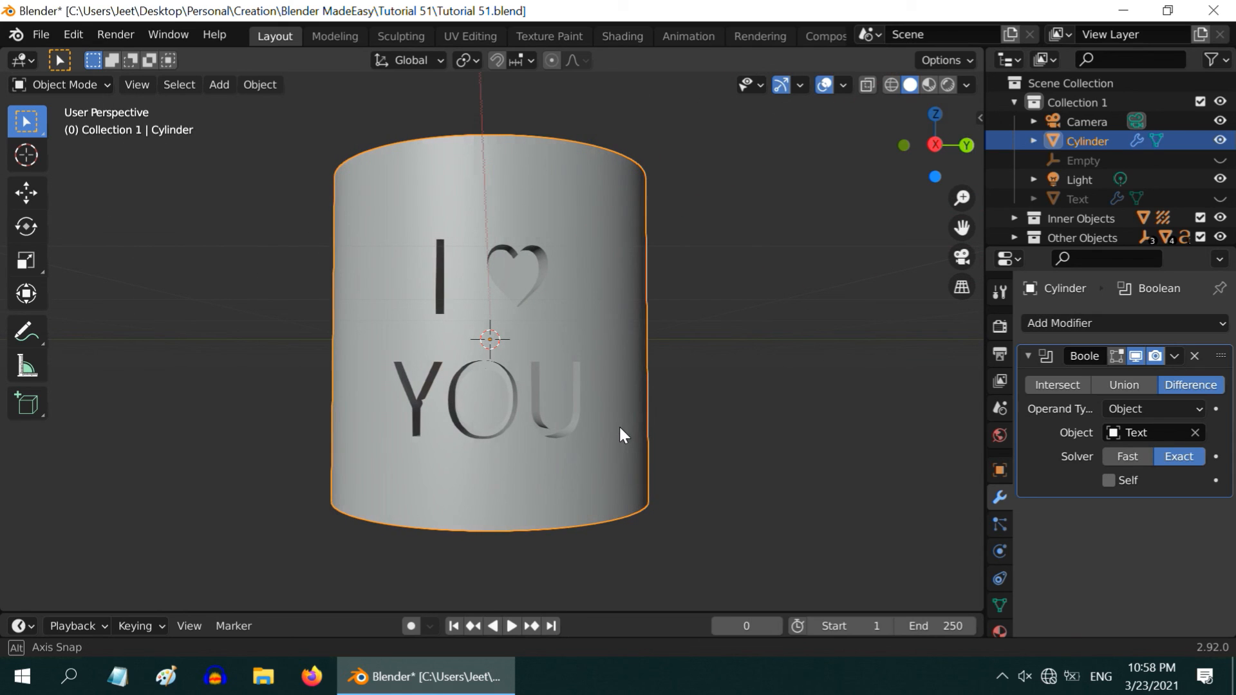
- Assign the existing Material.001 to the cylinder and preview it glowing orange in Rendered shading
{"action": "left_click", "coordinate": [998, 632]}
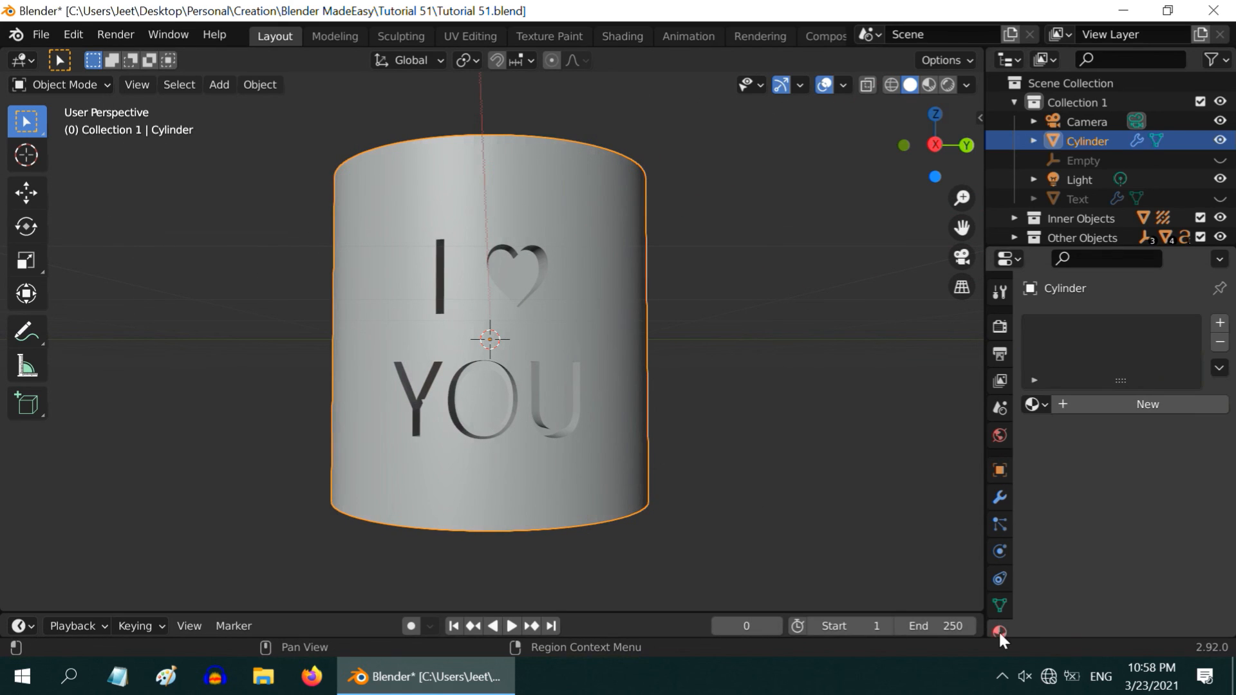
{"action": "left_click", "coordinate": [1033, 404]}
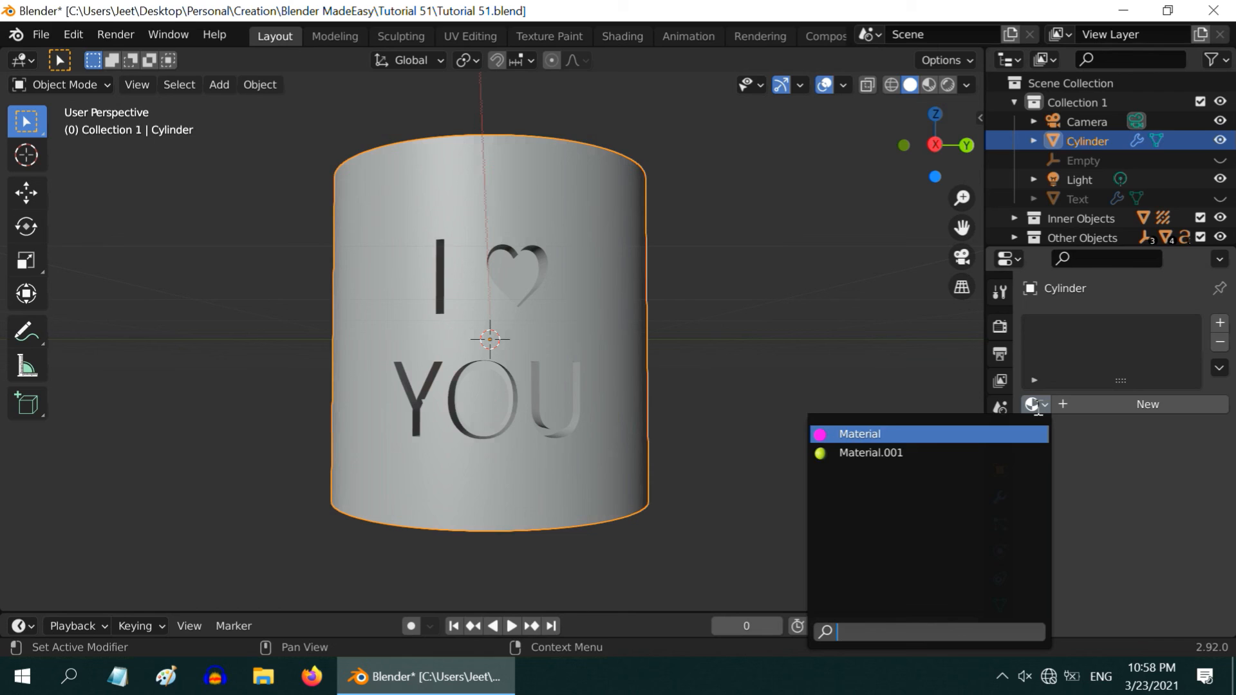
{"action": "left_click", "coordinate": [870, 452]}
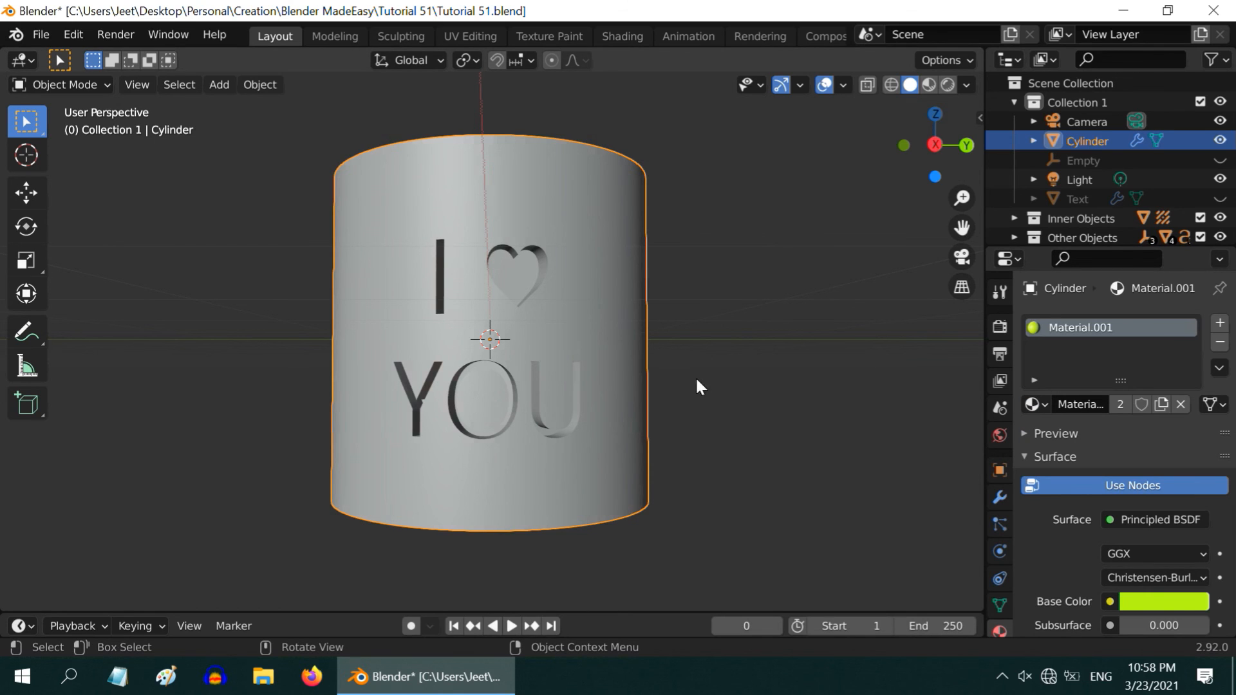
{"action": "mouse_move", "coordinate": [512, 359]}
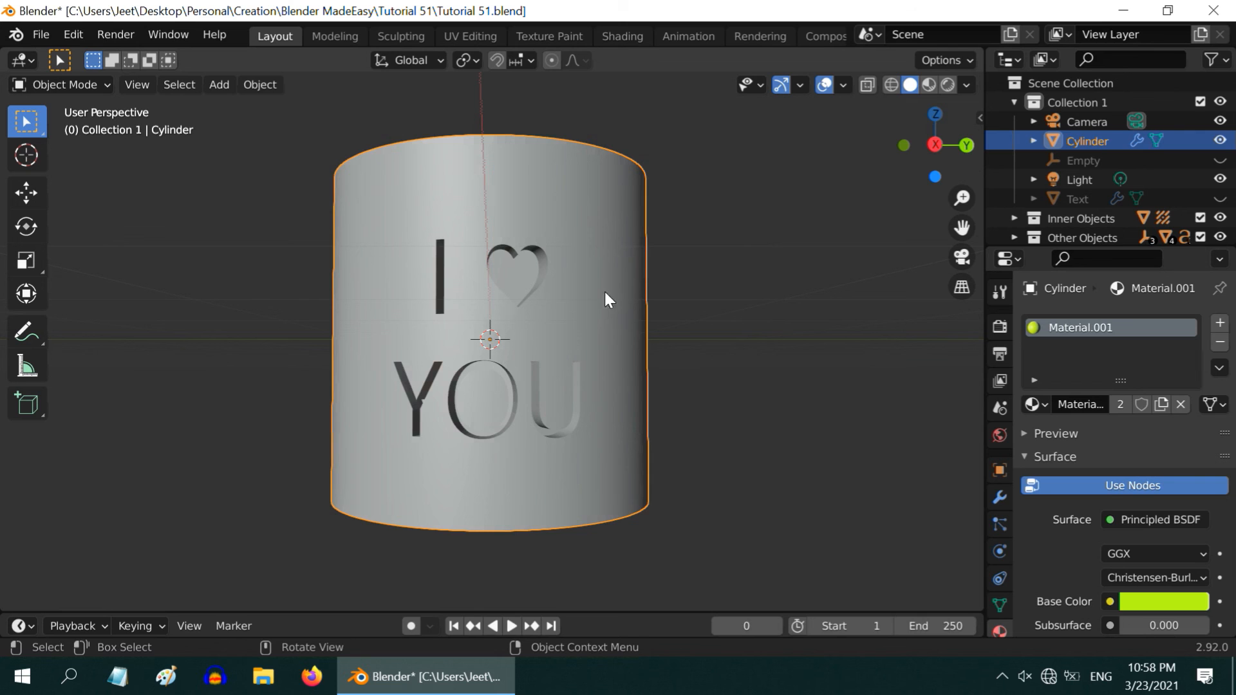
{"action": "left_click", "coordinate": [948, 85]}
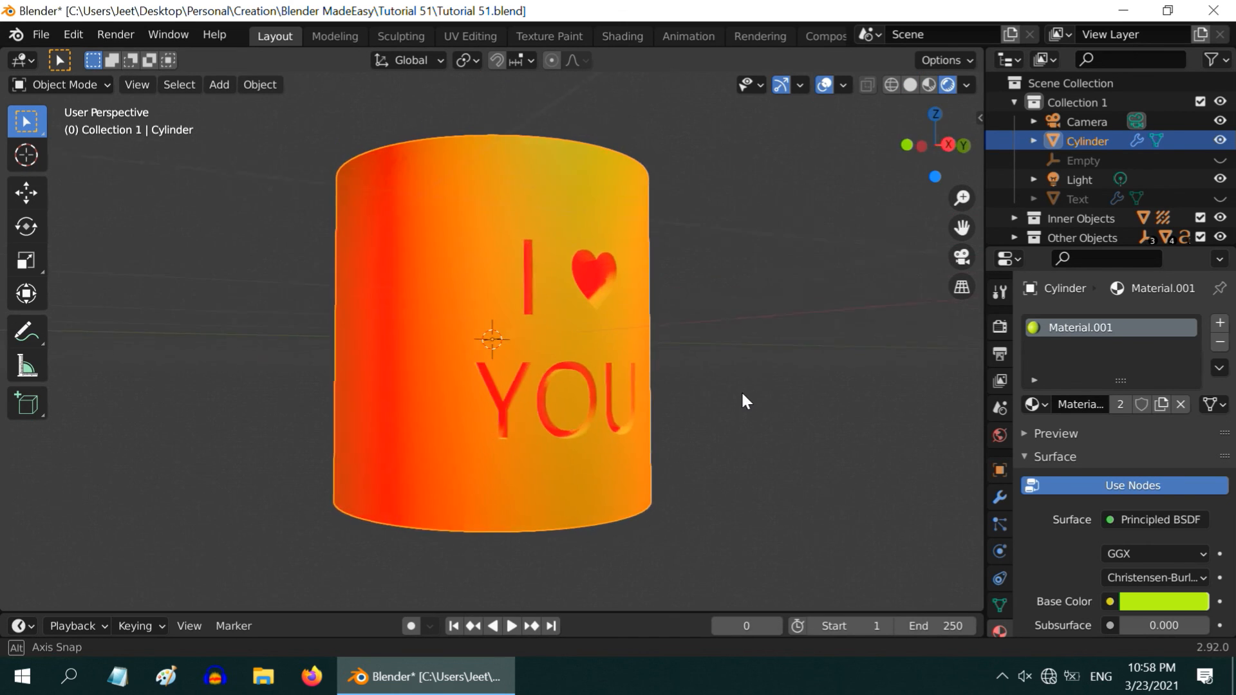
{"action": "left_click_drag", "start_coordinate": [742, 402], "coordinate": [615, 417]}
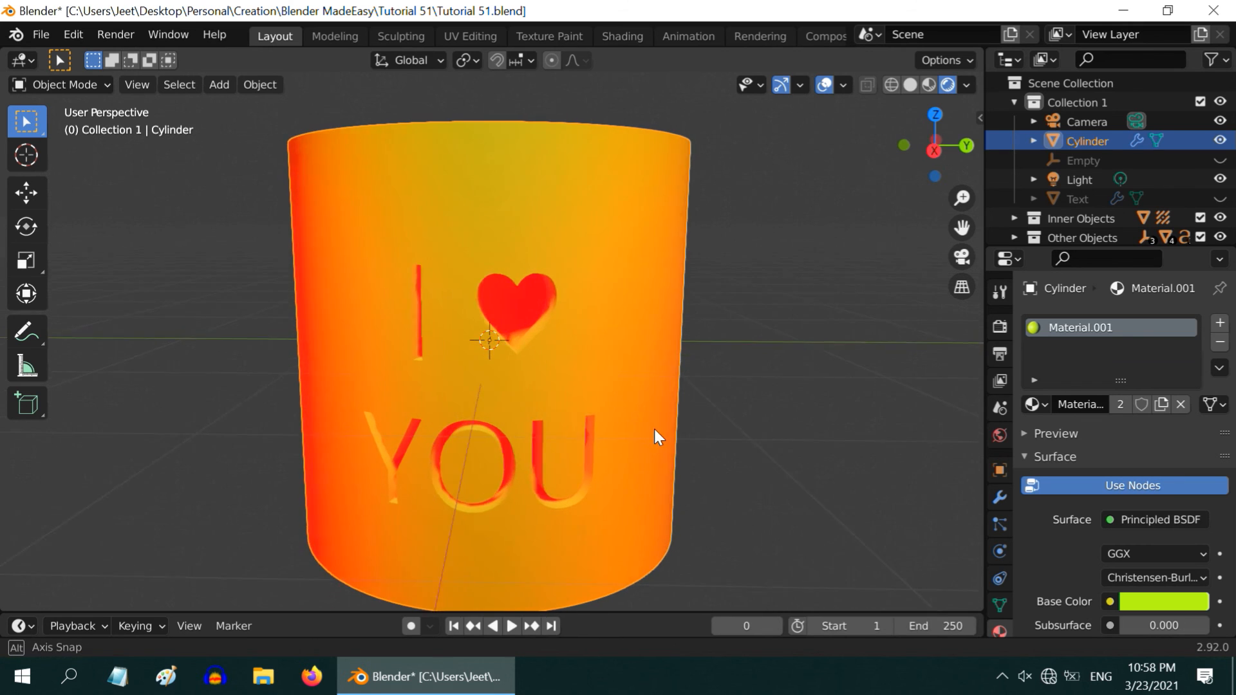
{"action": "left_click_drag", "start_coordinate": [658, 438], "coordinate": [709, 416]}
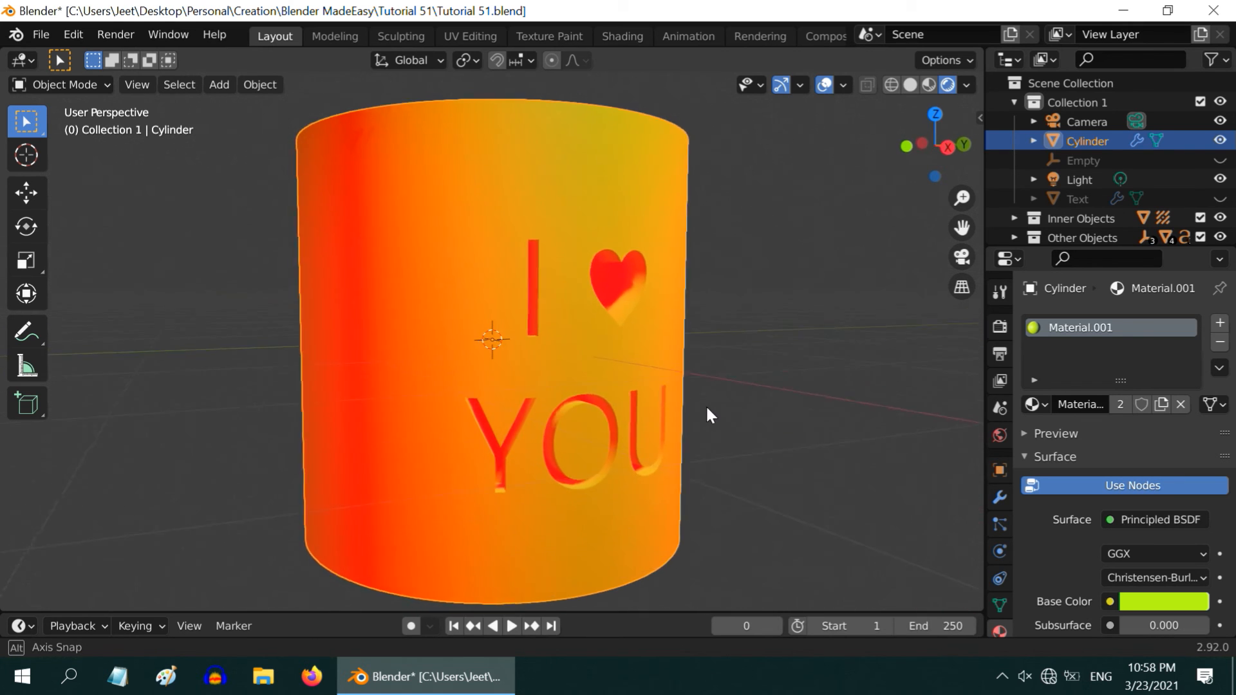